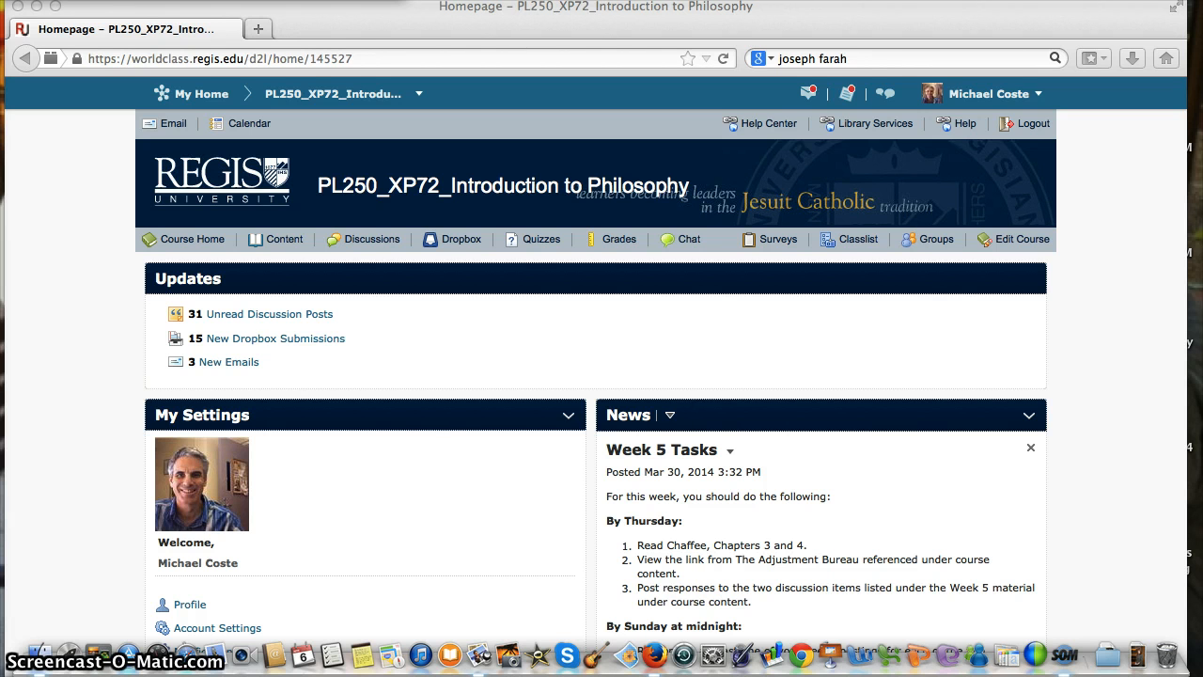
mouse_move(168, 222)
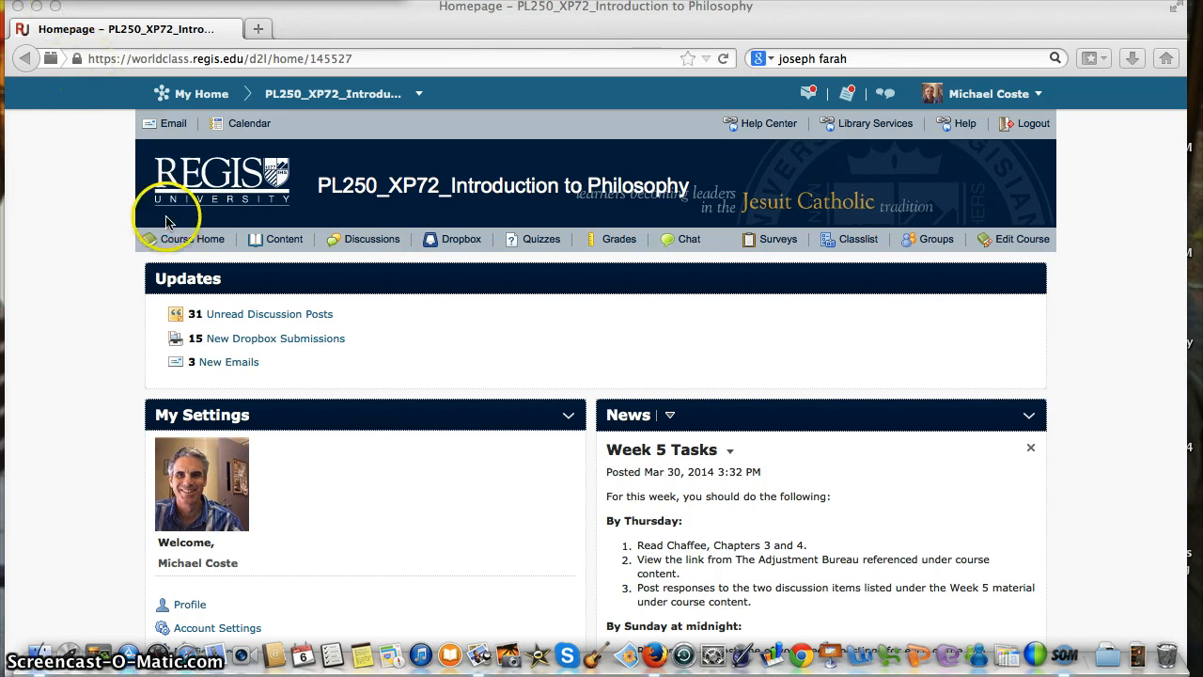
mouse_move(286, 238)
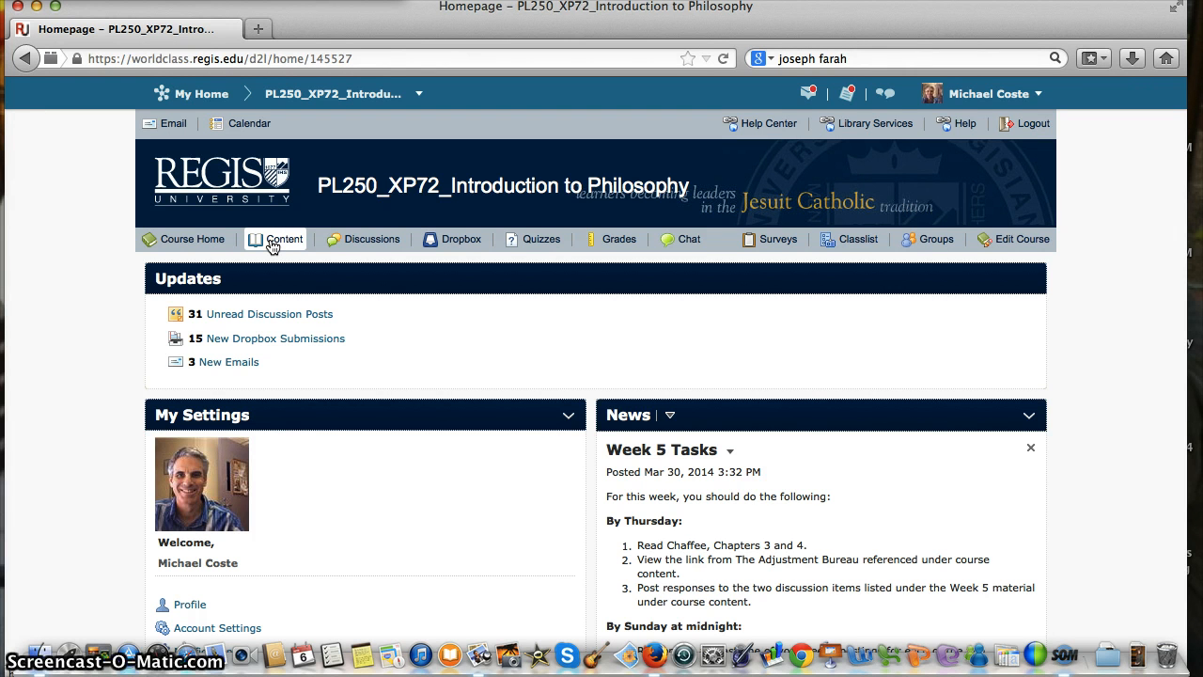
- Go to the PL250 course Content area and list all modules in the Table of Contents
left_click(283, 239)
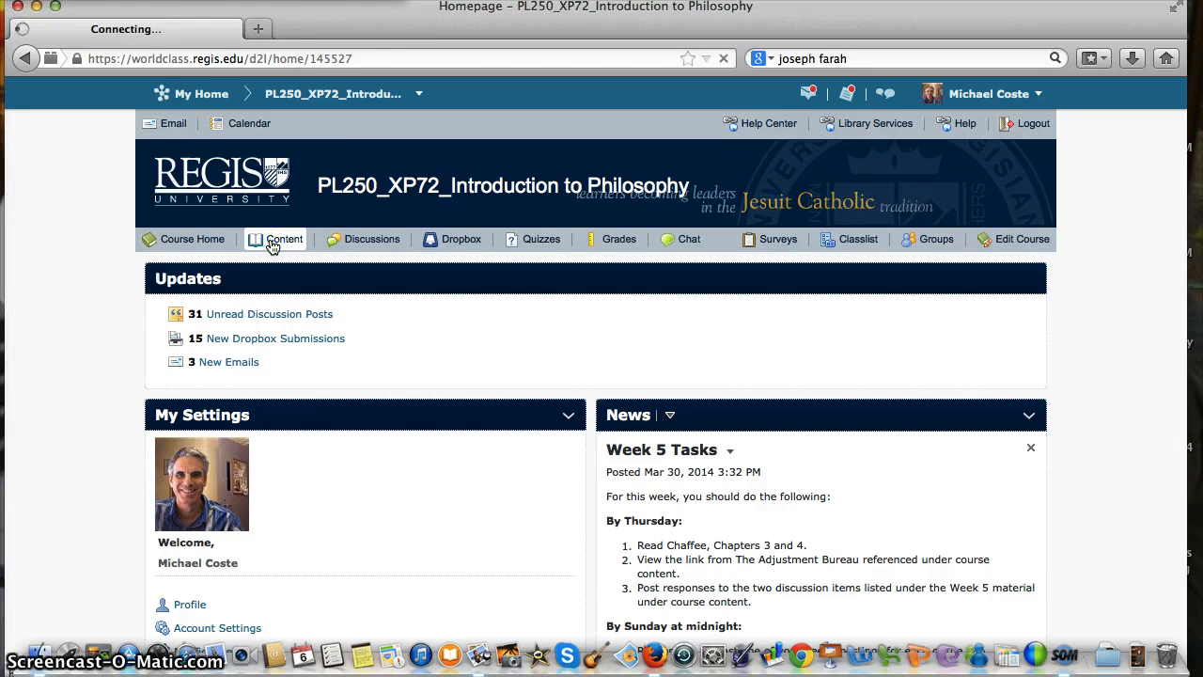
left_click(284, 239)
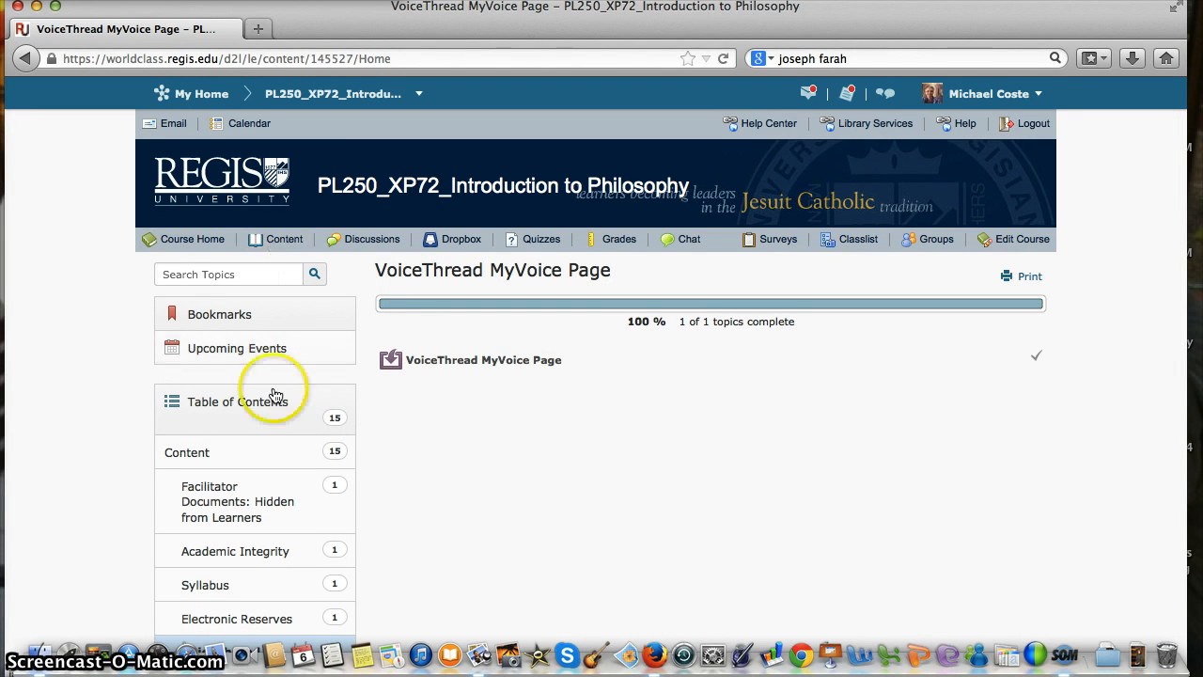
mouse_move(245, 389)
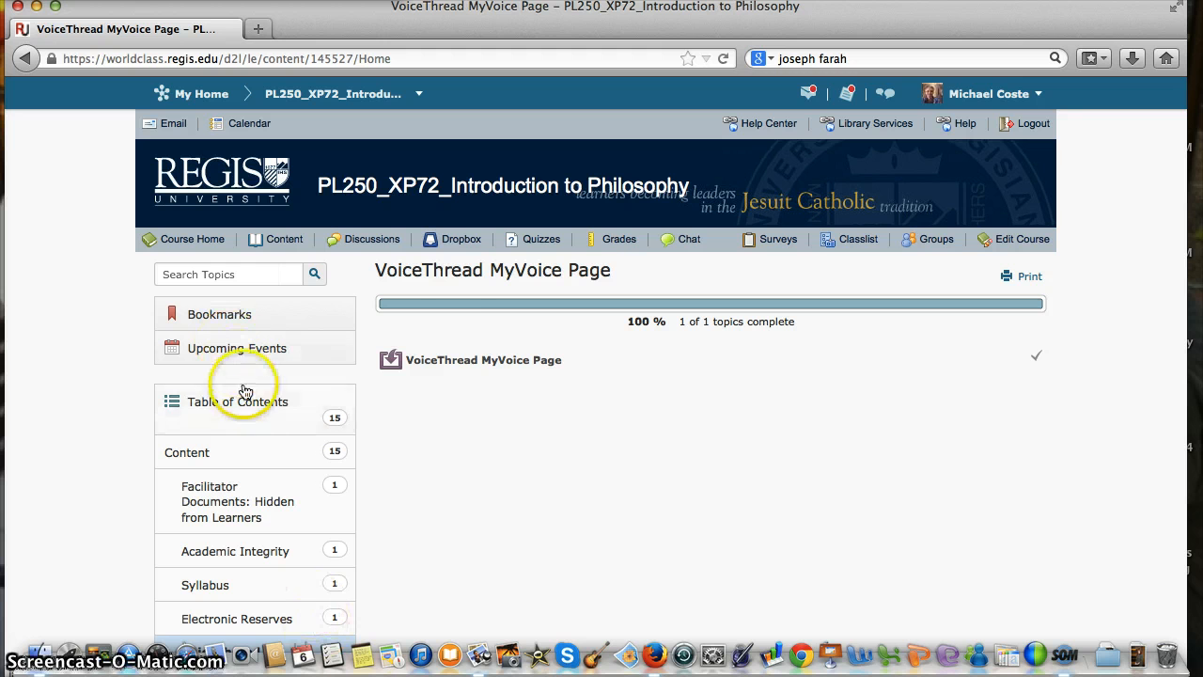
left_click(242, 402)
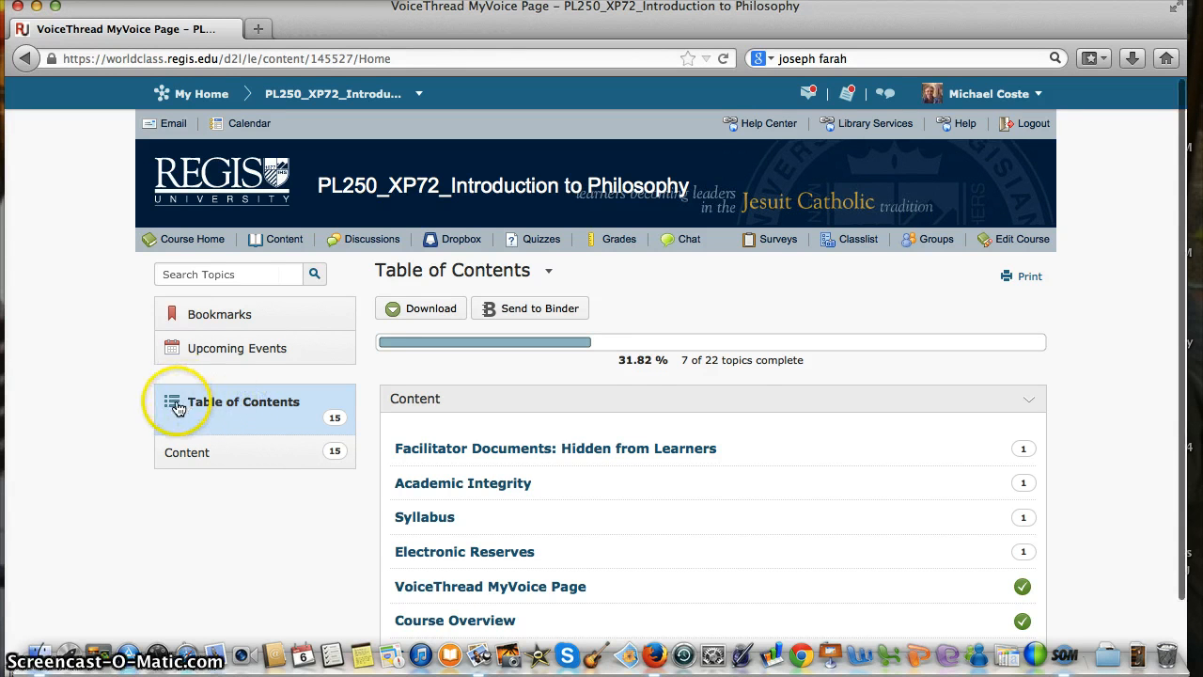
left_click(245, 403)
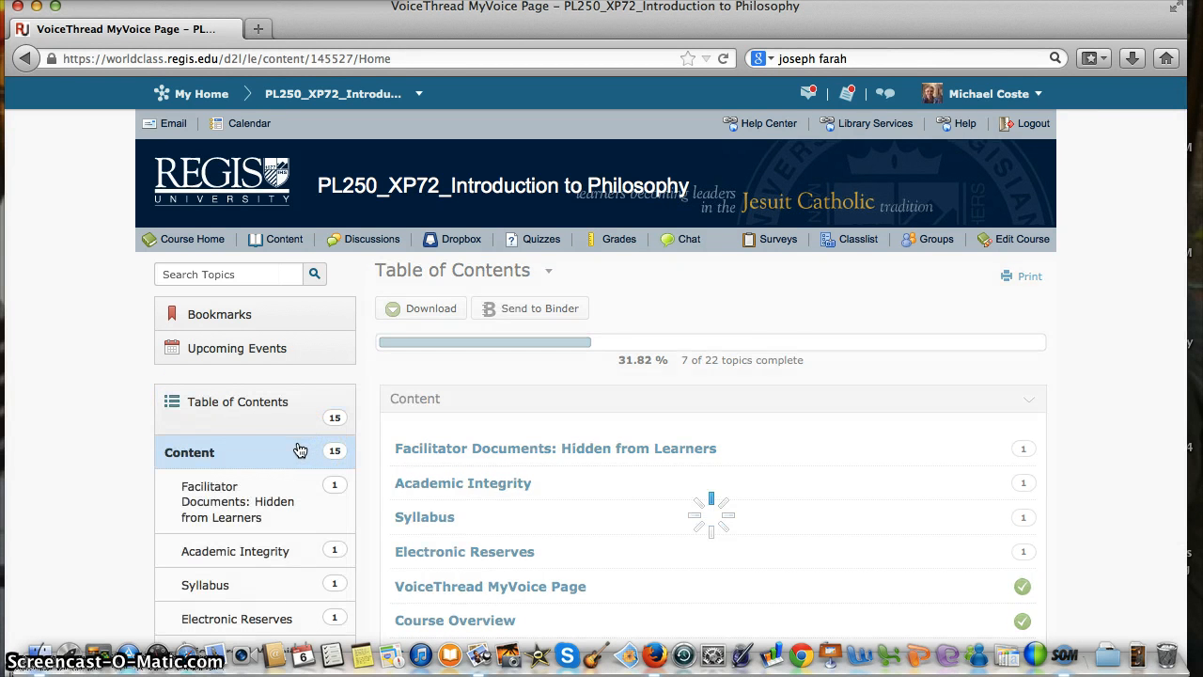
- Locate and select the VoiceThread MyVoice Page module in the module list
scroll("down", 3)
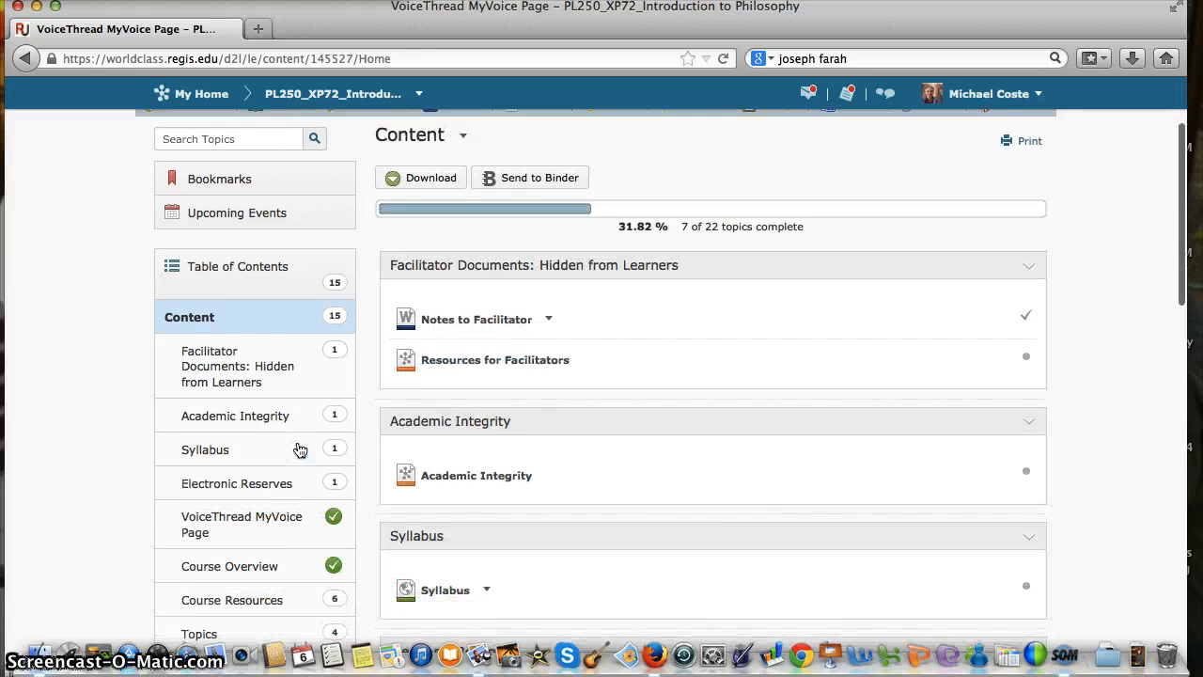
scroll("down", 3)
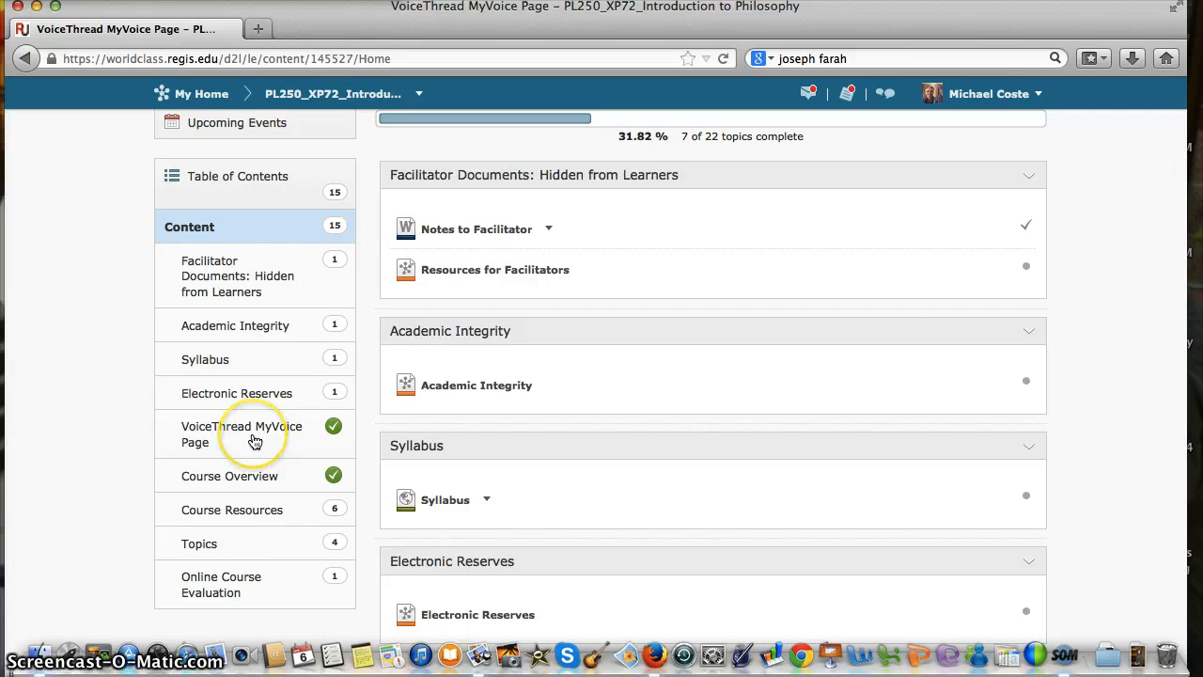
left_click(241, 432)
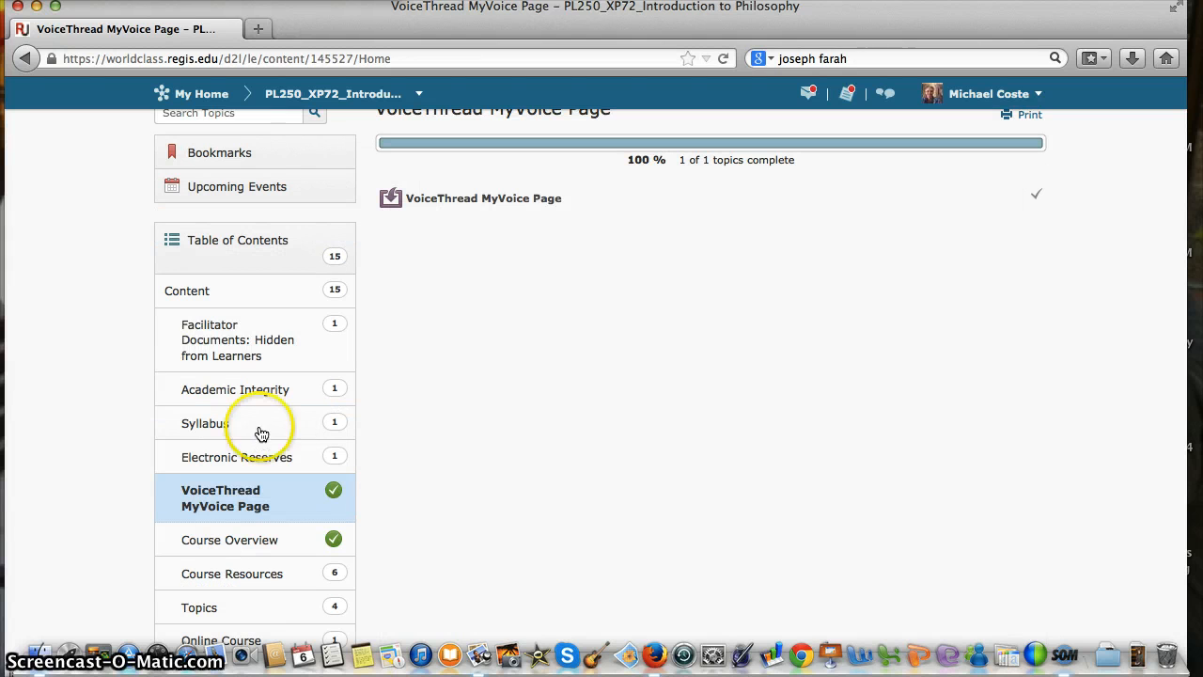
mouse_move(484, 199)
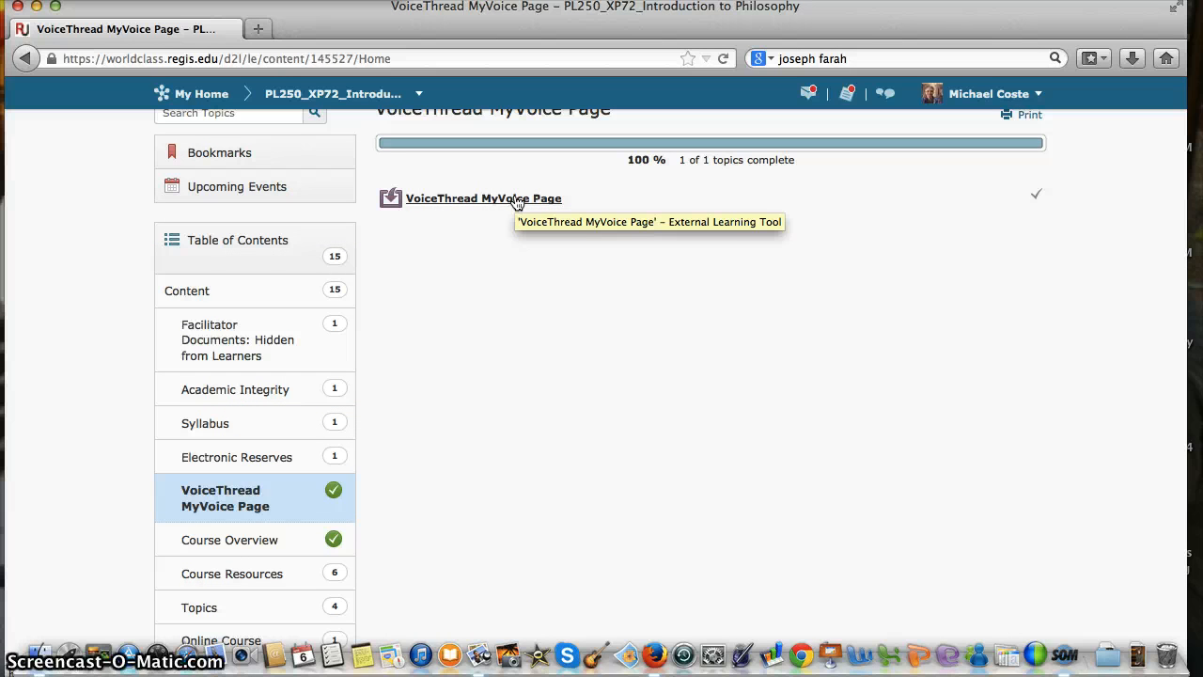
- Launch the VoiceThread MyVoice tool and move to its Create area for a new thread
left_click(484, 199)
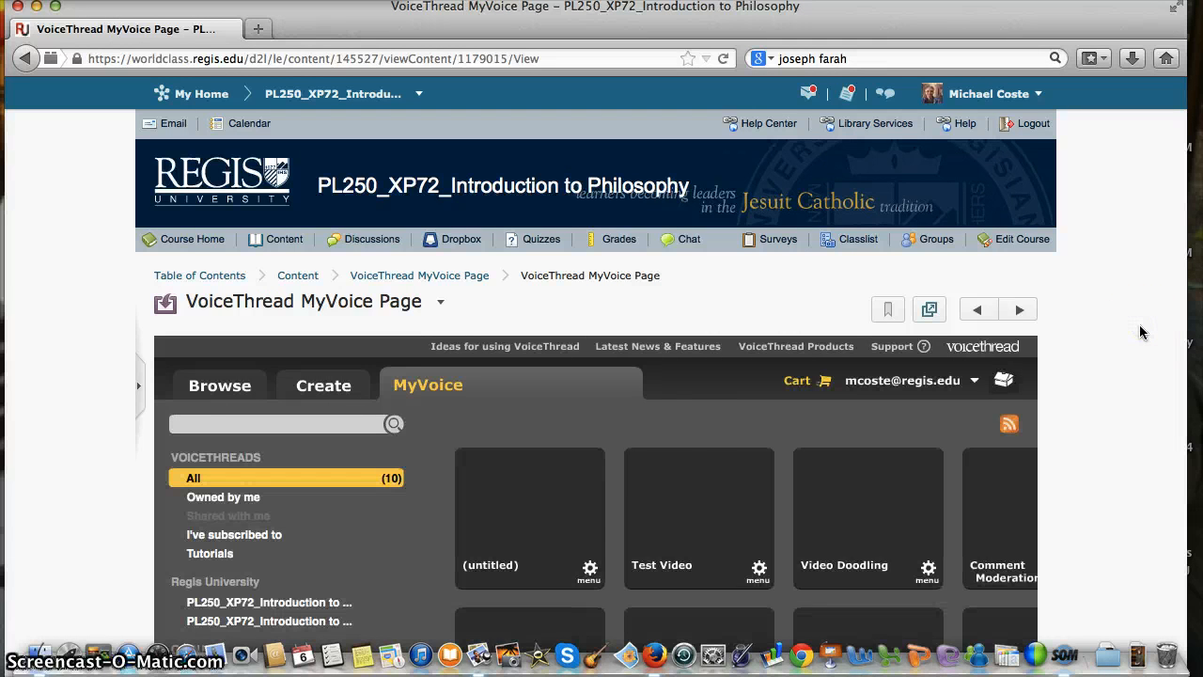
scroll("down", 3)
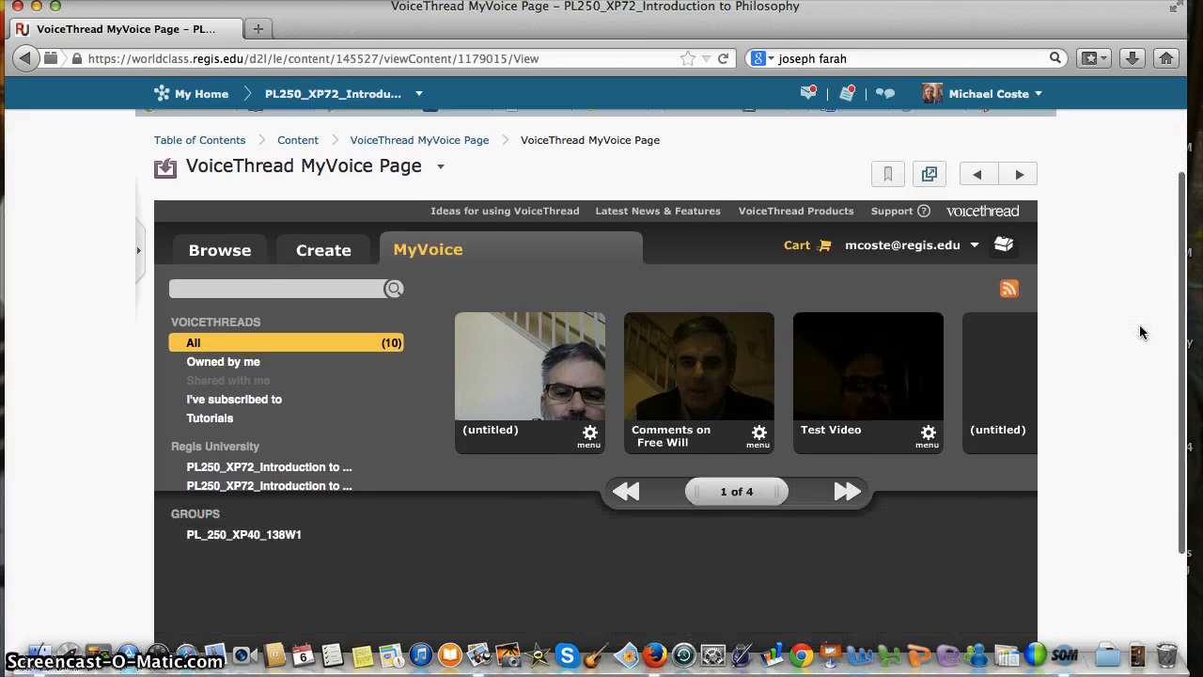
scroll("down", 3)
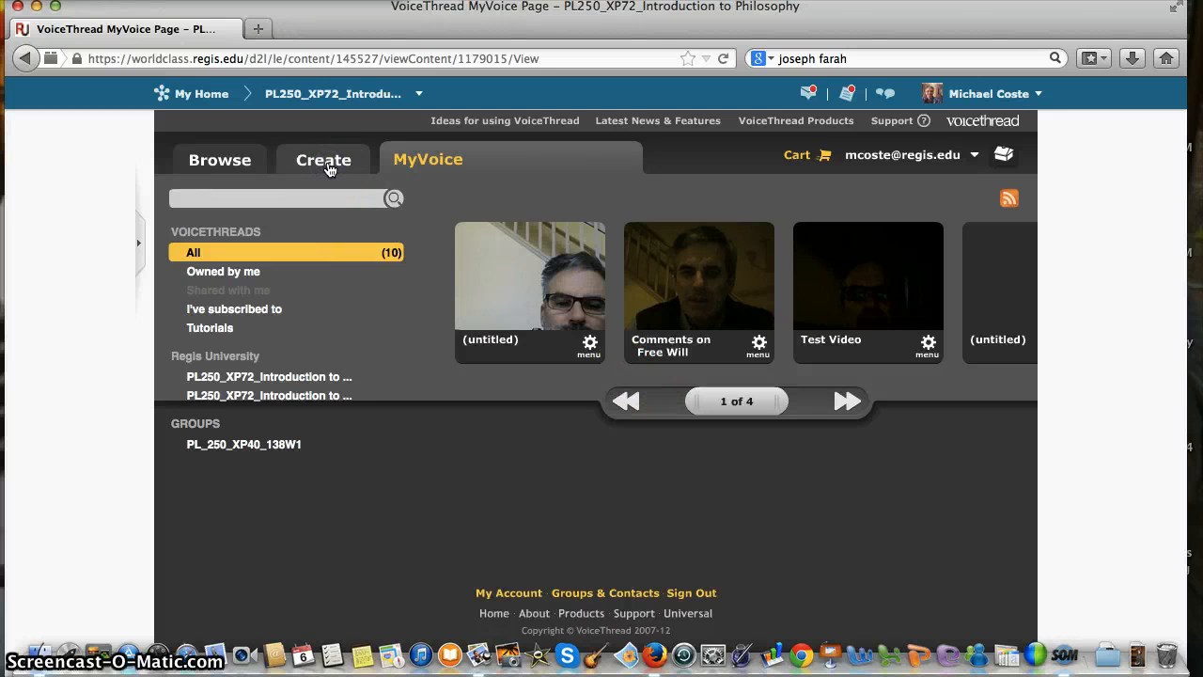
left_click(323, 158)
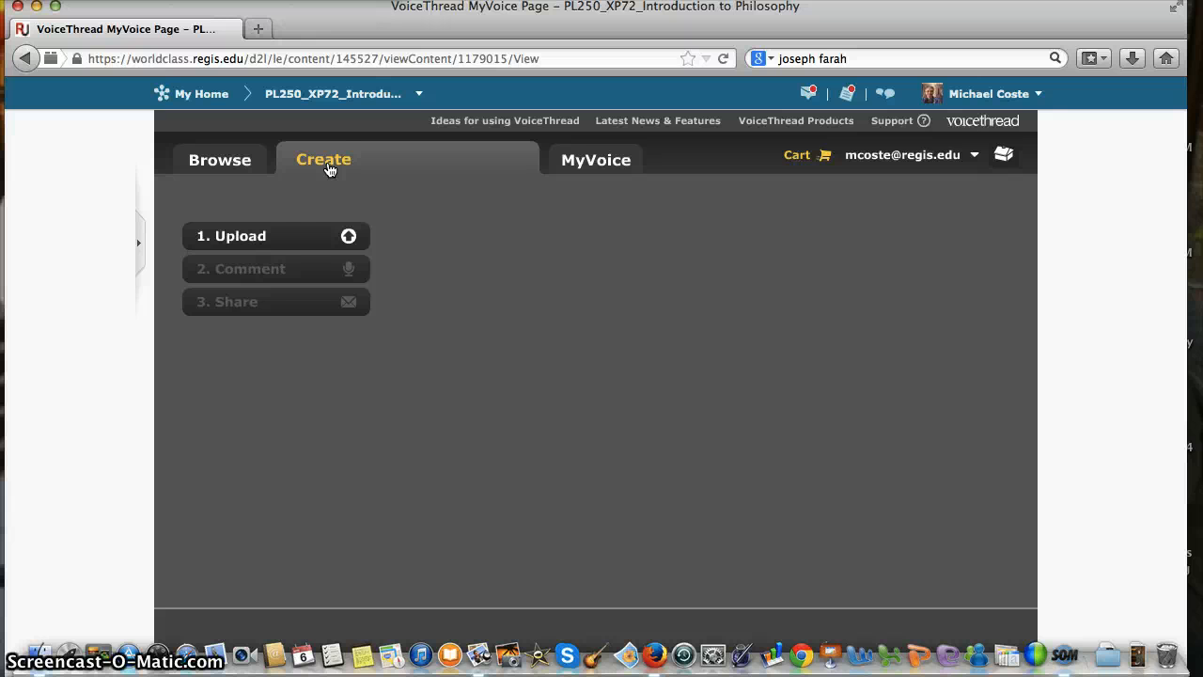
- Reveal the upload sources: My Computer, Media Sources, URL and My Webcam
left_click(275, 237)
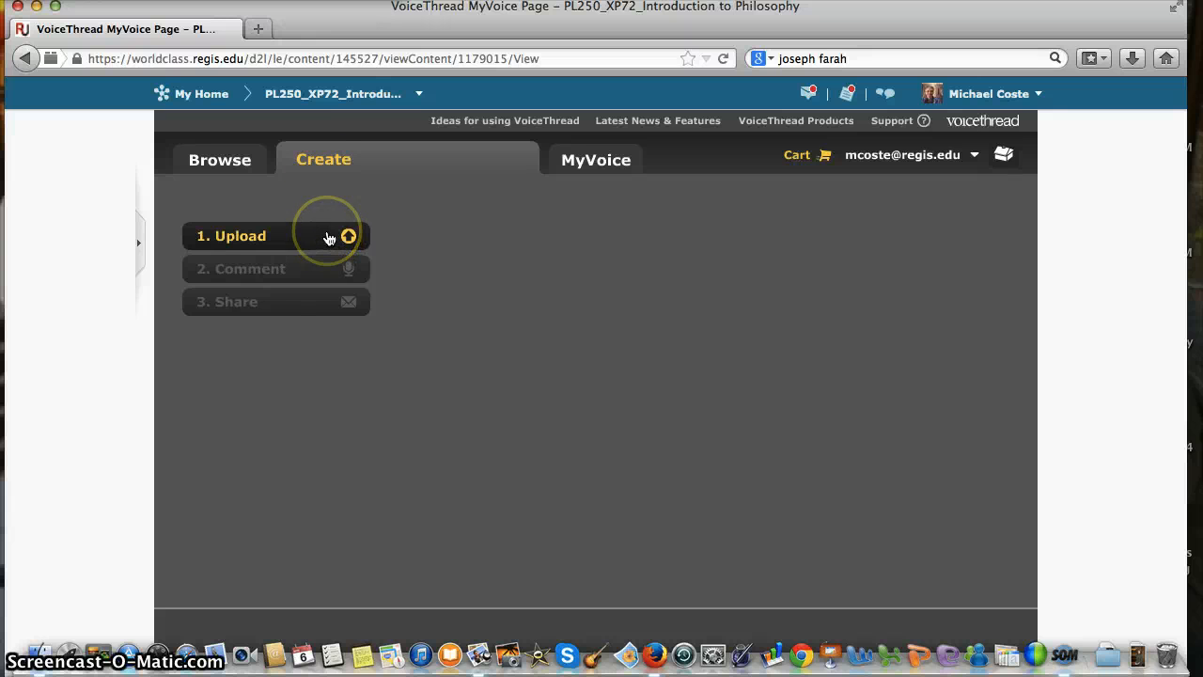
left_click(229, 237)
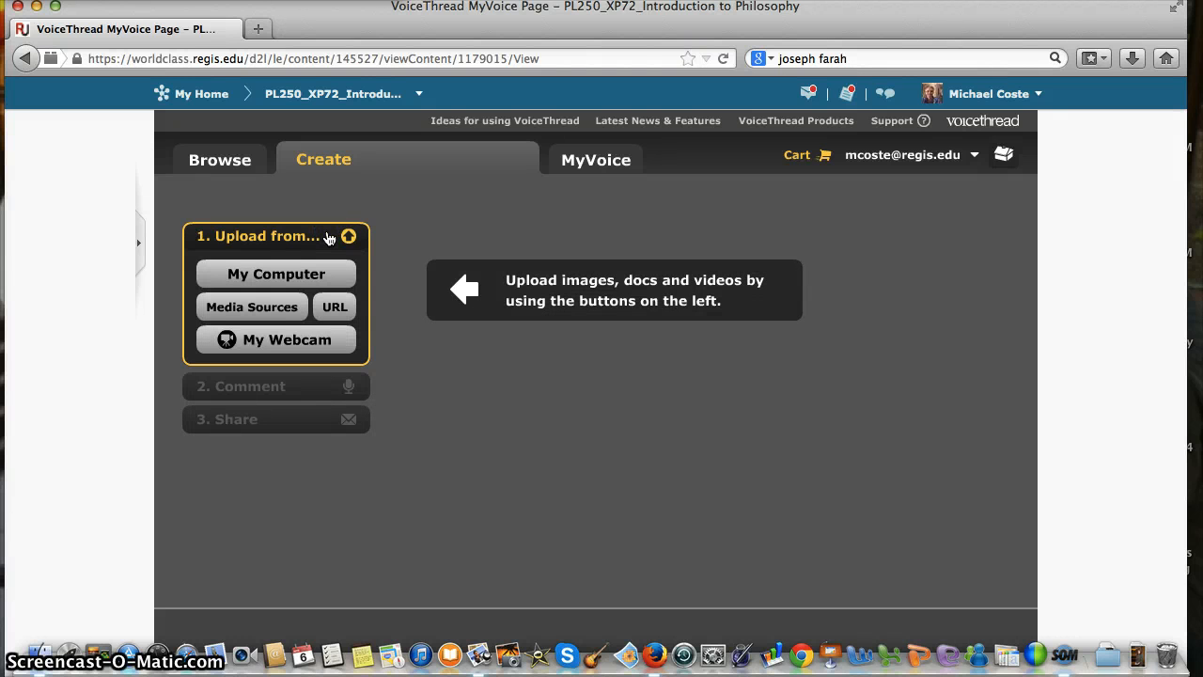
mouse_move(361, 300)
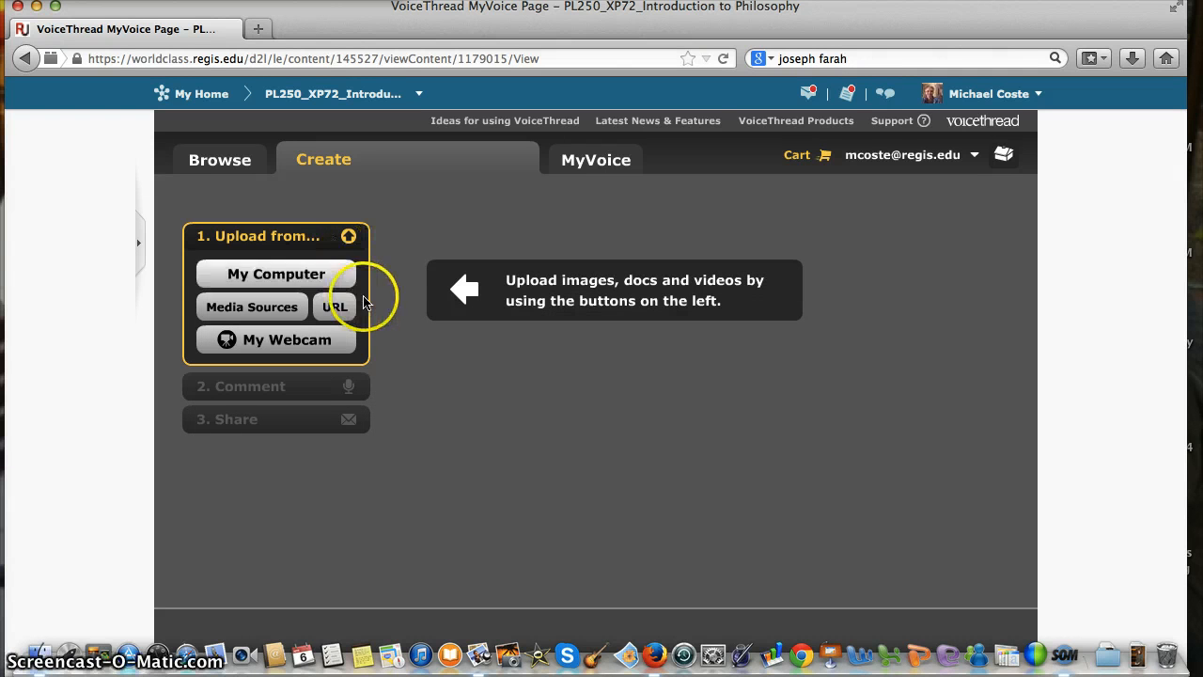
mouse_move(357, 310)
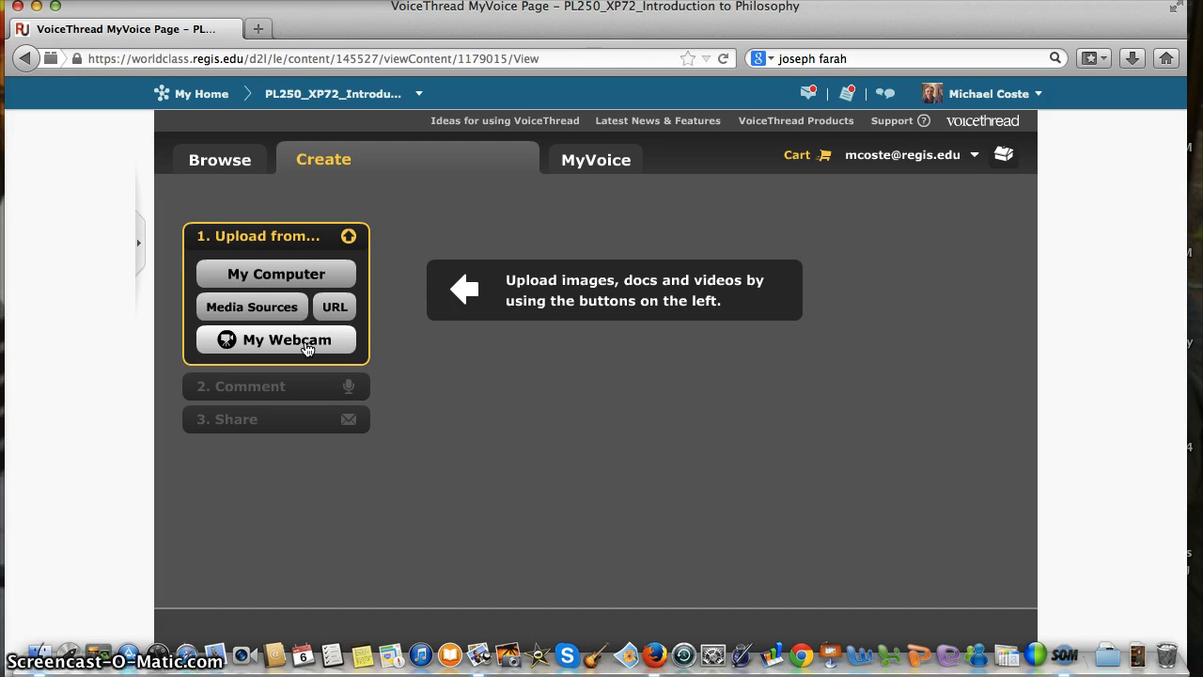
- Choose My Webcam and allow Flash Player camera and microphone access for a live preview
left_click(286, 338)
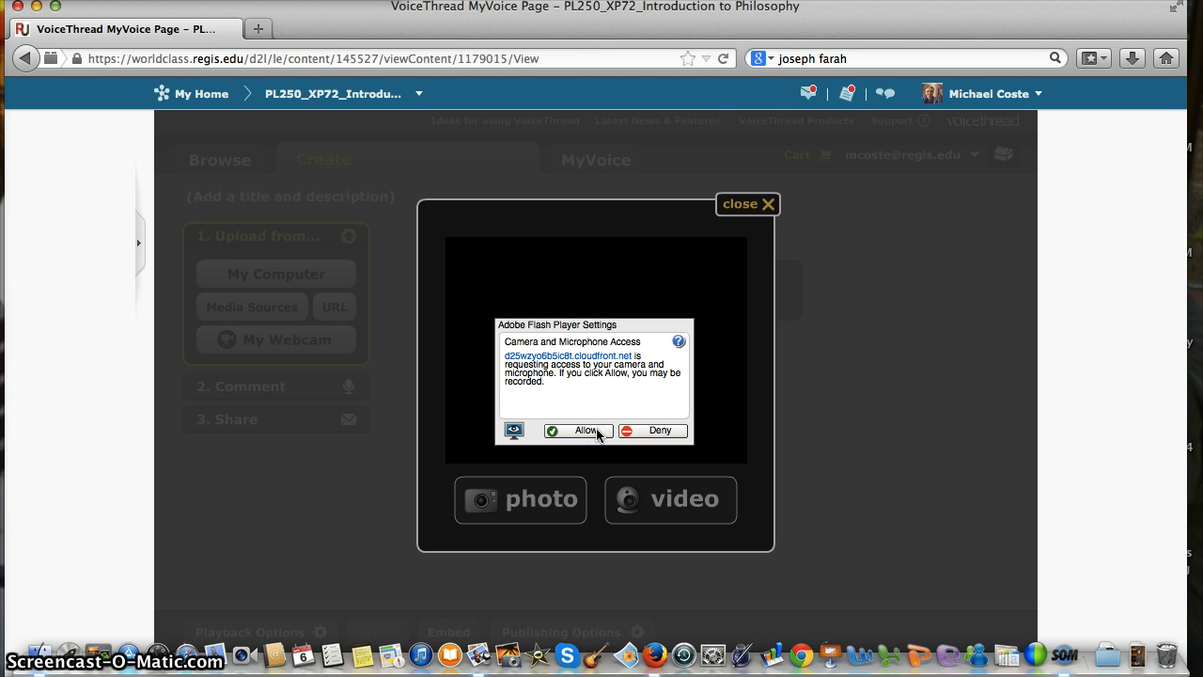
mouse_move(594, 433)
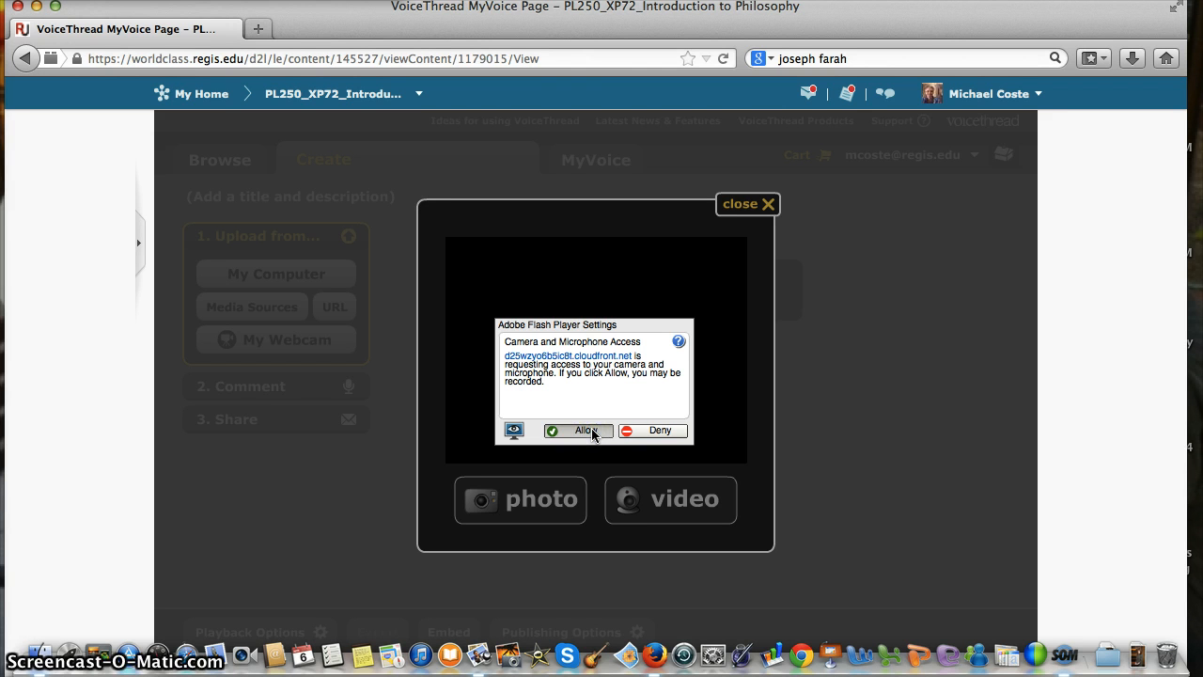
left_click(577, 431)
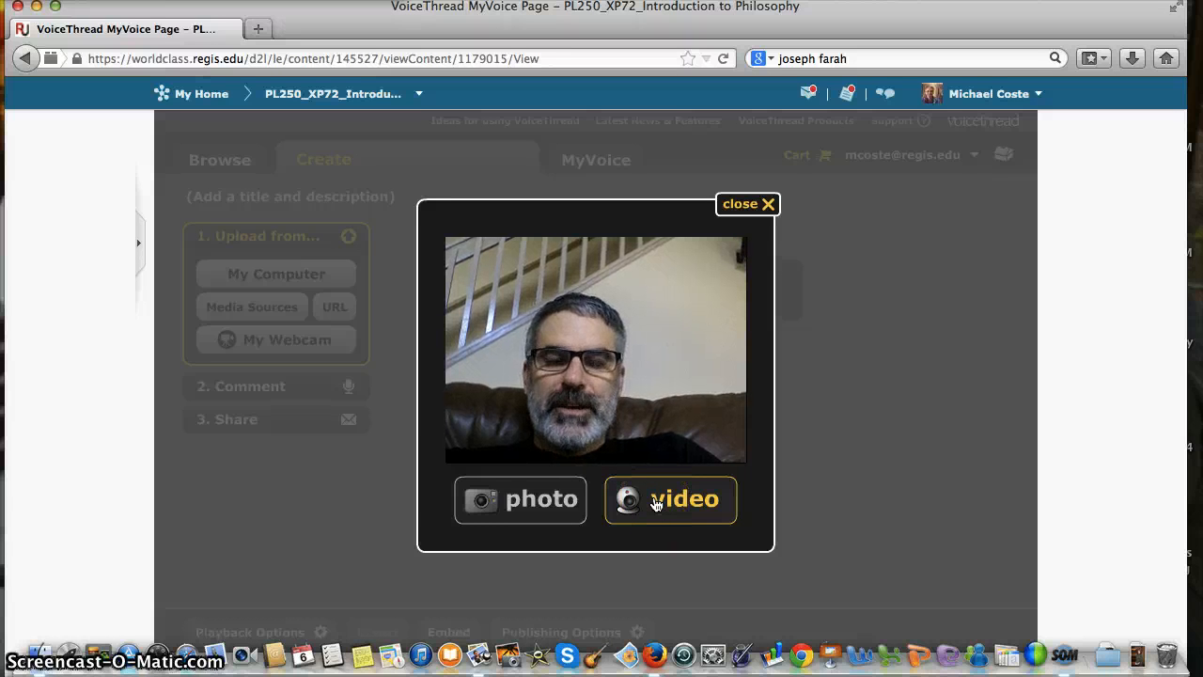
- Record a short webcam video and stop the recording
left_click(670, 500)
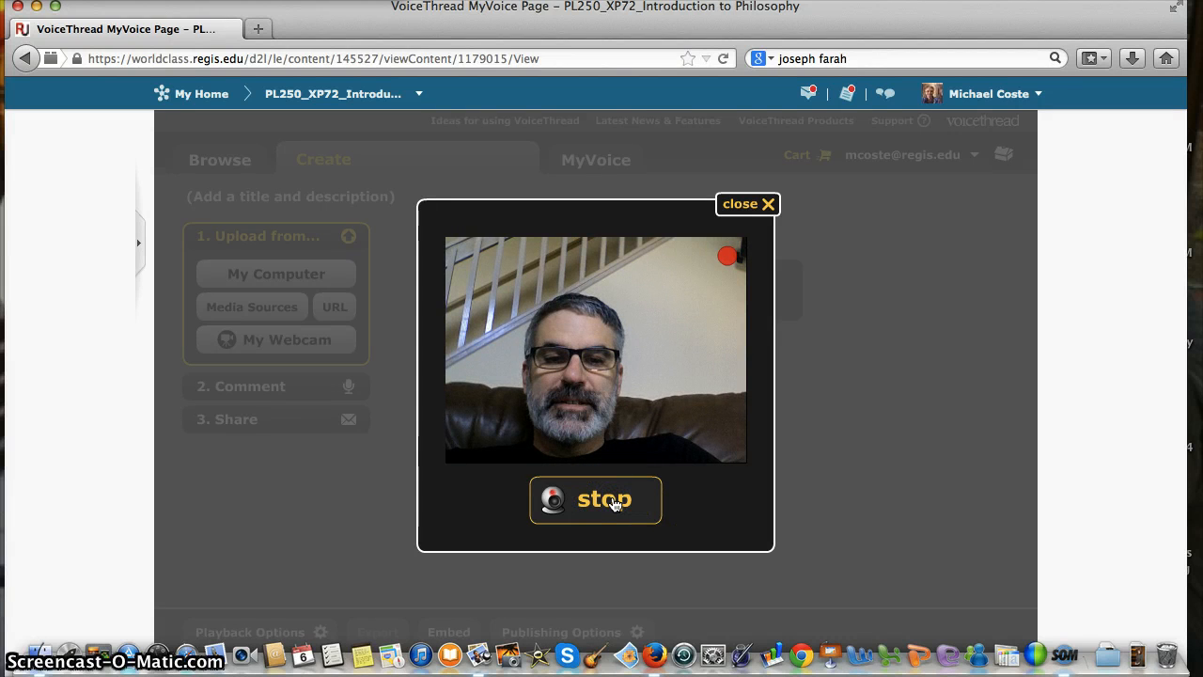
left_click(594, 501)
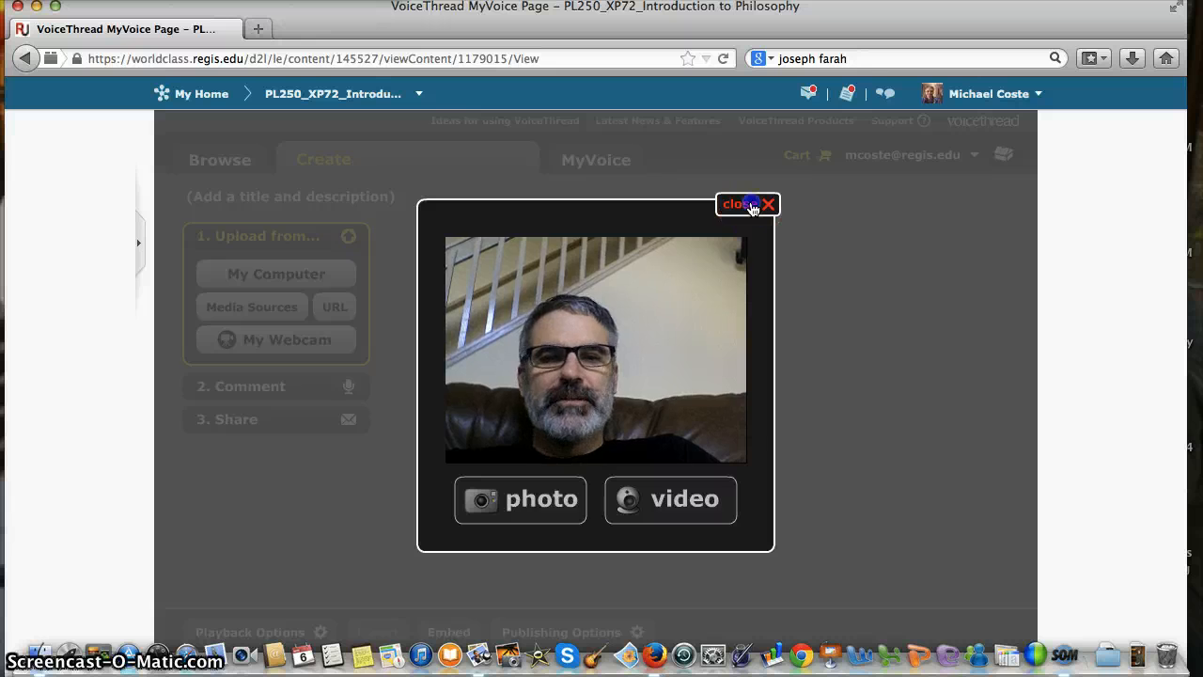
- Close the recorder so the video becomes the first slide of the new thread
left_click(767, 203)
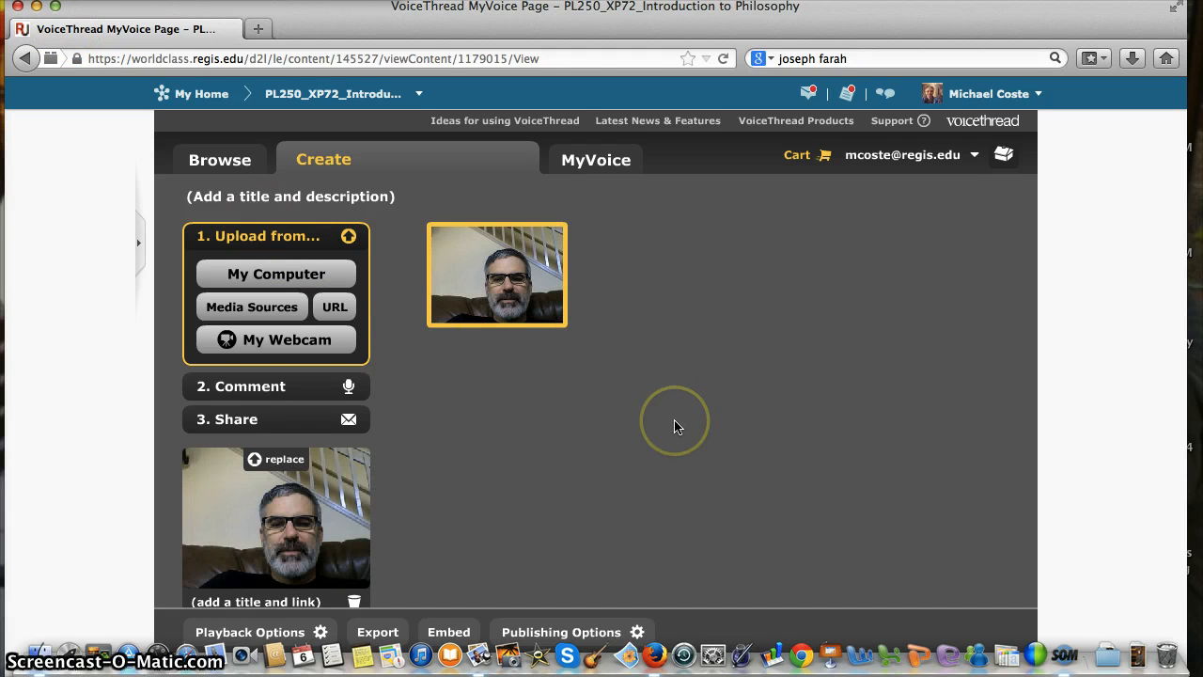
mouse_move(535, 430)
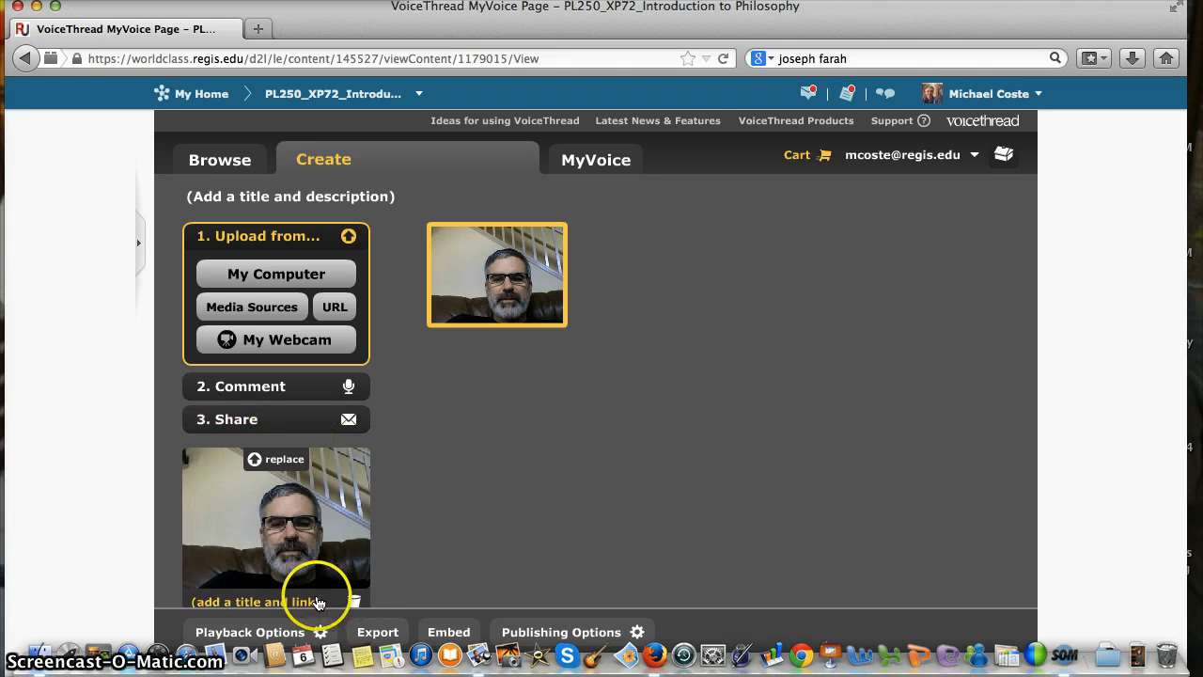
- Give the webcam video page the title 'Test video' and save it
left_click(253, 602)
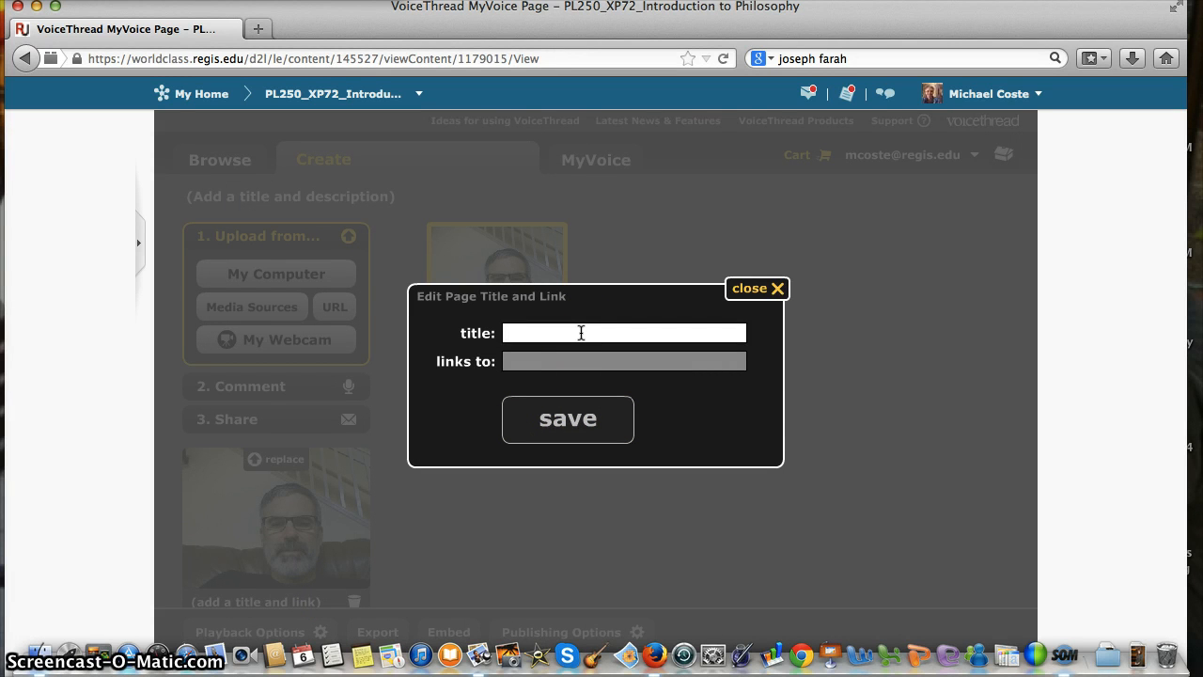
type("Test video")
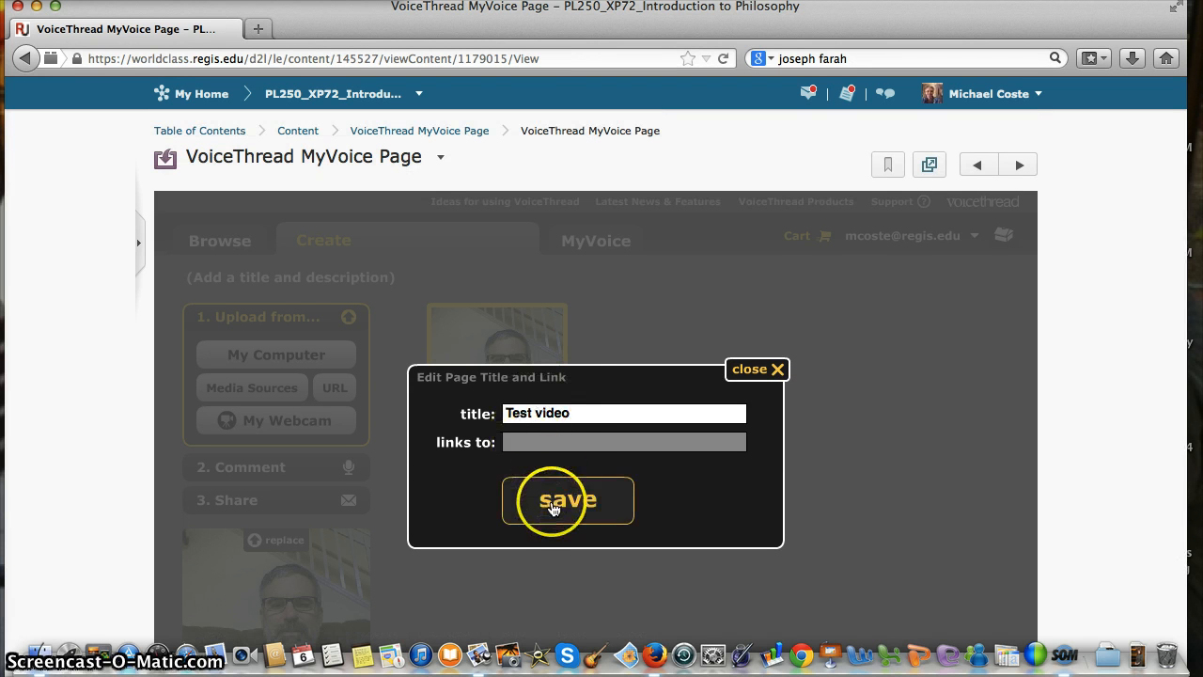
left_click(568, 500)
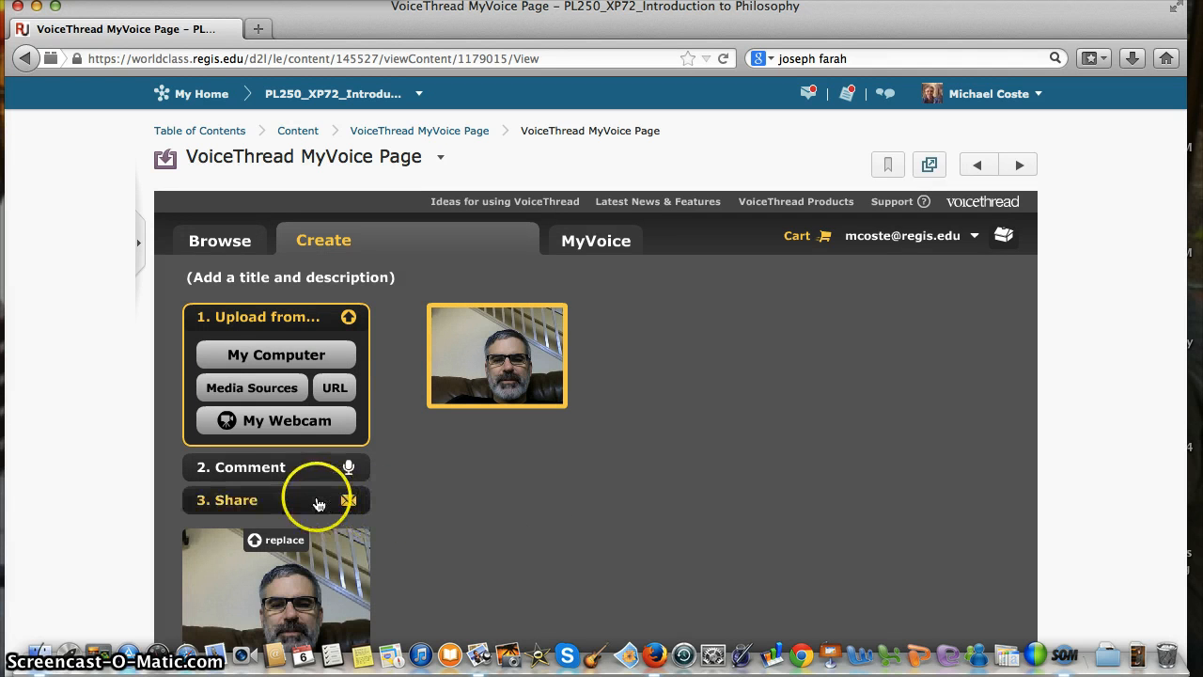
mouse_move(761, 479)
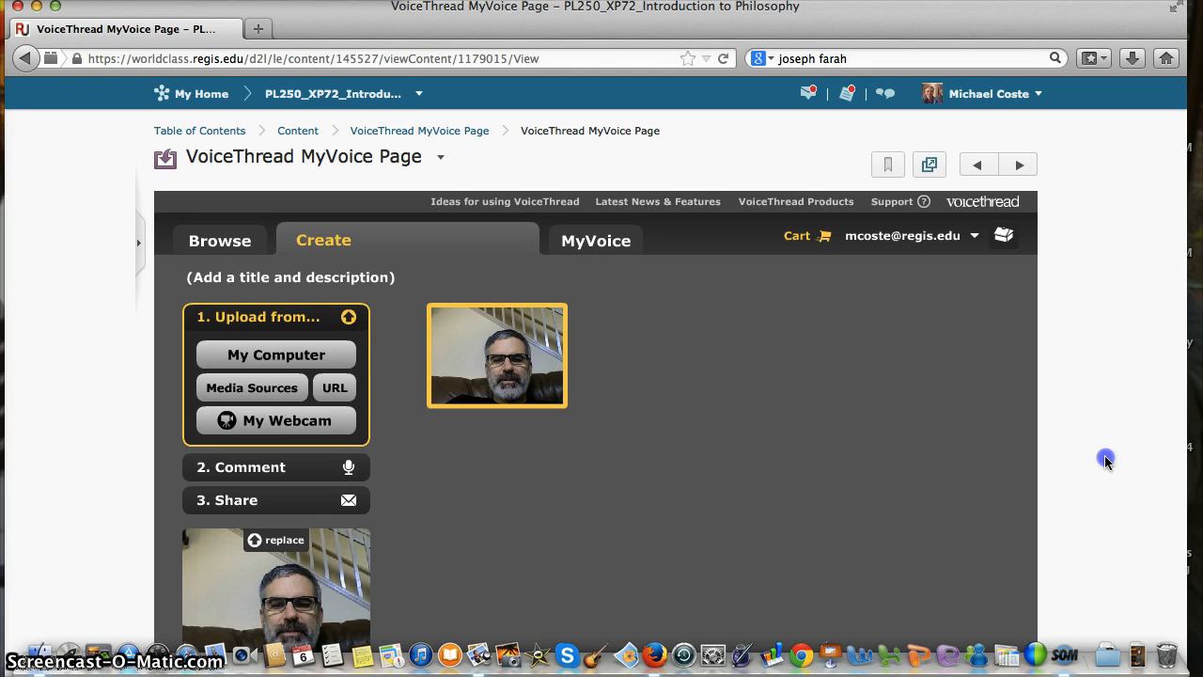
scroll("down", 3)
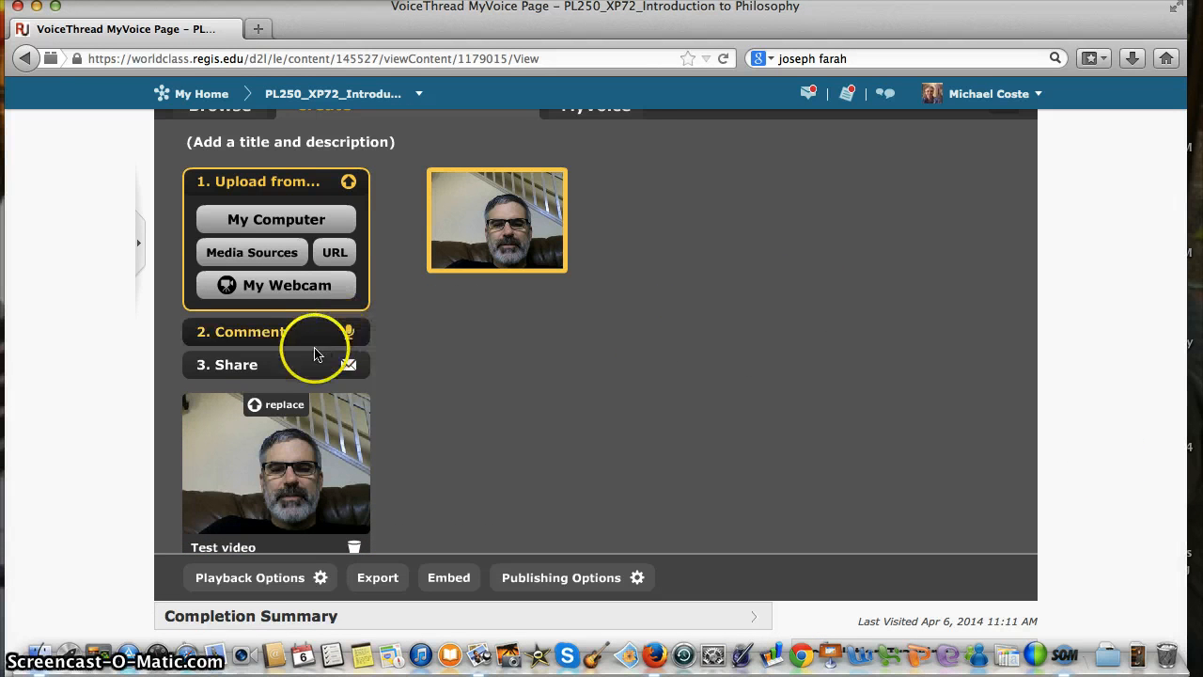
- In the Share step, browse the course groups and select all 14 members of the first PL250_XP72 group
left_click(226, 364)
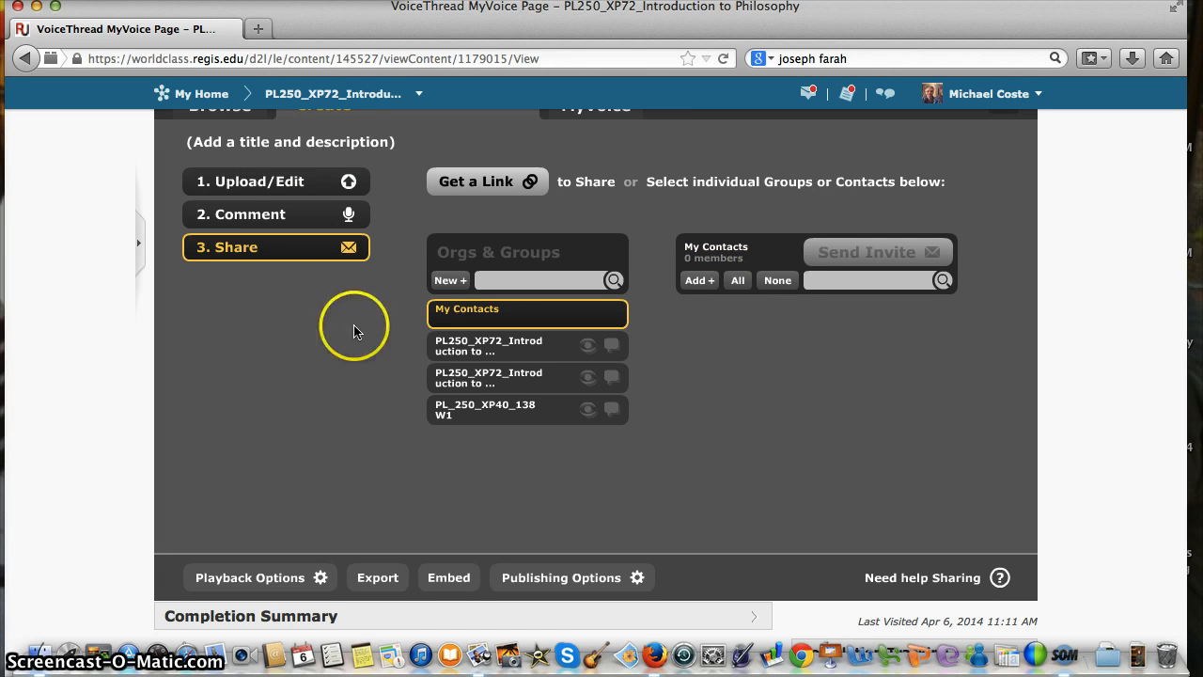
mouse_move(476, 180)
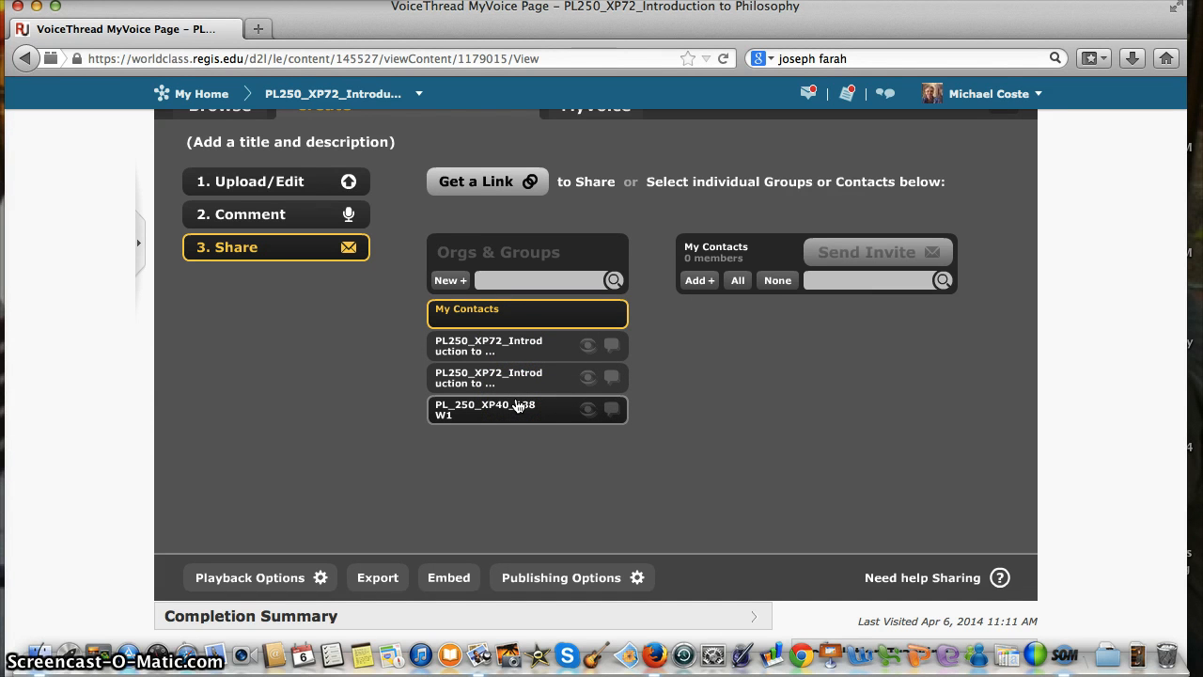
mouse_move(534, 378)
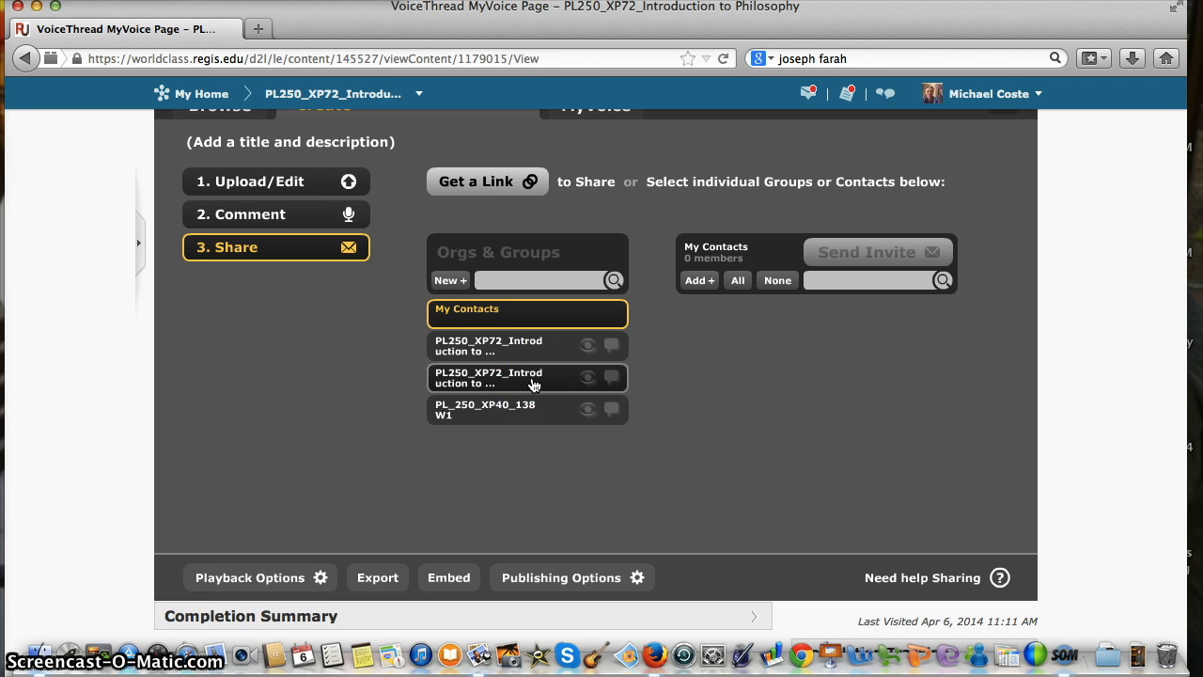
left_click(526, 376)
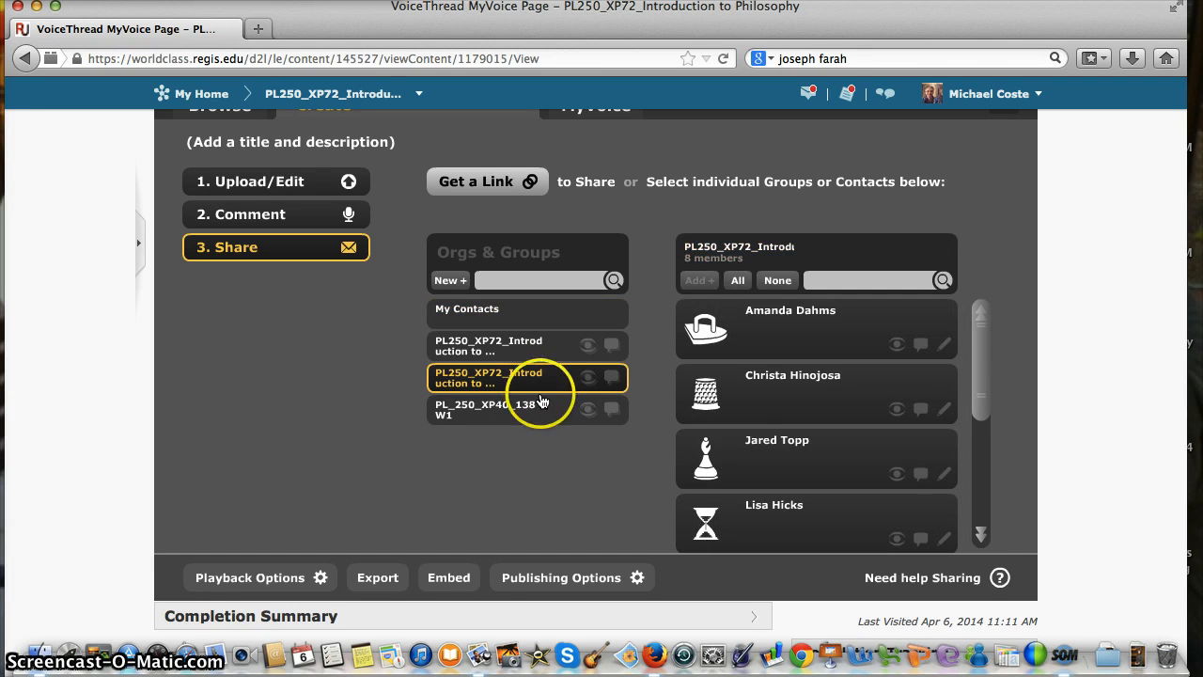
left_click(526, 410)
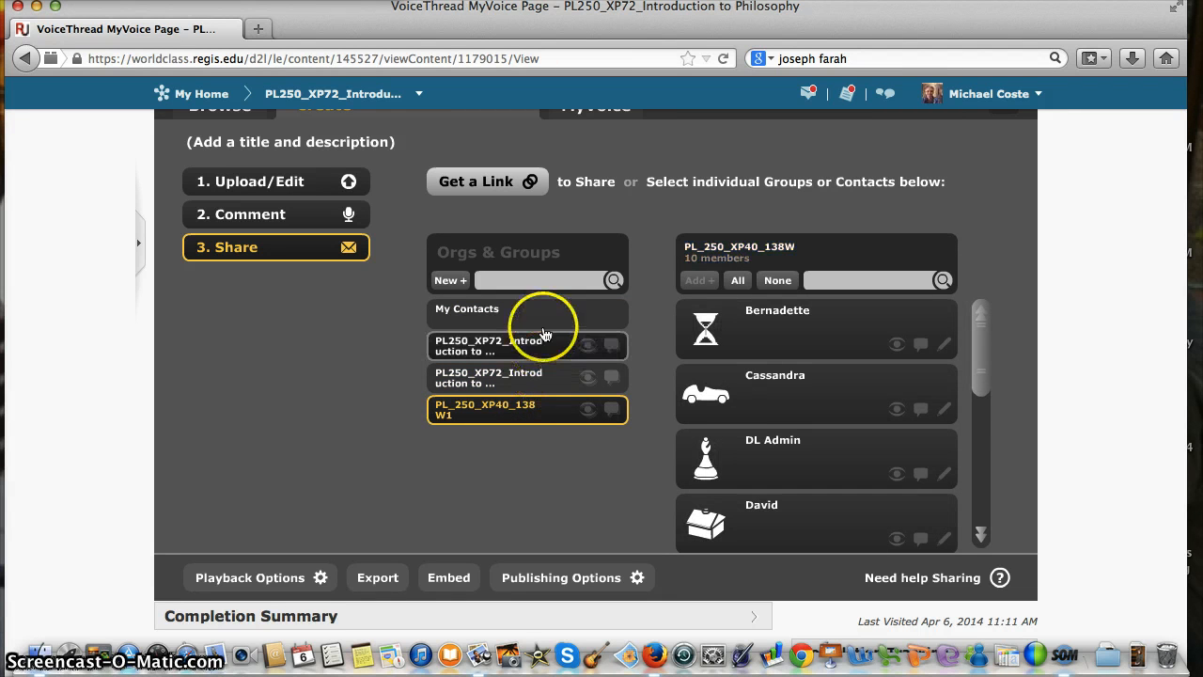
left_click(526, 346)
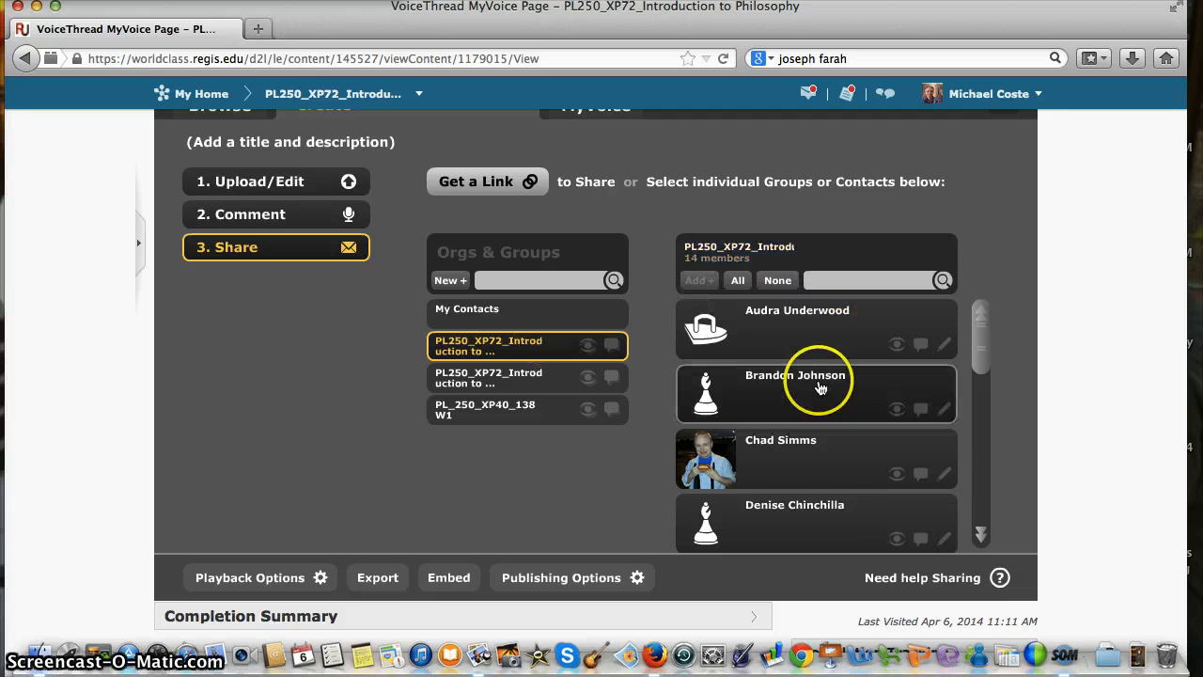
mouse_move(816, 499)
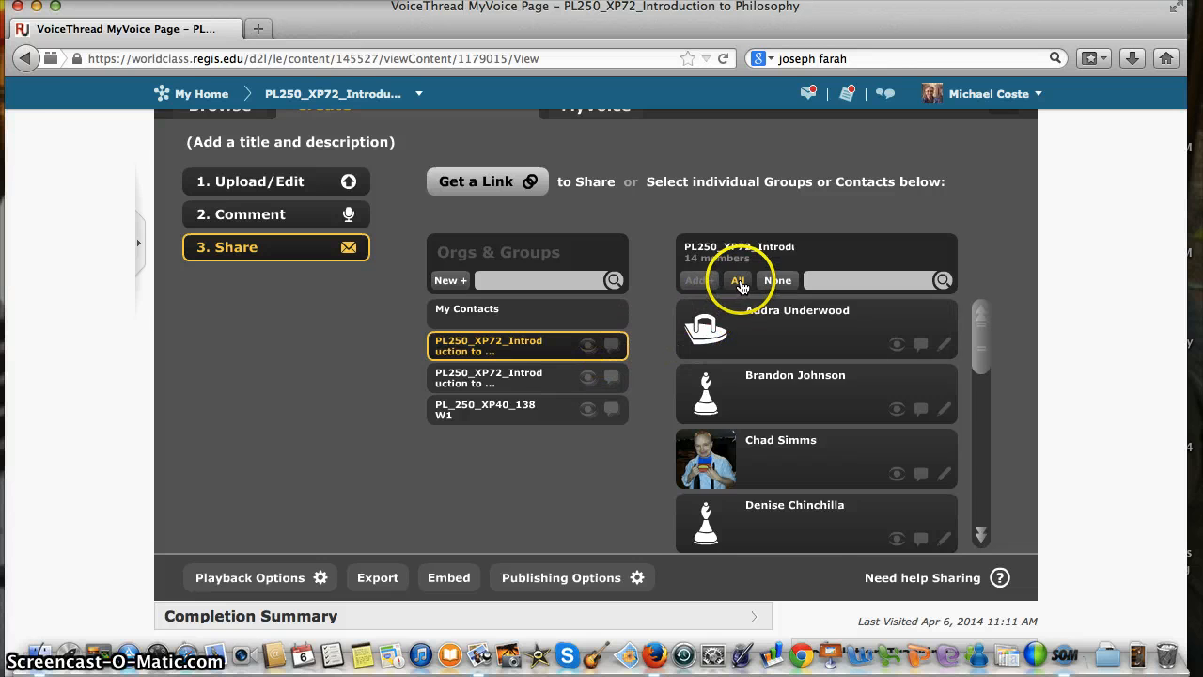
left_click(737, 280)
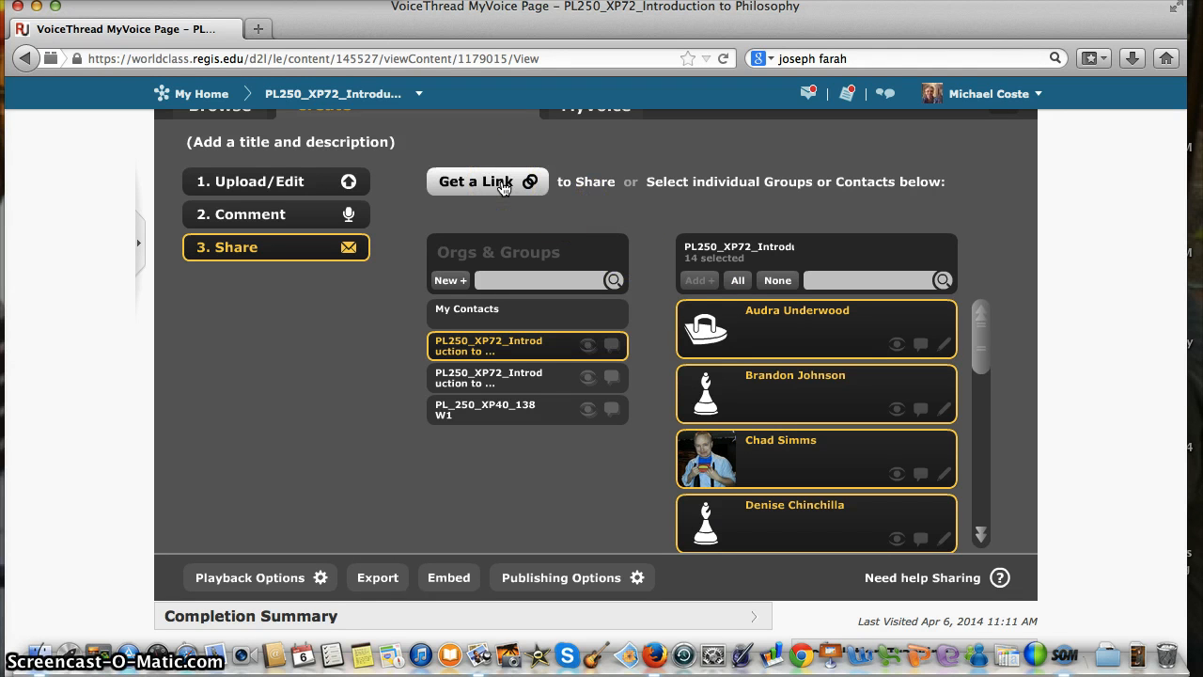
- Generate the thread's public view-and-comment link and copy it
left_click(487, 181)
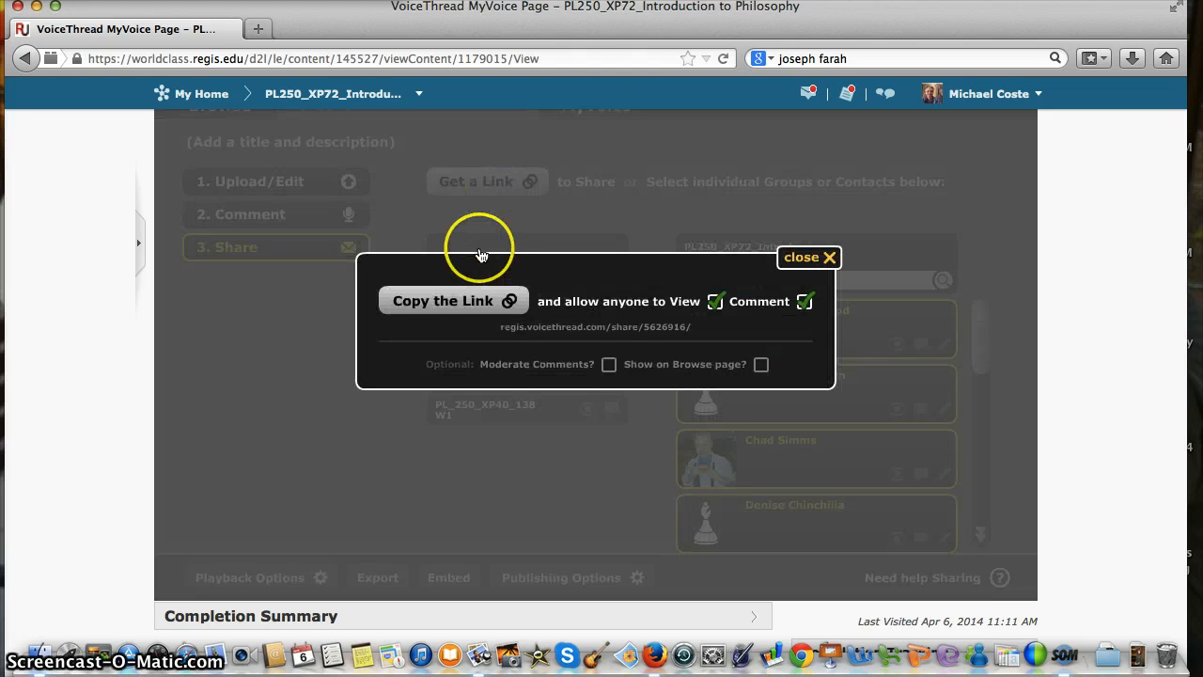
mouse_move(481, 305)
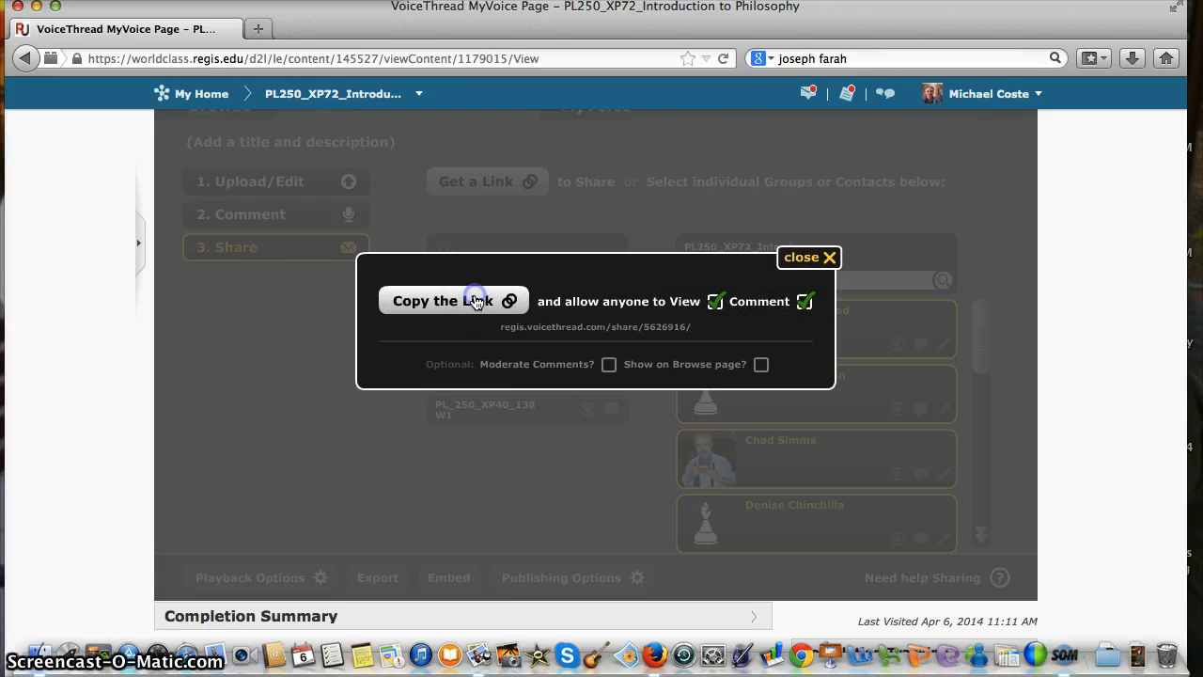
left_click(426, 301)
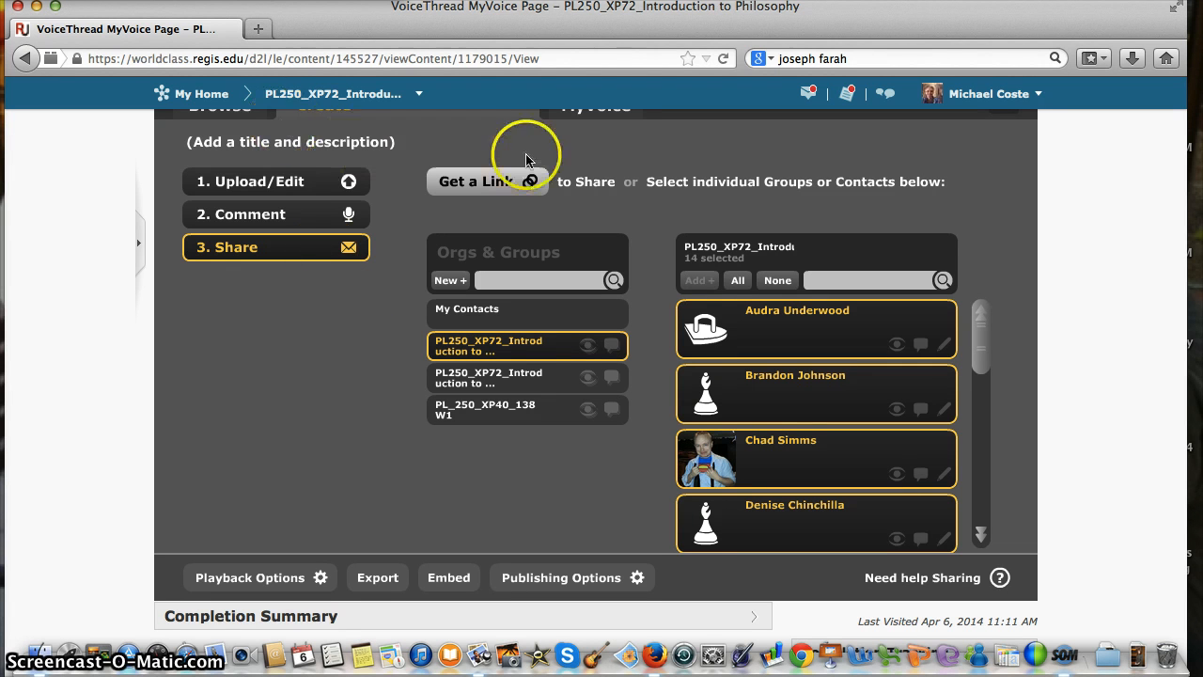
mouse_move(527, 147)
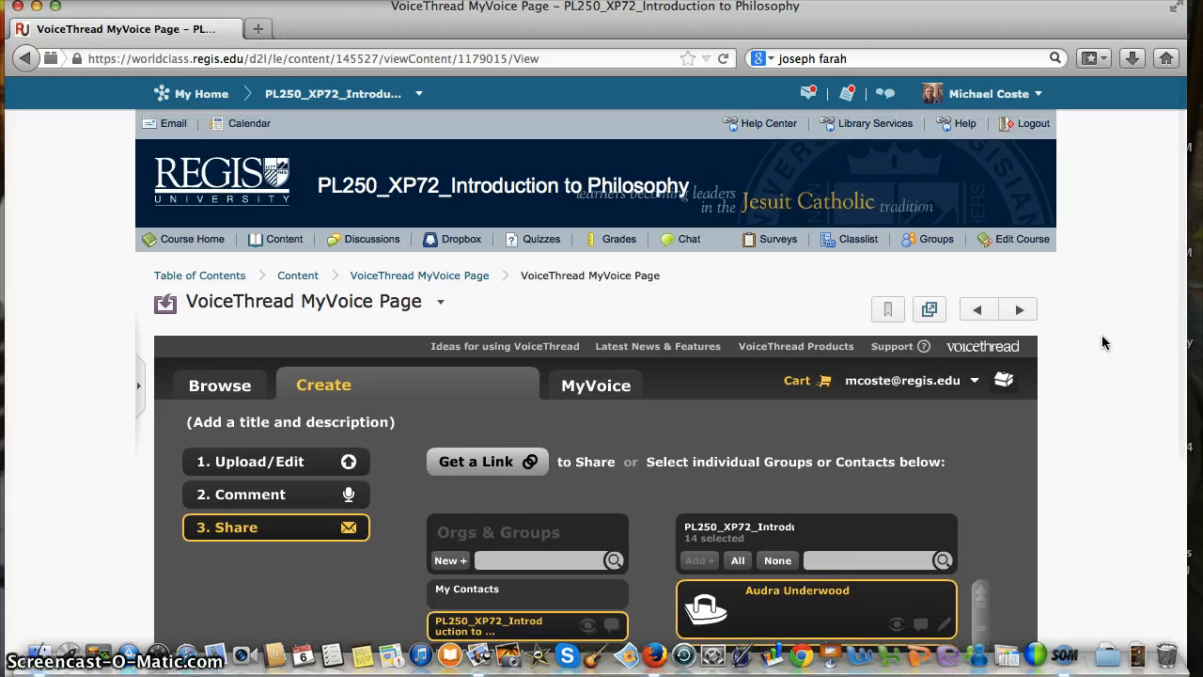
- Go to the course Discussions list and scroll to the Locke/Jefferson VoiceThread topic
left_click(372, 239)
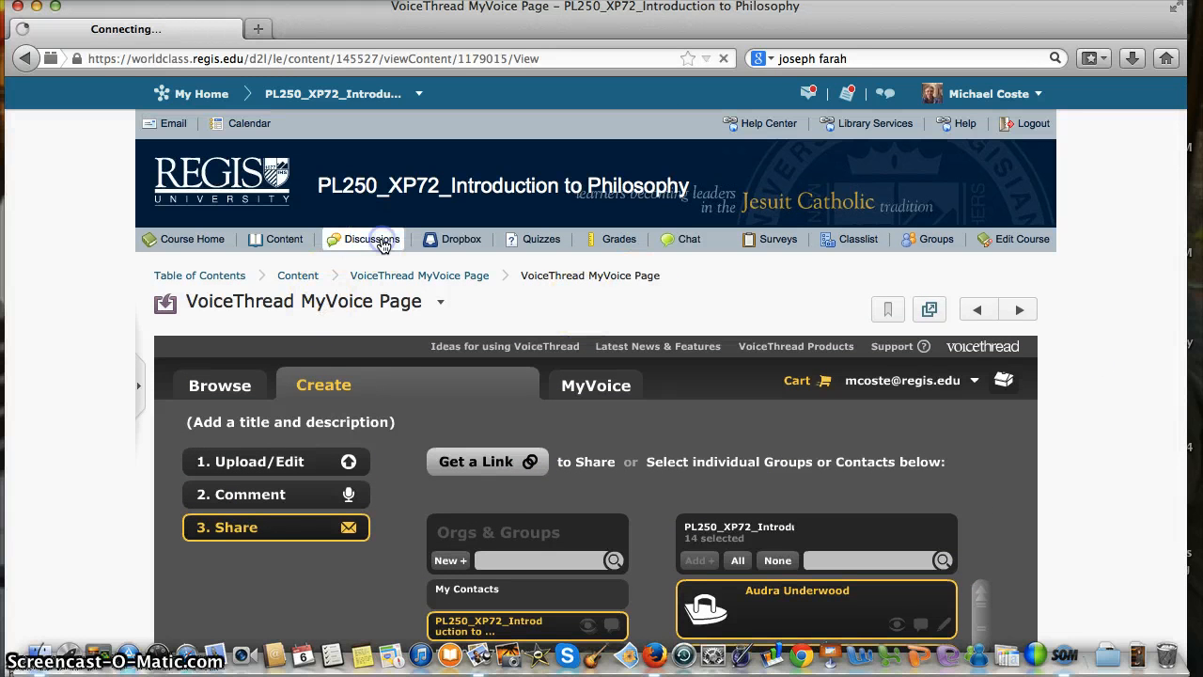
left_click(372, 239)
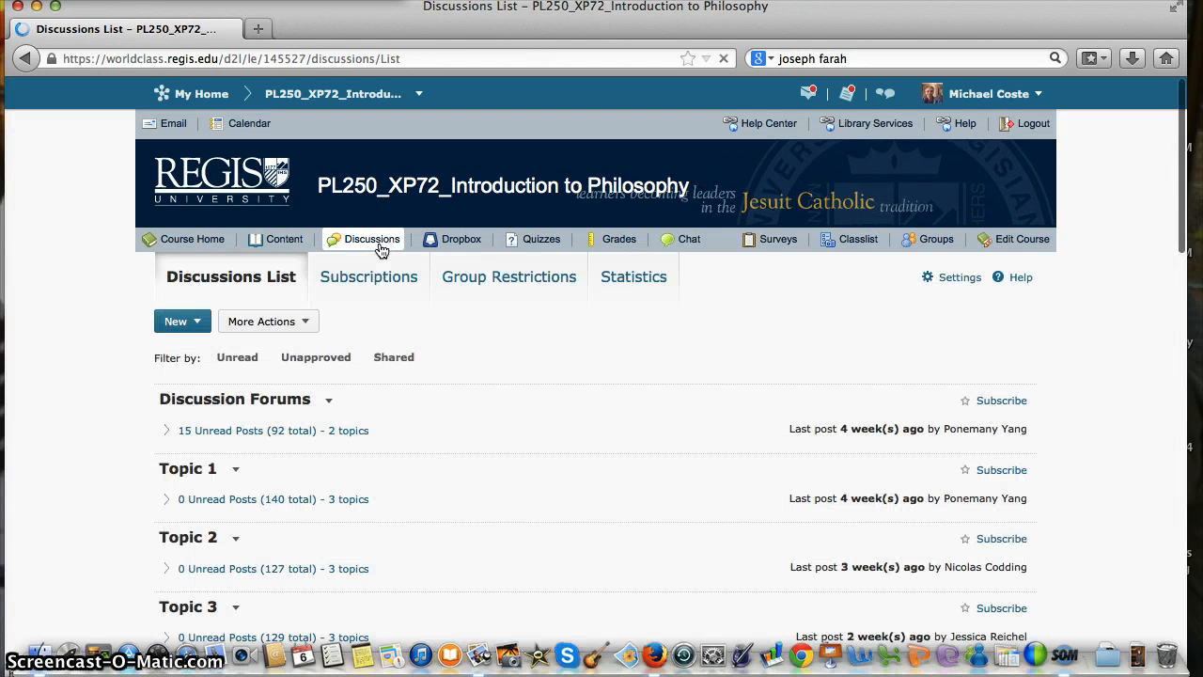
scroll("down", 3)
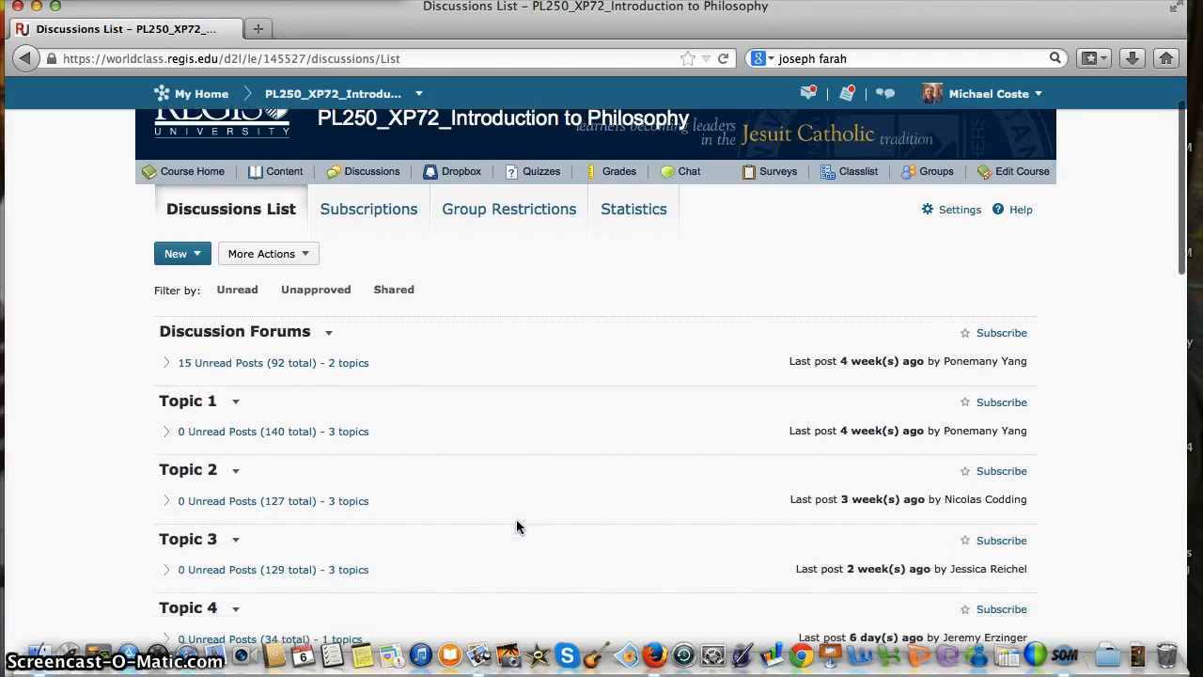
scroll("down", 3)
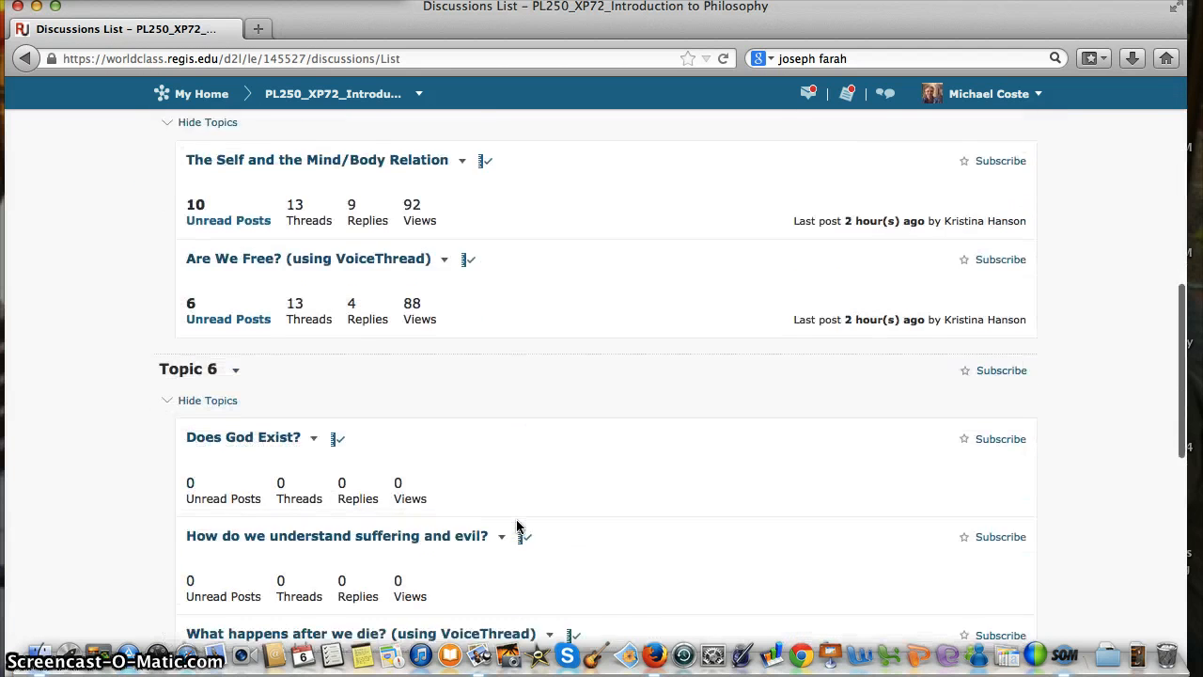
scroll("down", 3)
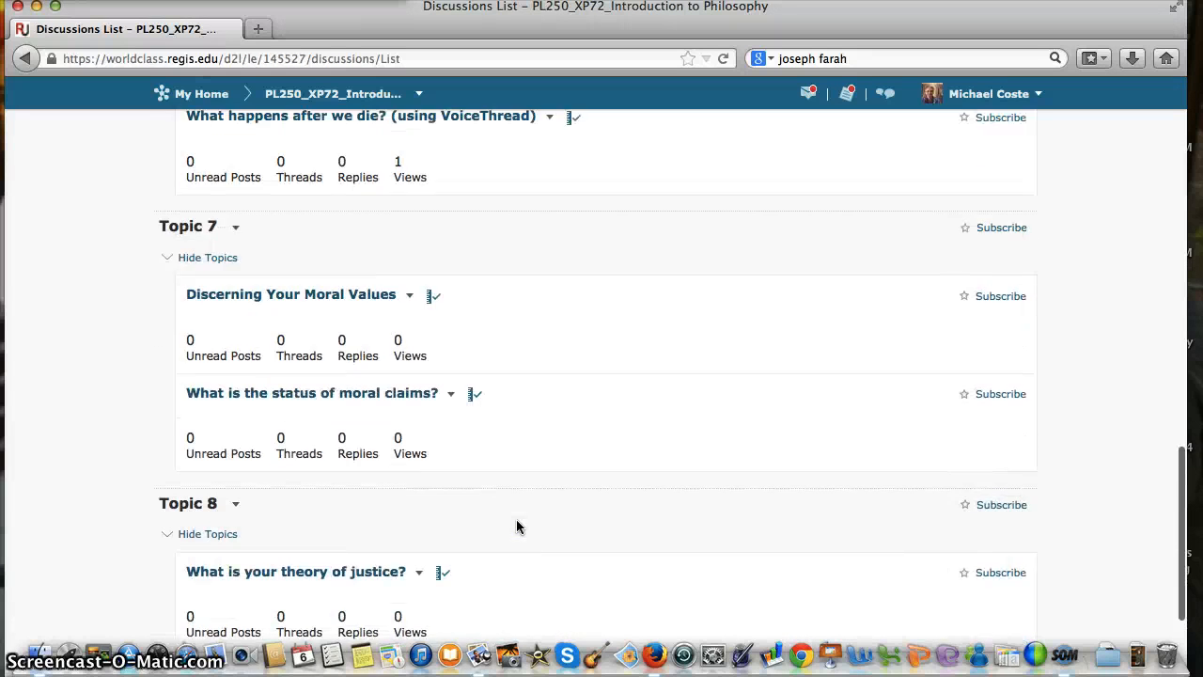
scroll("down", 3)
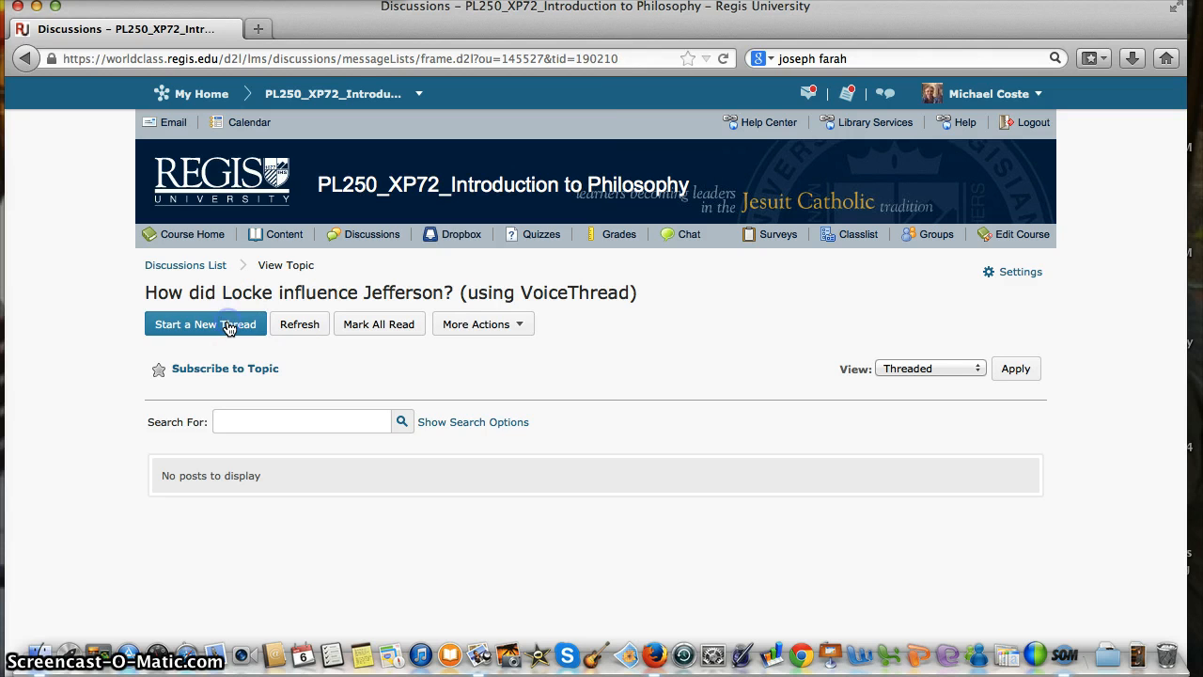
left_click(205, 323)
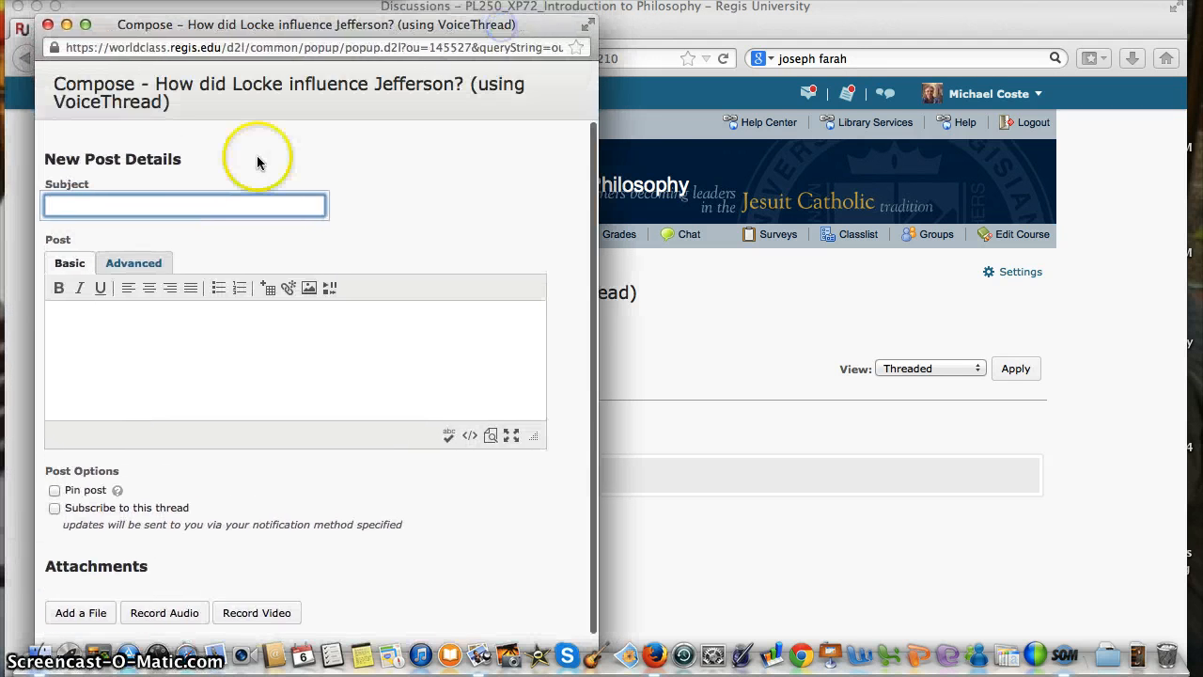
left_click(184, 205)
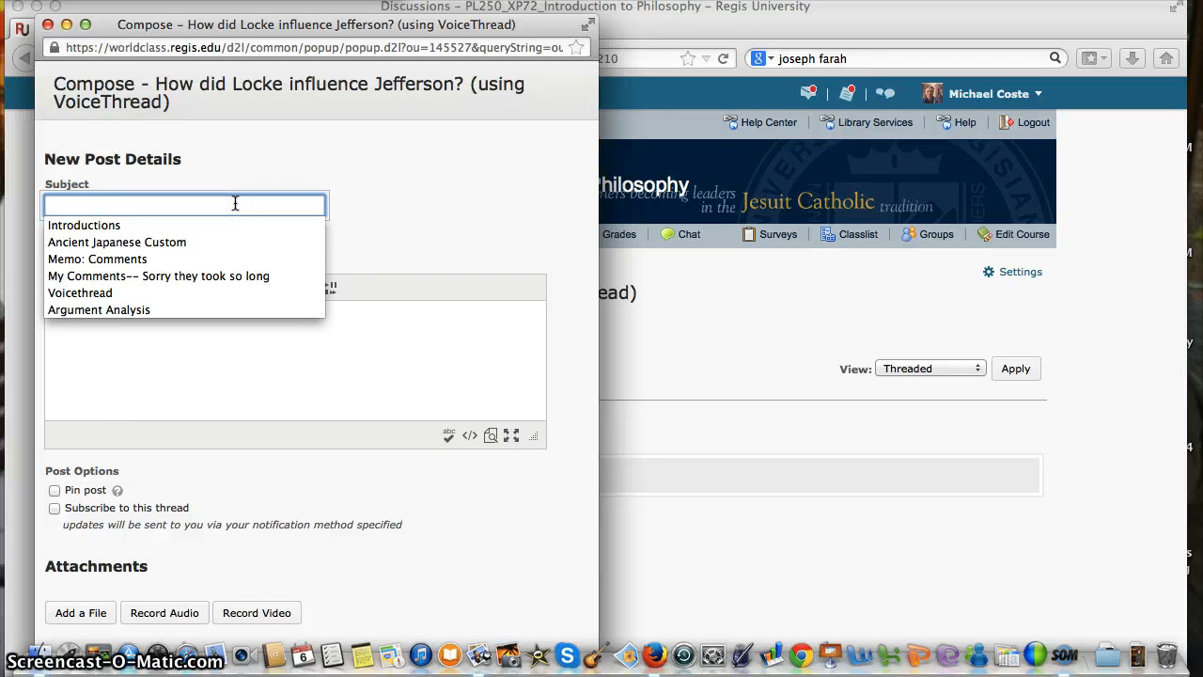
type("te")
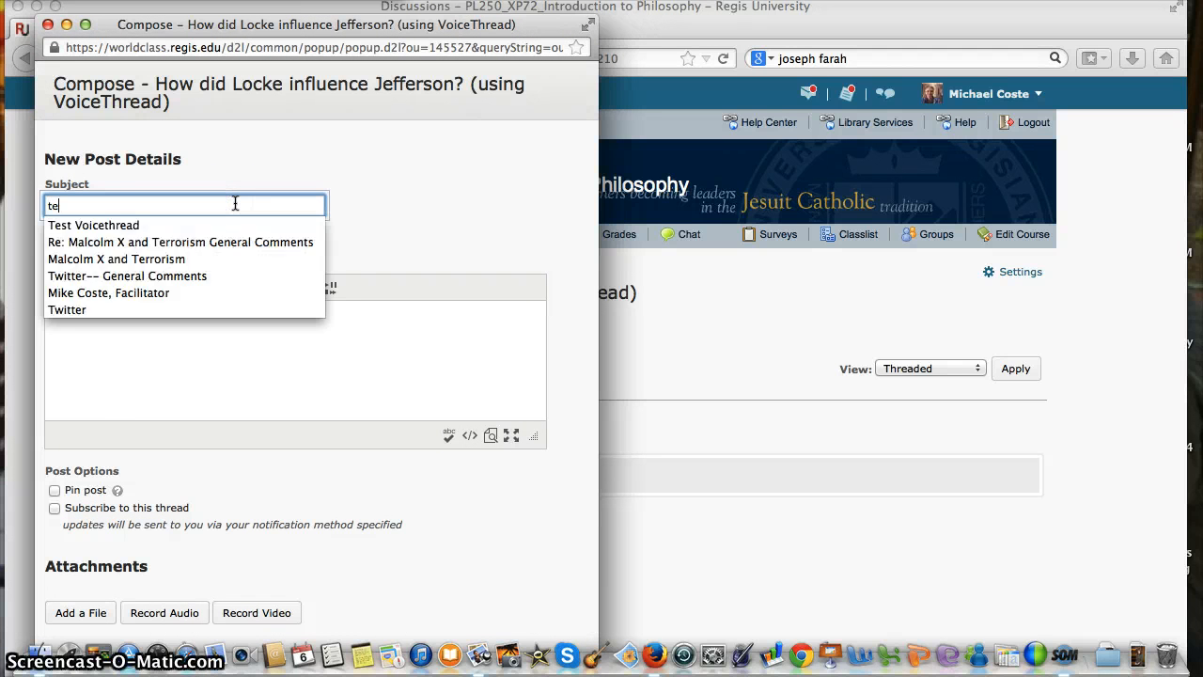
type("s")
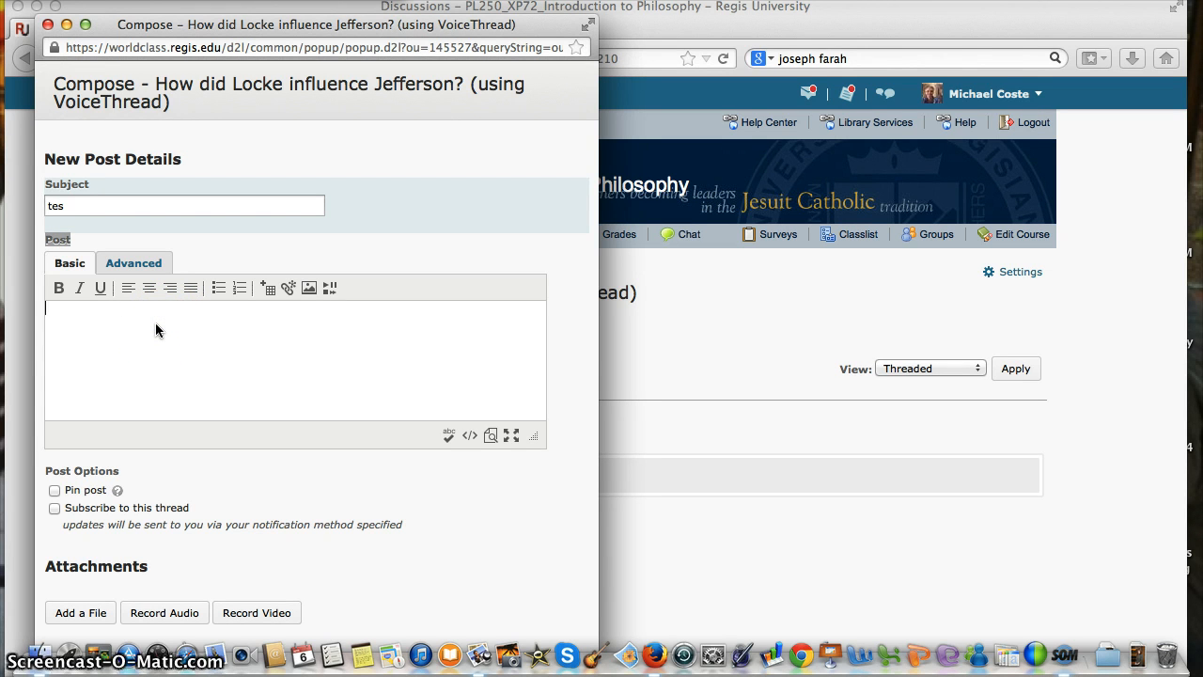
type("https://regis.voicethread.com/share/5626916/")
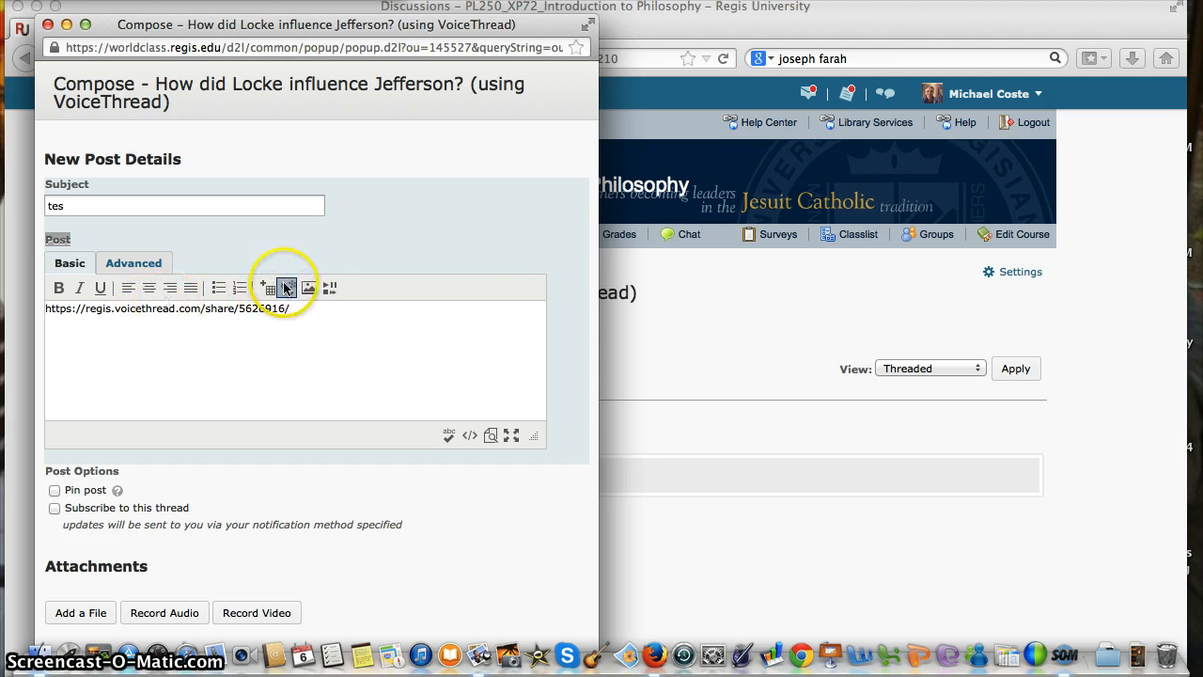
left_click(286, 287)
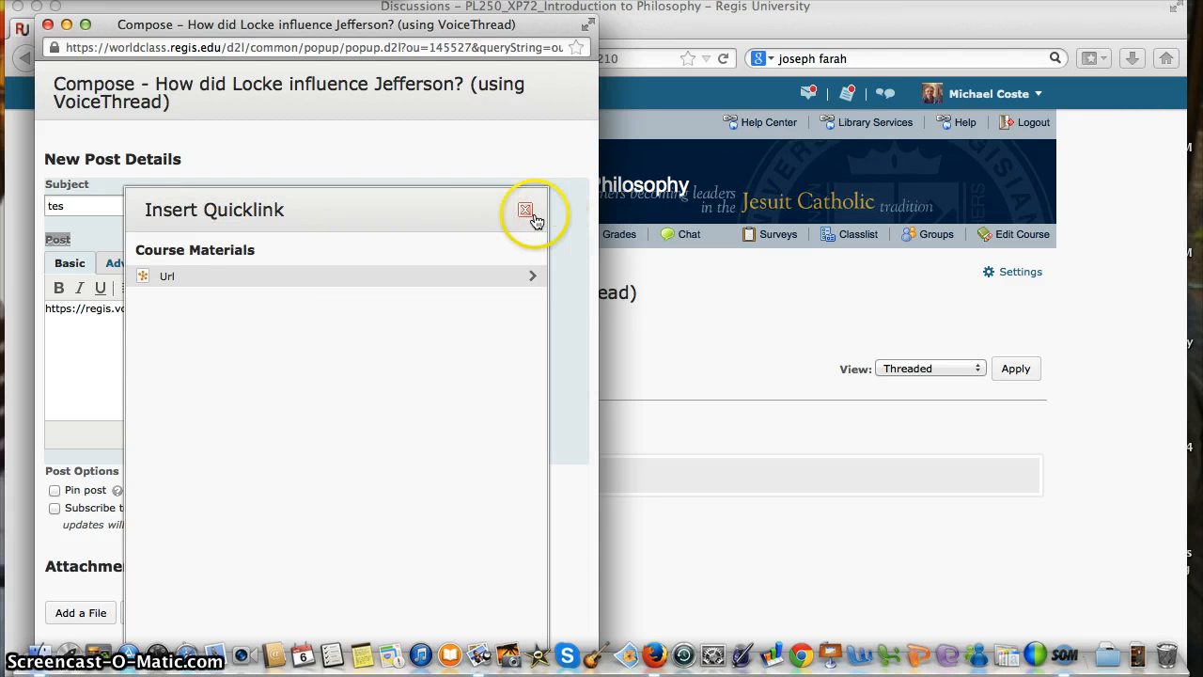
left_click(525, 211)
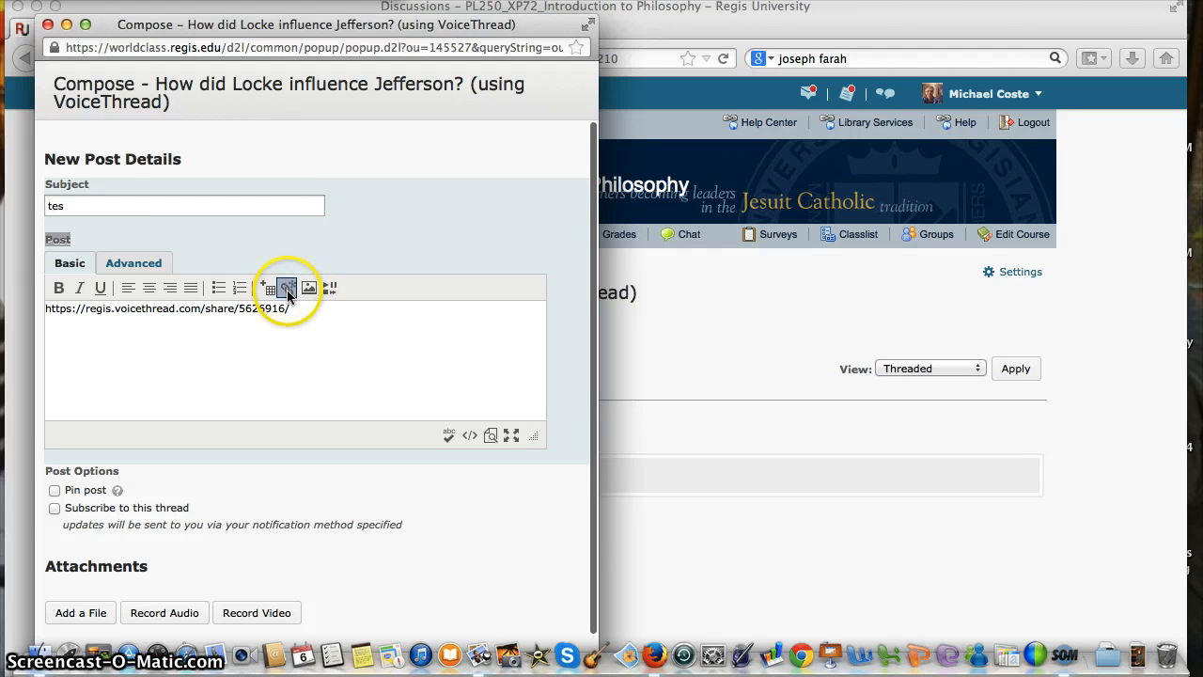
left_click(286, 288)
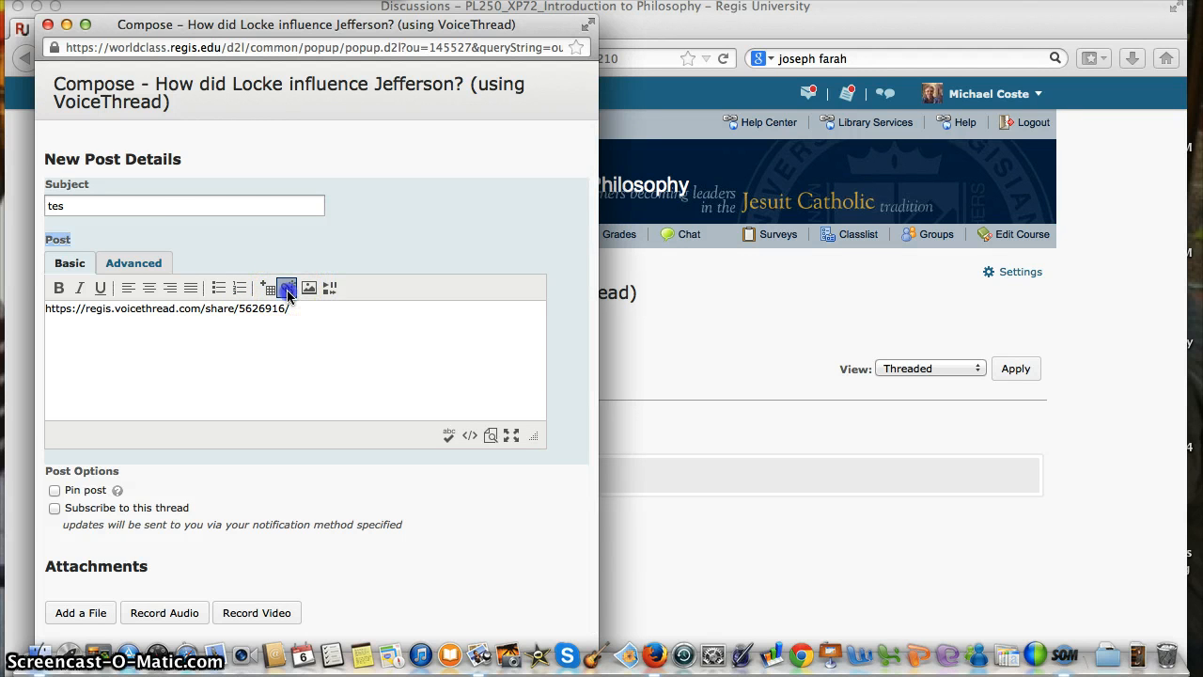
left_click(286, 288)
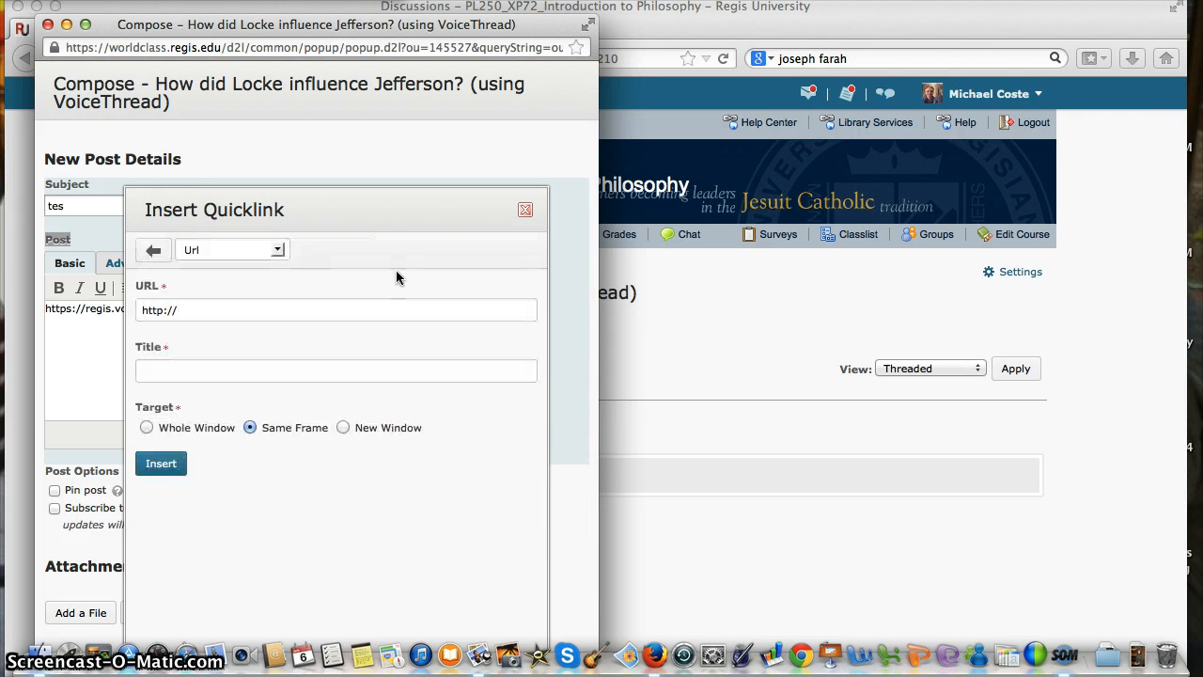
left_click(334, 310)
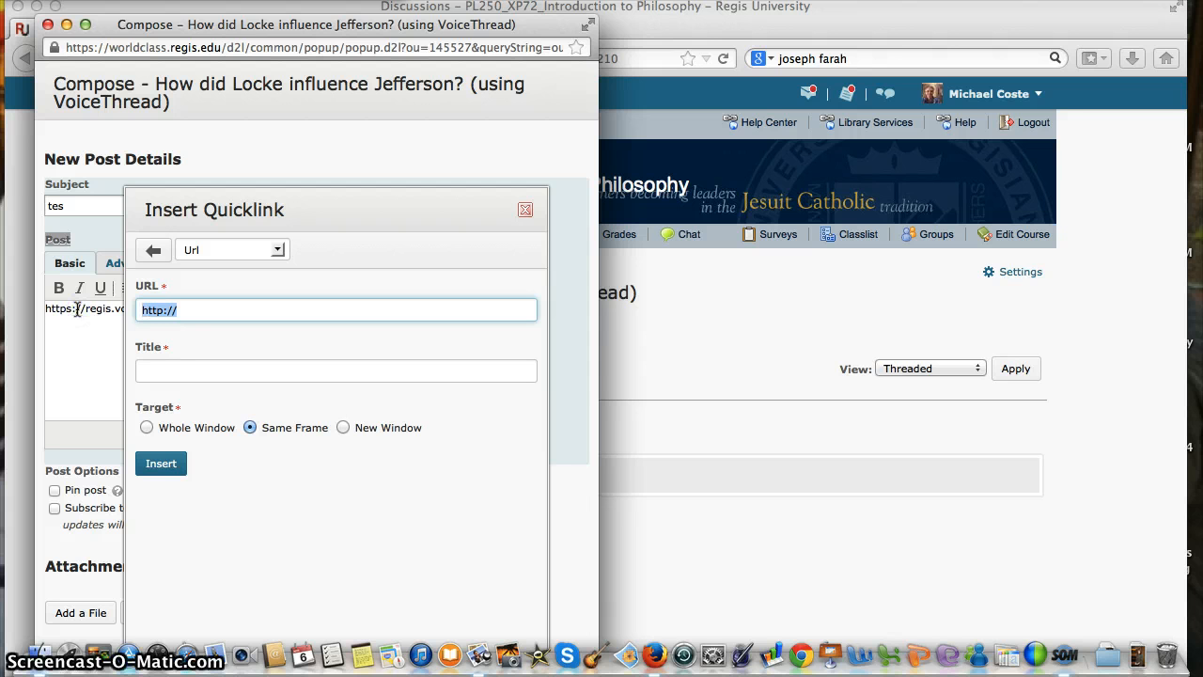
type("https://regis.voicethread.com/share/5626916/")
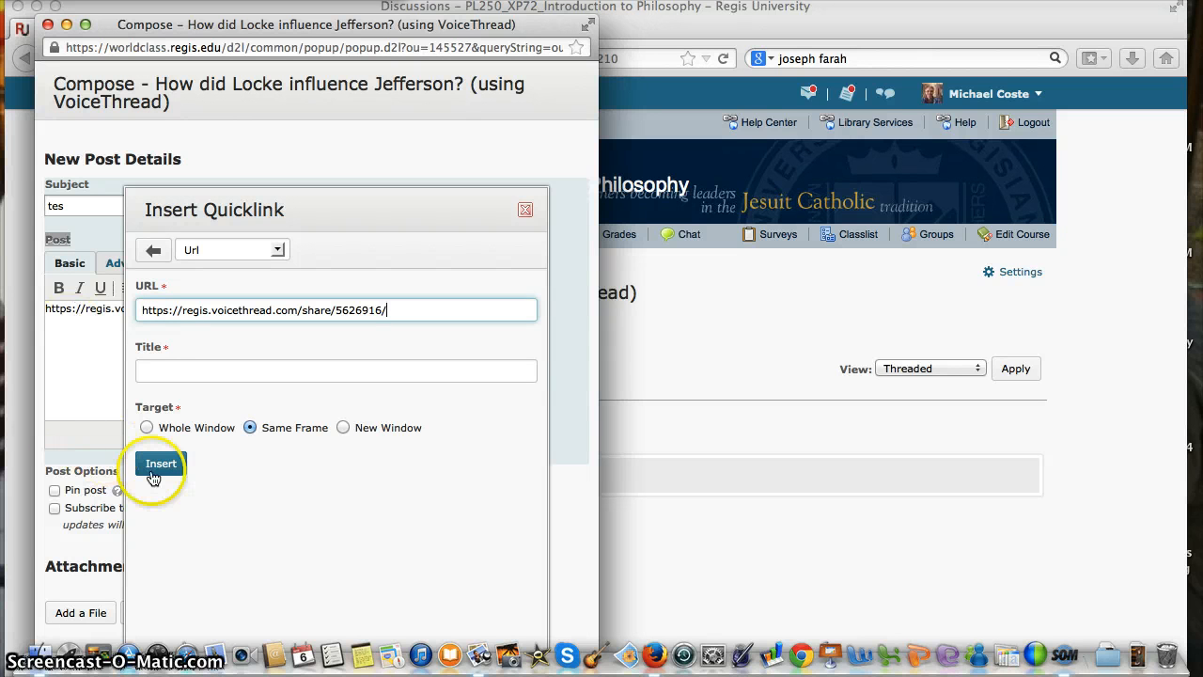
mouse_move(346, 428)
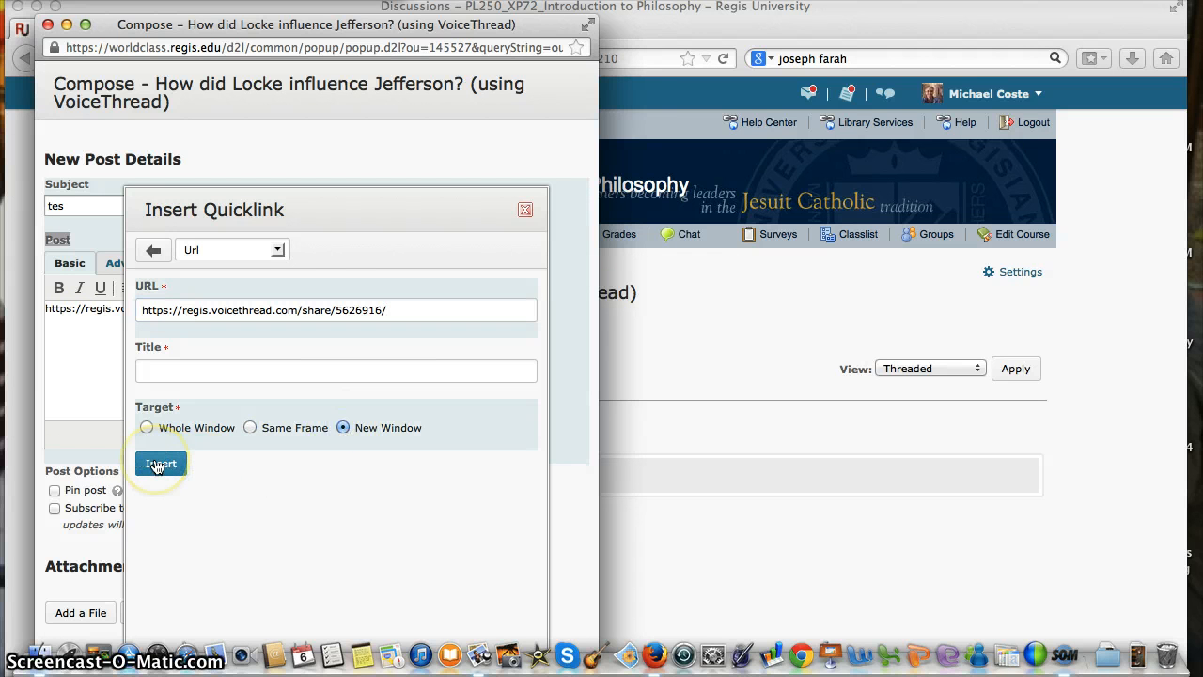
- Give the link the same URL as its required title, set it to open in a new window, and insert it
left_click(160, 462)
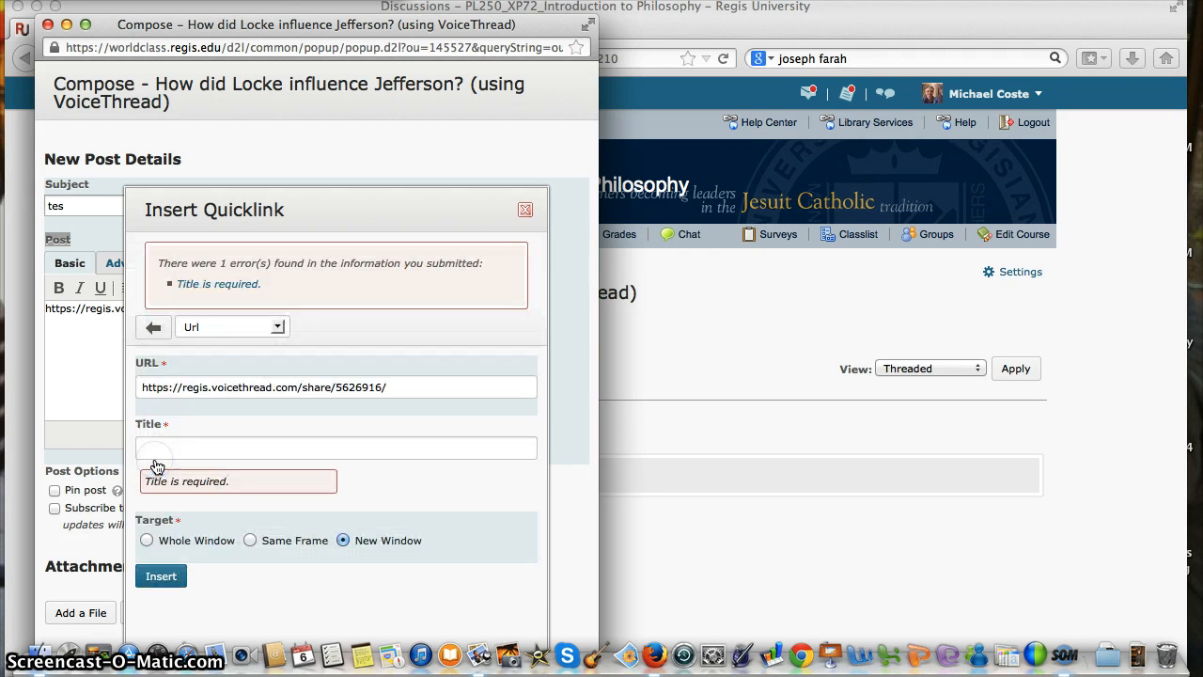
left_click(337, 448)
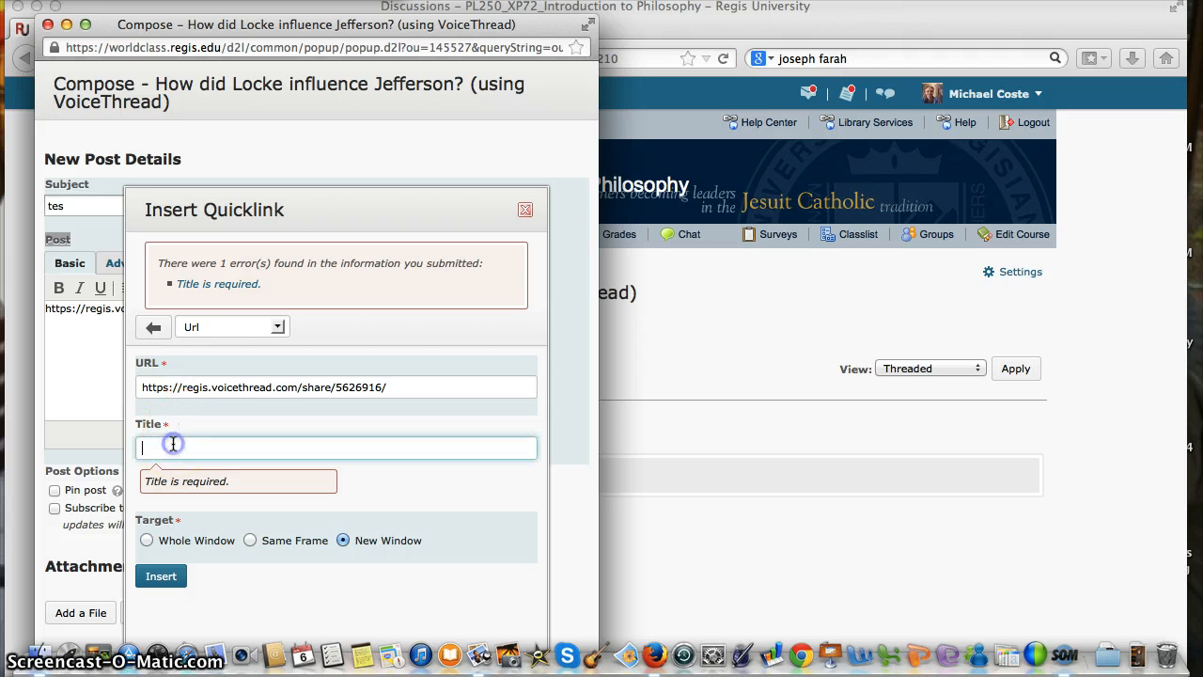
type("https://regis.voicethread.com/share/5626916/")
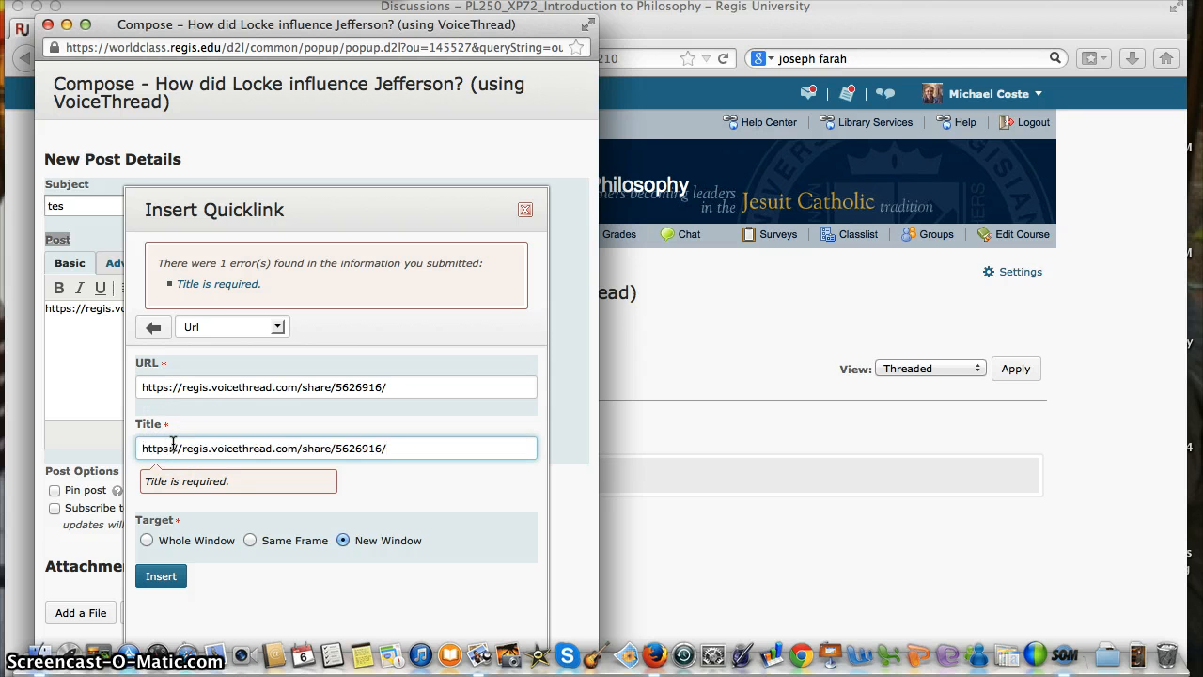
left_click(160, 576)
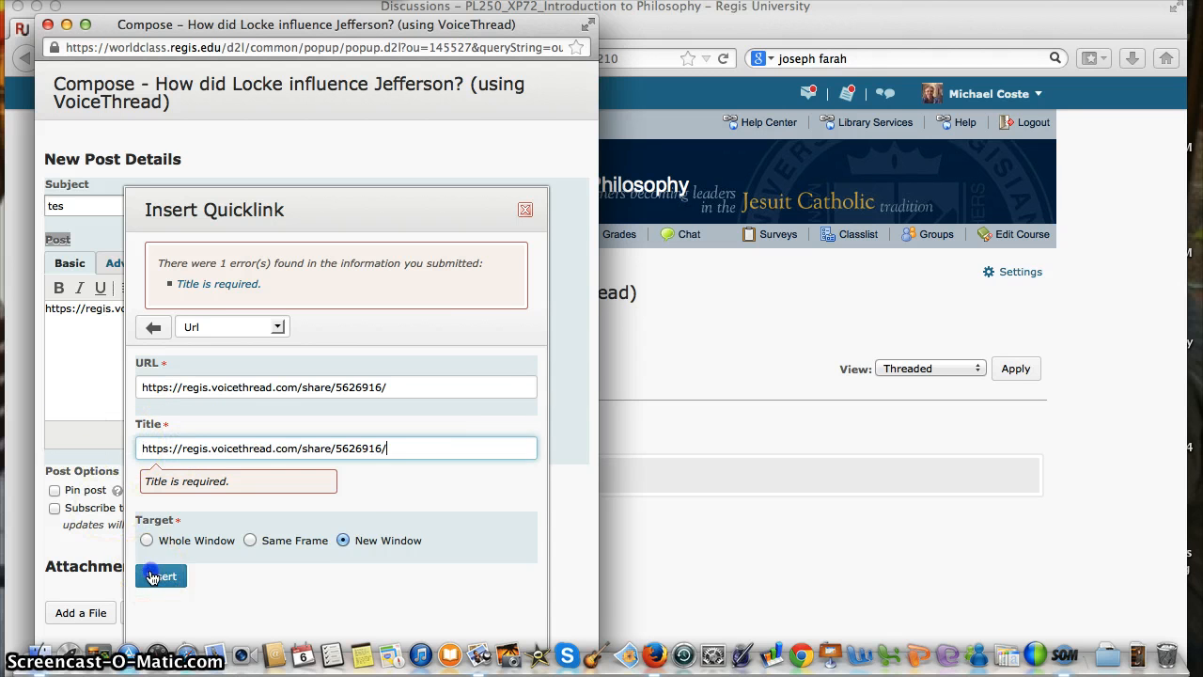
left_click(160, 576)
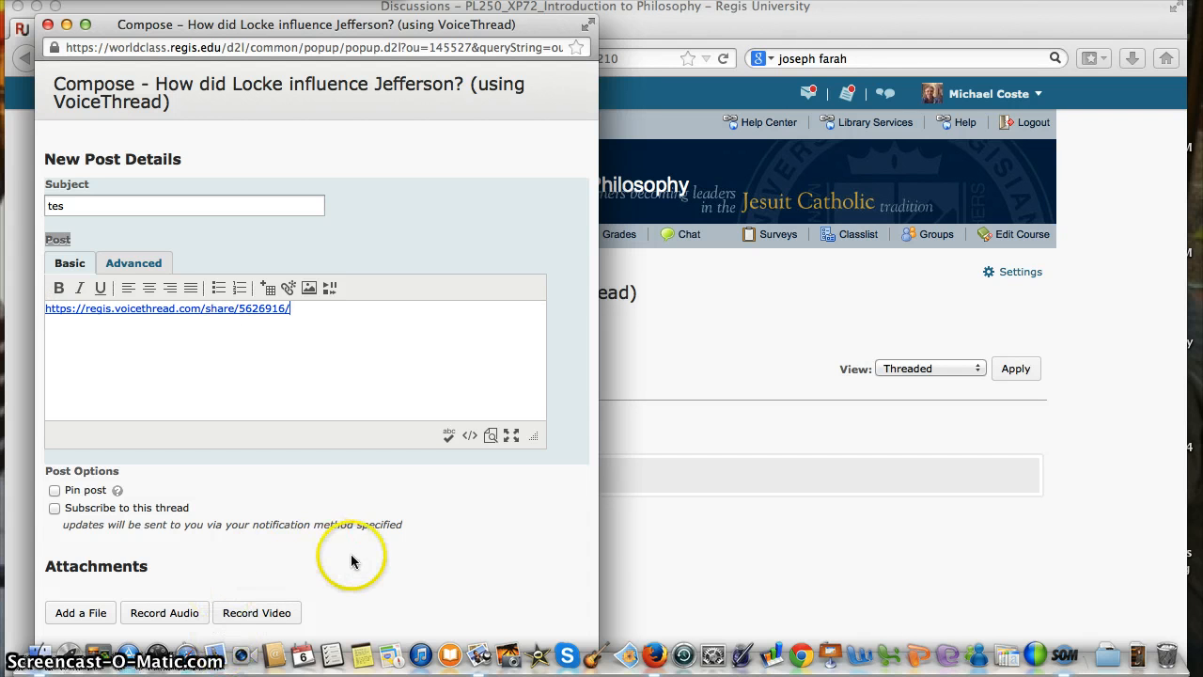
- Publish the 'test' post with the VoiceThread link to the Locke–Jefferson topic
scroll("down", 3)
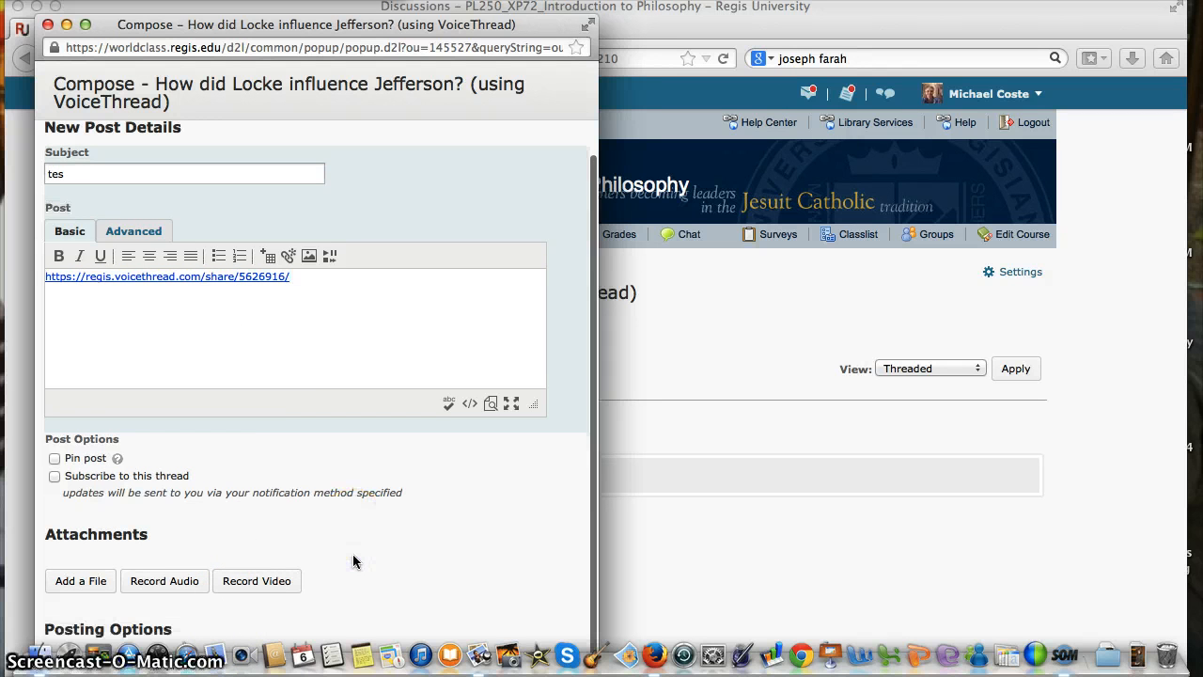
mouse_move(341, 490)
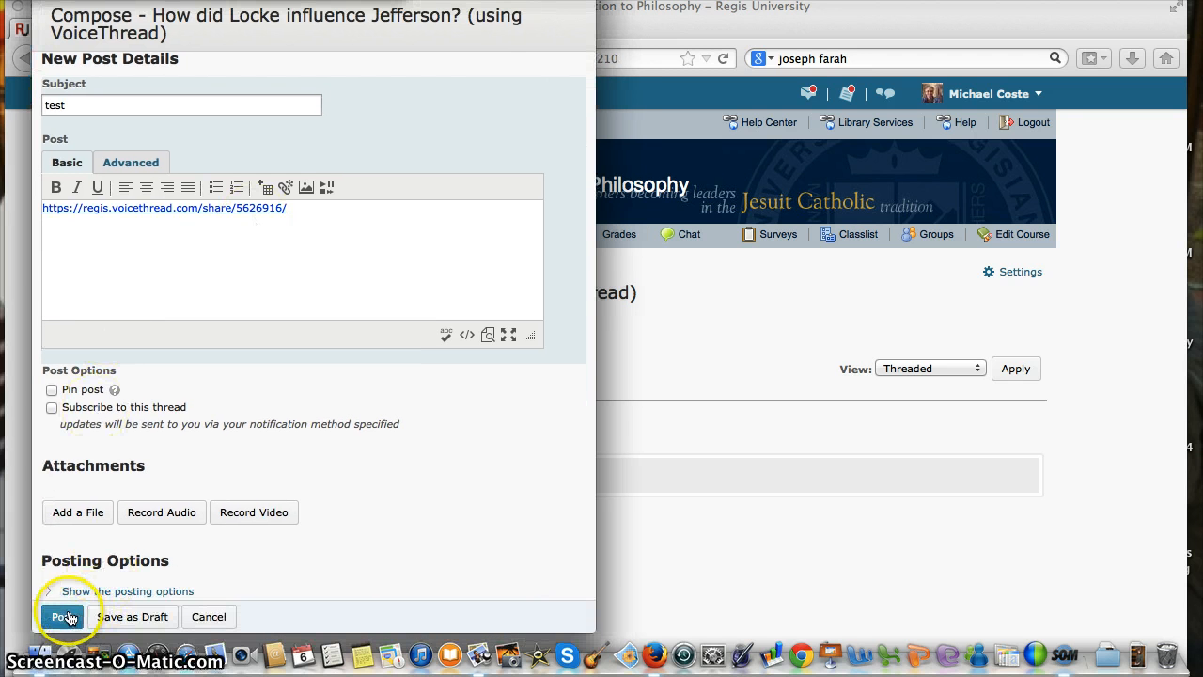
left_click(63, 617)
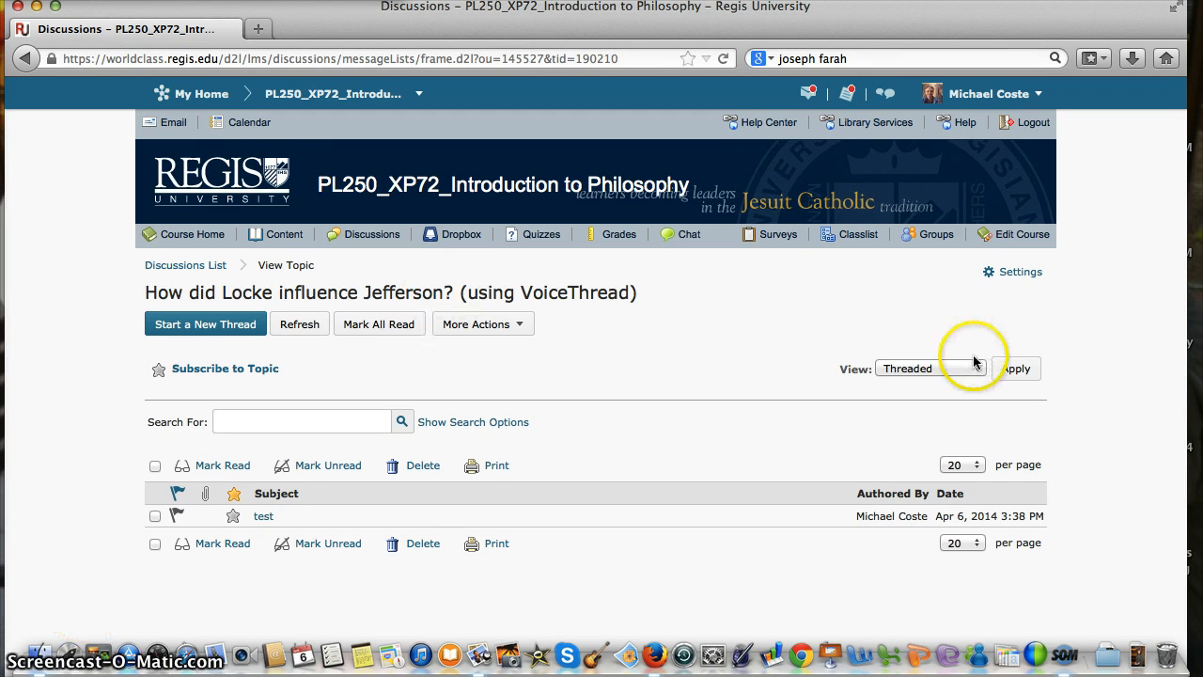
mouse_move(820, 320)
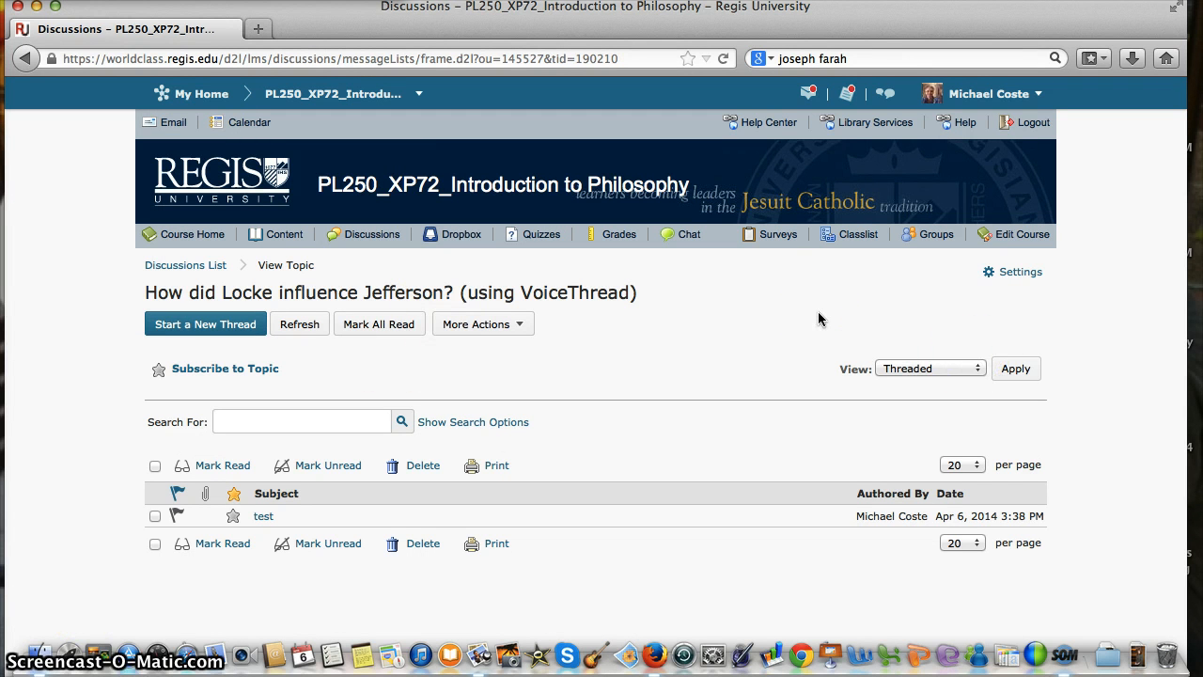
mouse_move(675, 340)
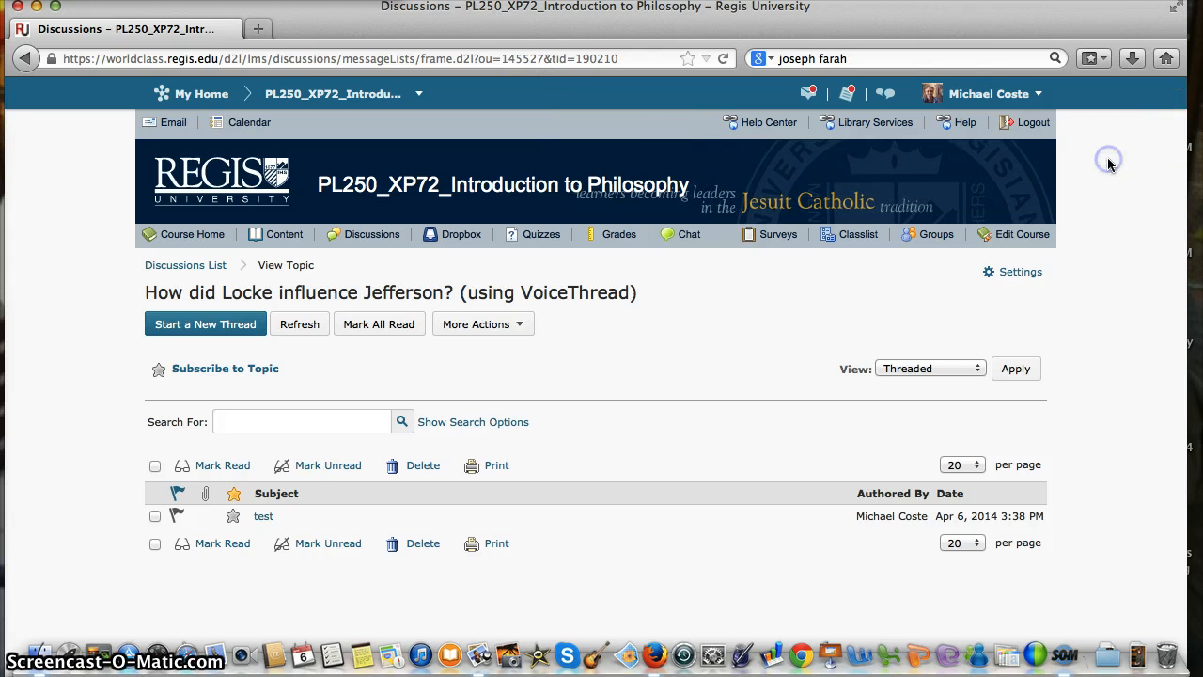
mouse_move(759, 141)
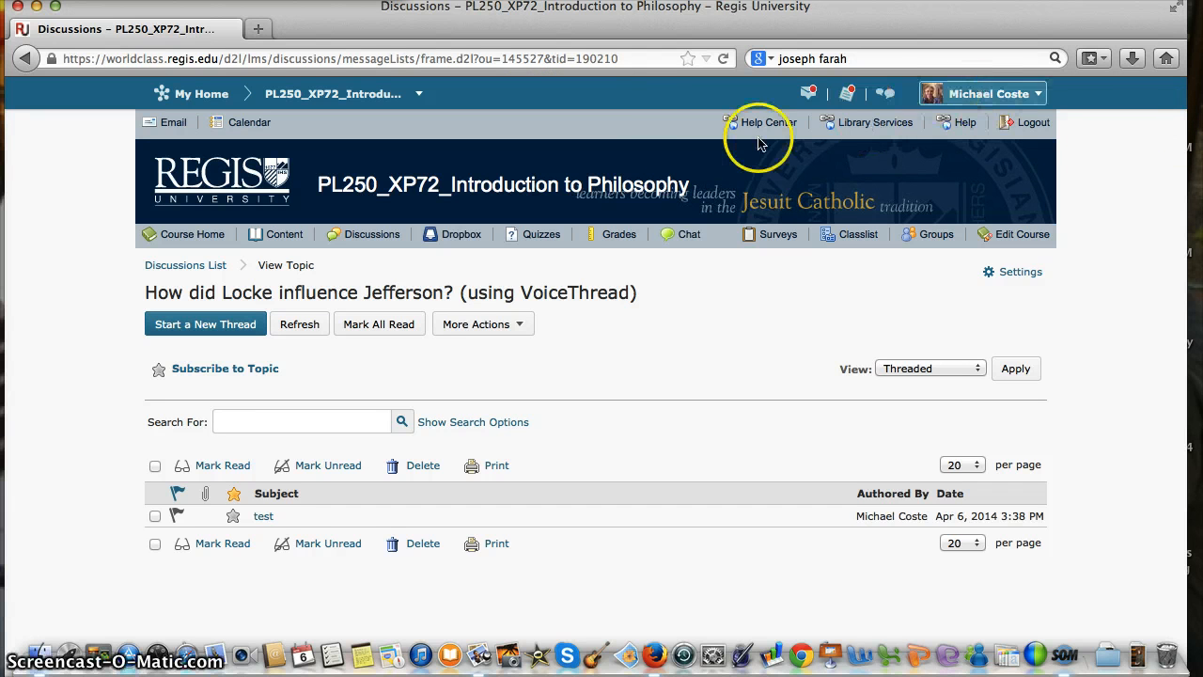
mouse_move(305, 243)
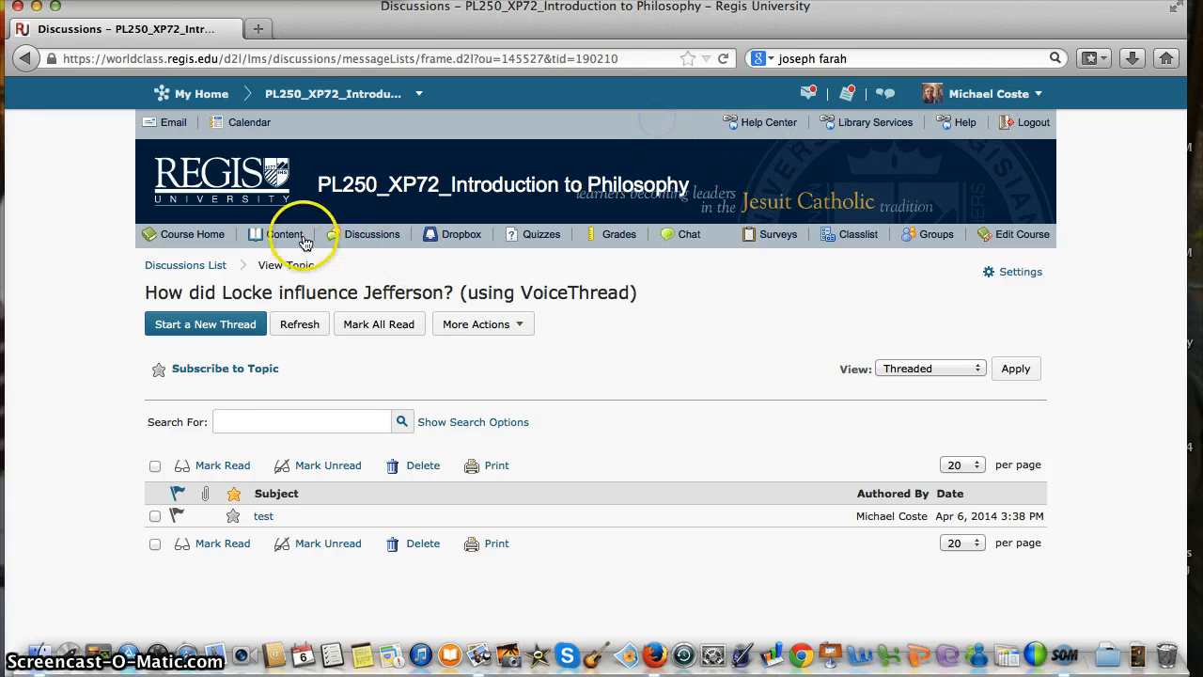
- Launch the VoiceThread MyVoice Page topic from course Content, loading the 11-thread library
left_click(286, 233)
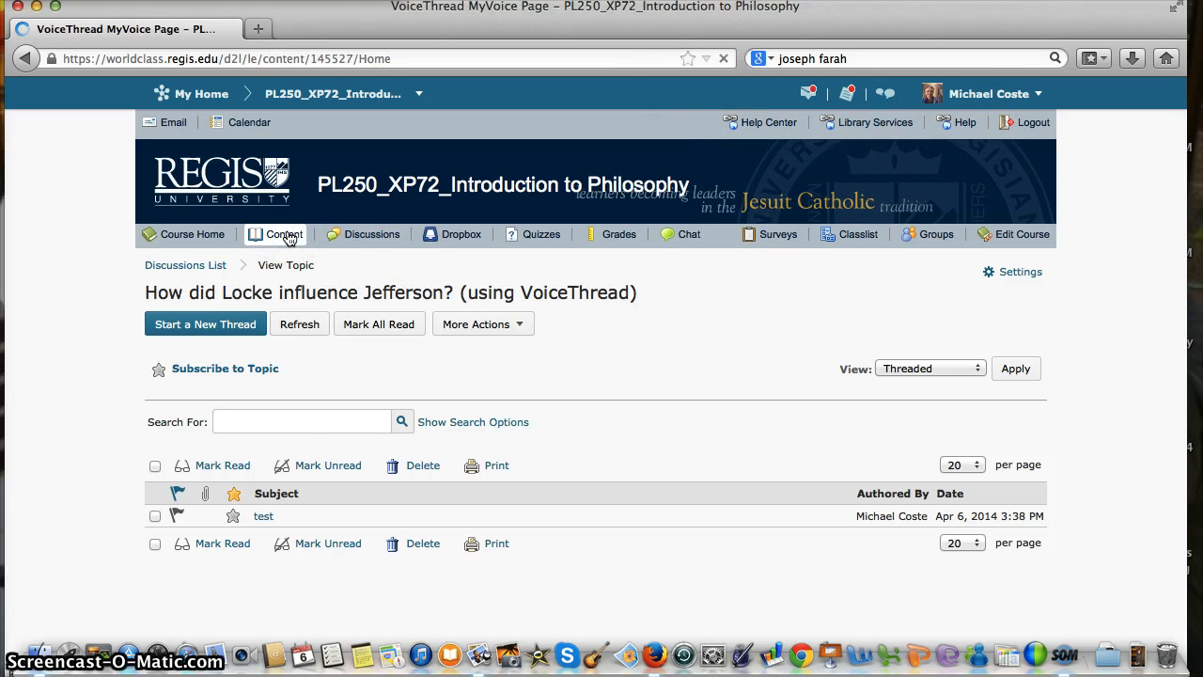
left_click(282, 234)
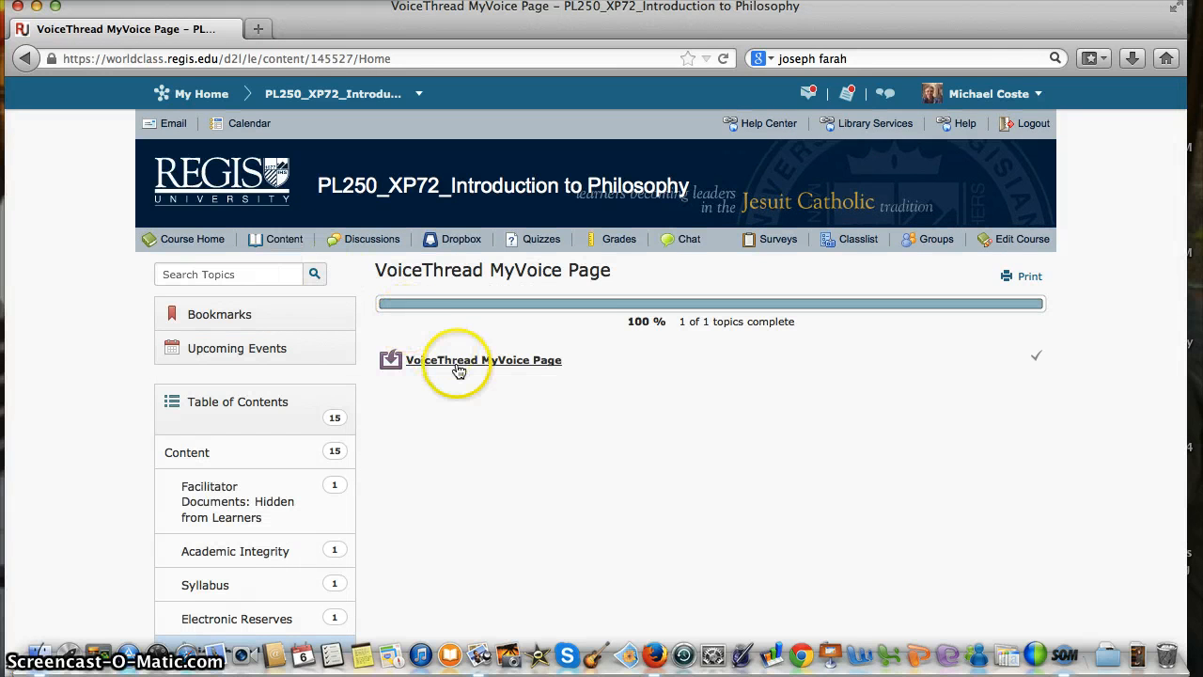
left_click(483, 361)
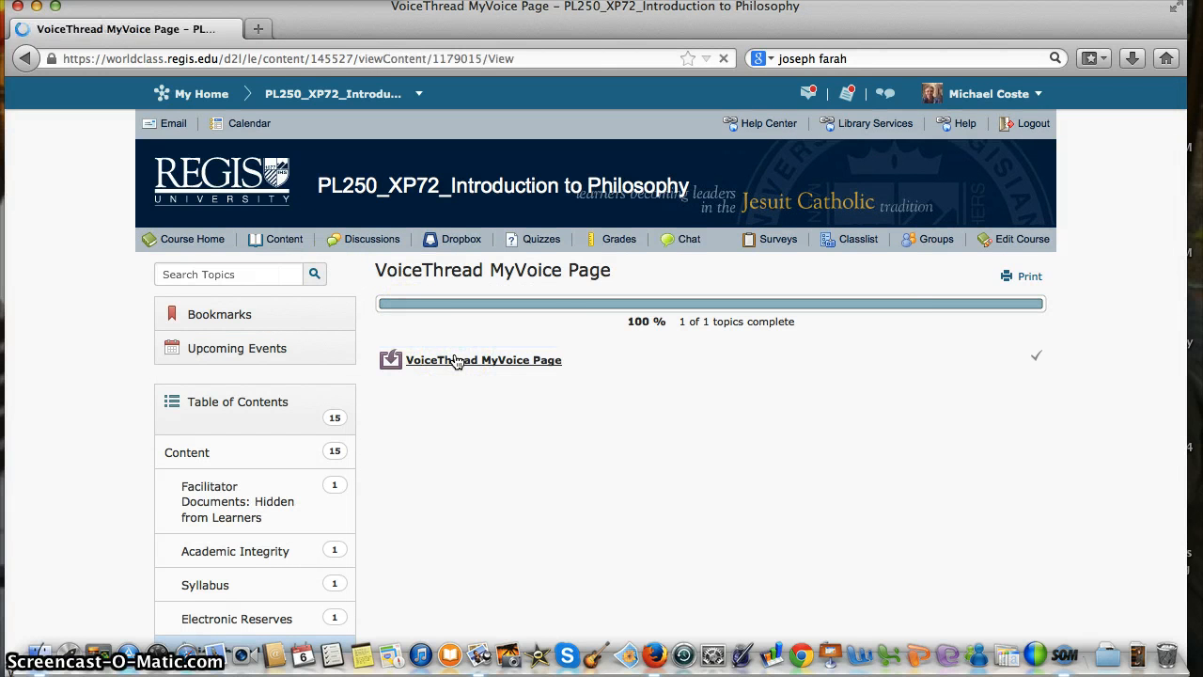
left_click(484, 359)
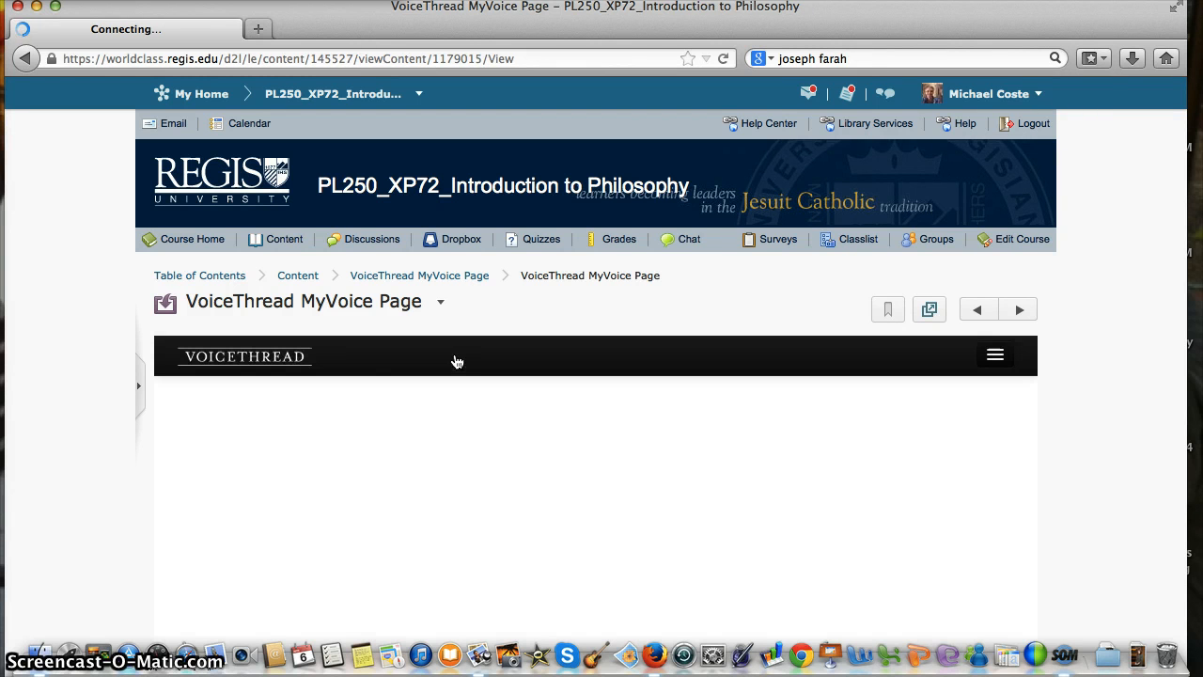
mouse_move(451, 410)
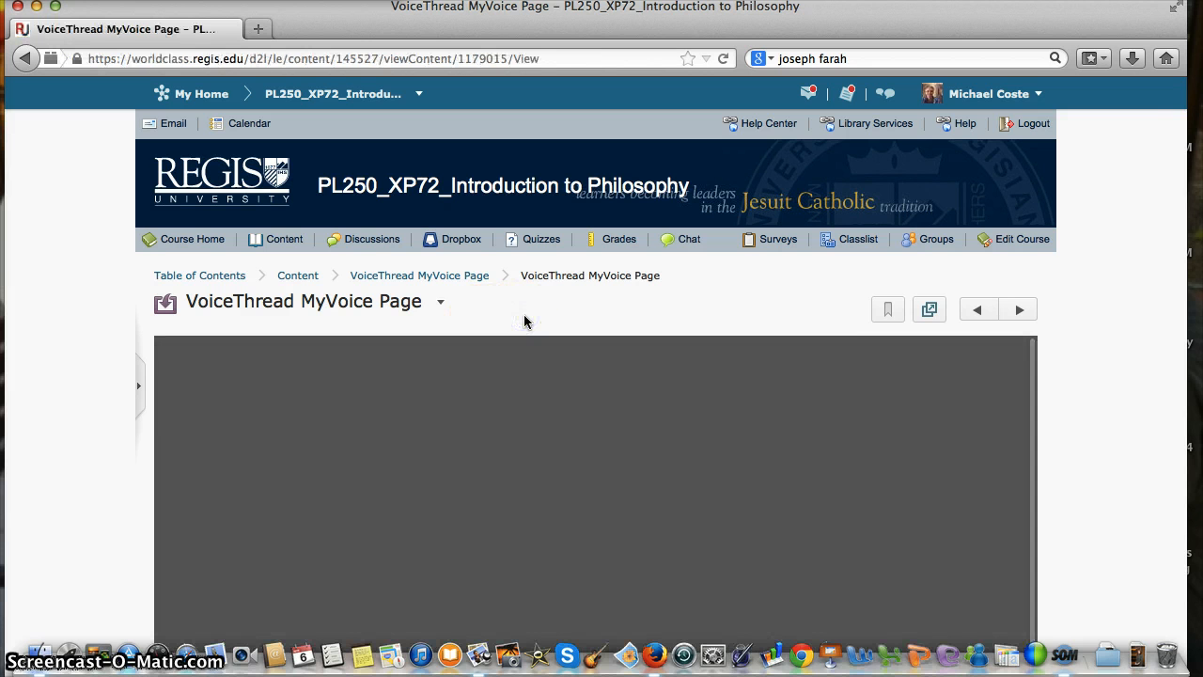
scroll("down", 3)
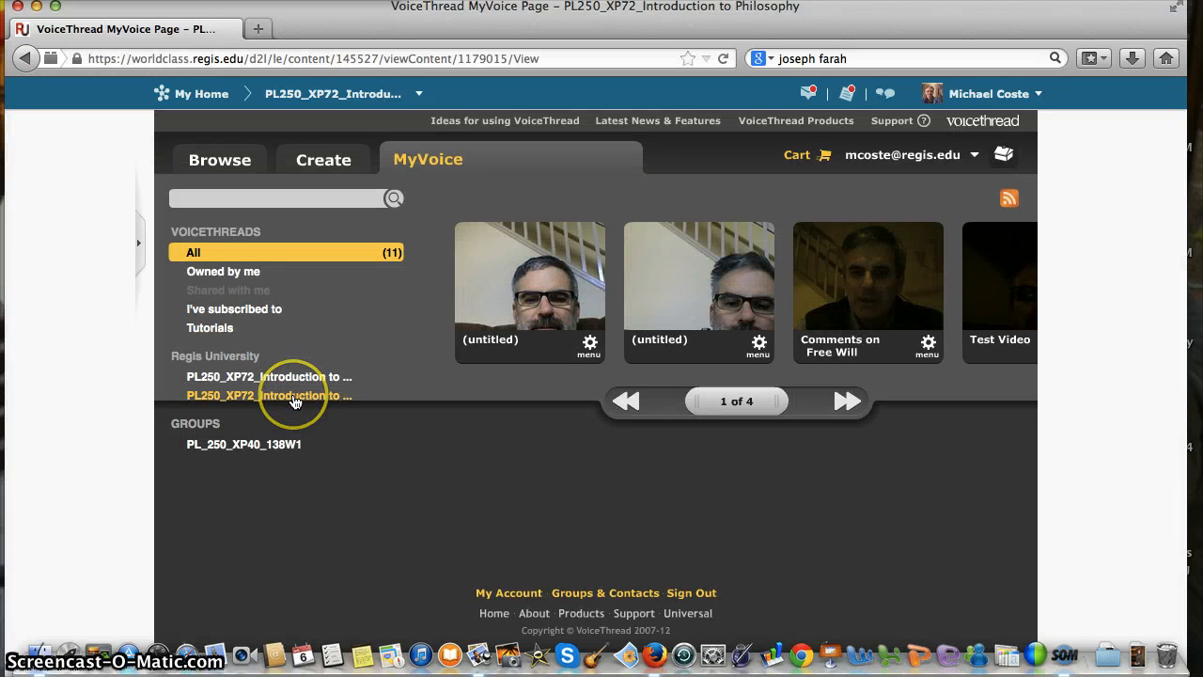
- Filter the library to the second PL250_XP72 course and page forward through its threads
left_click(271, 395)
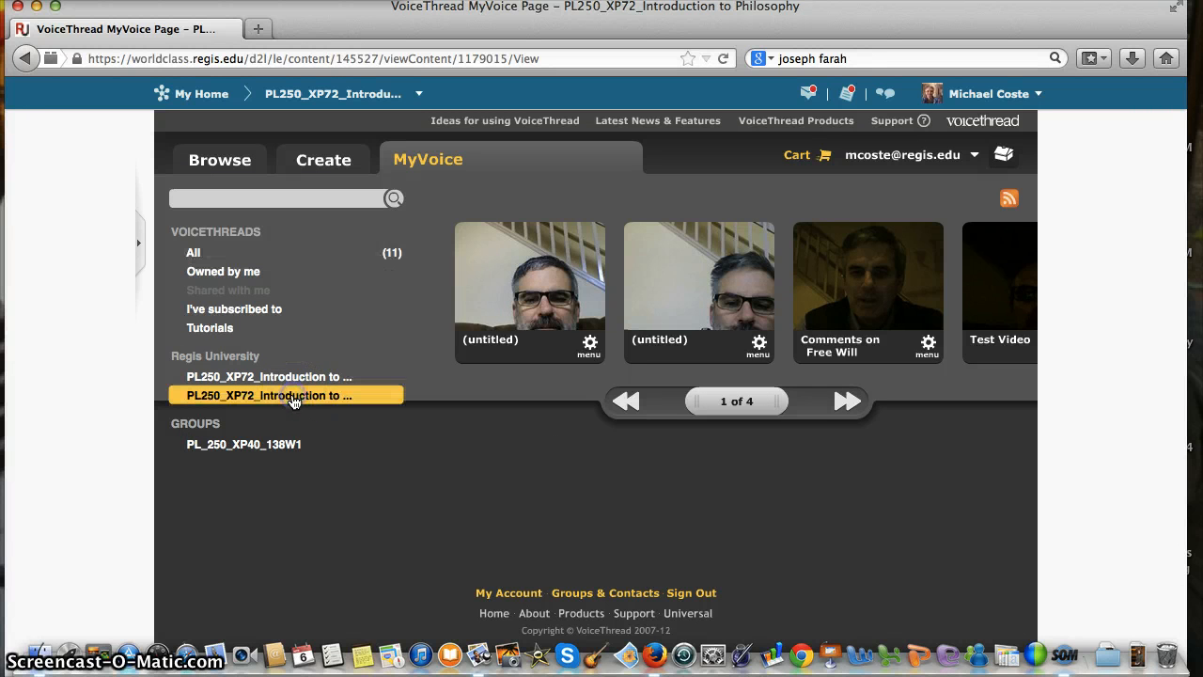
left_click(271, 395)
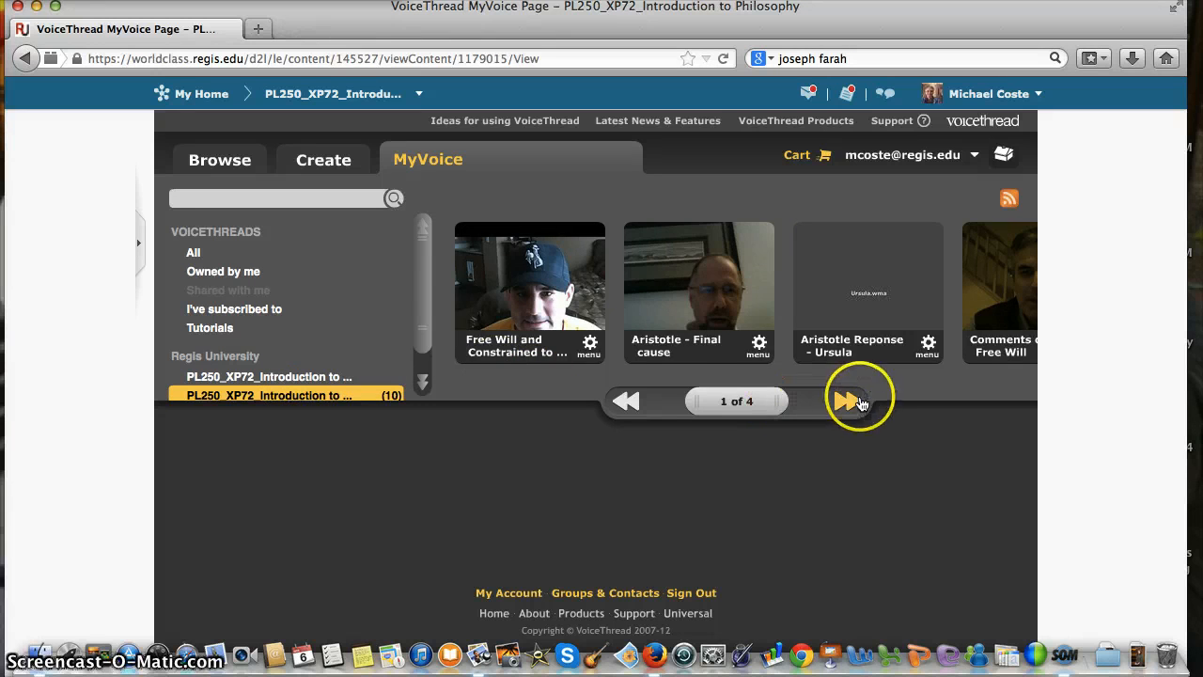
left_click(850, 402)
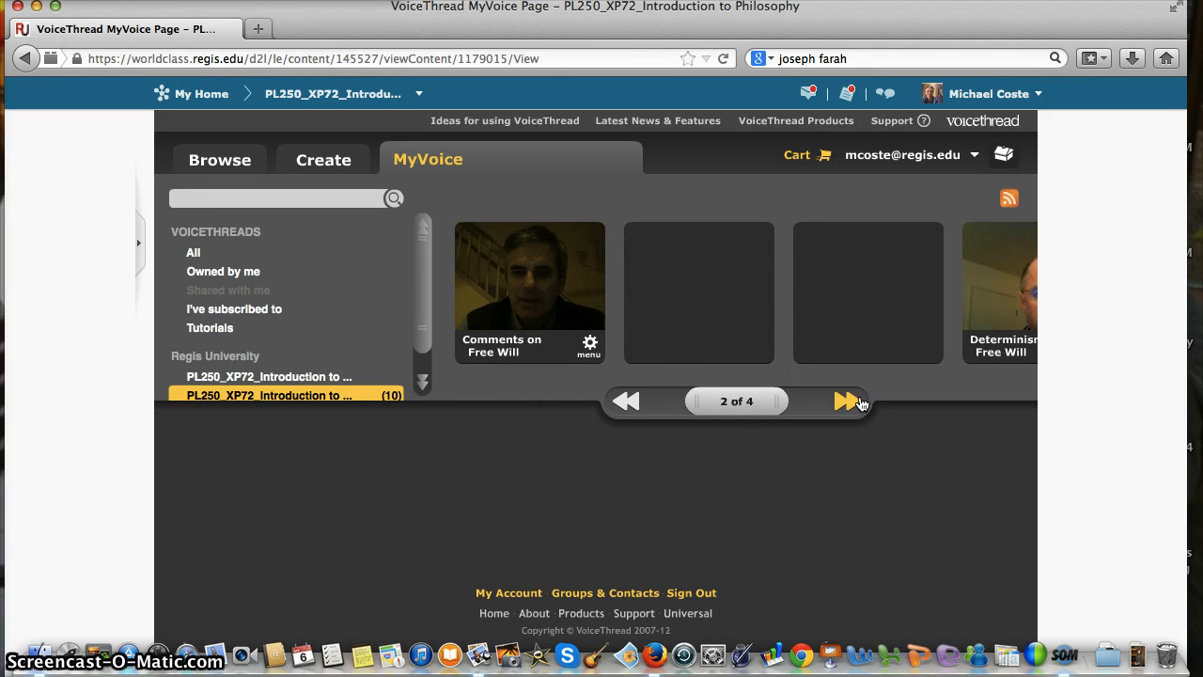
left_click(846, 402)
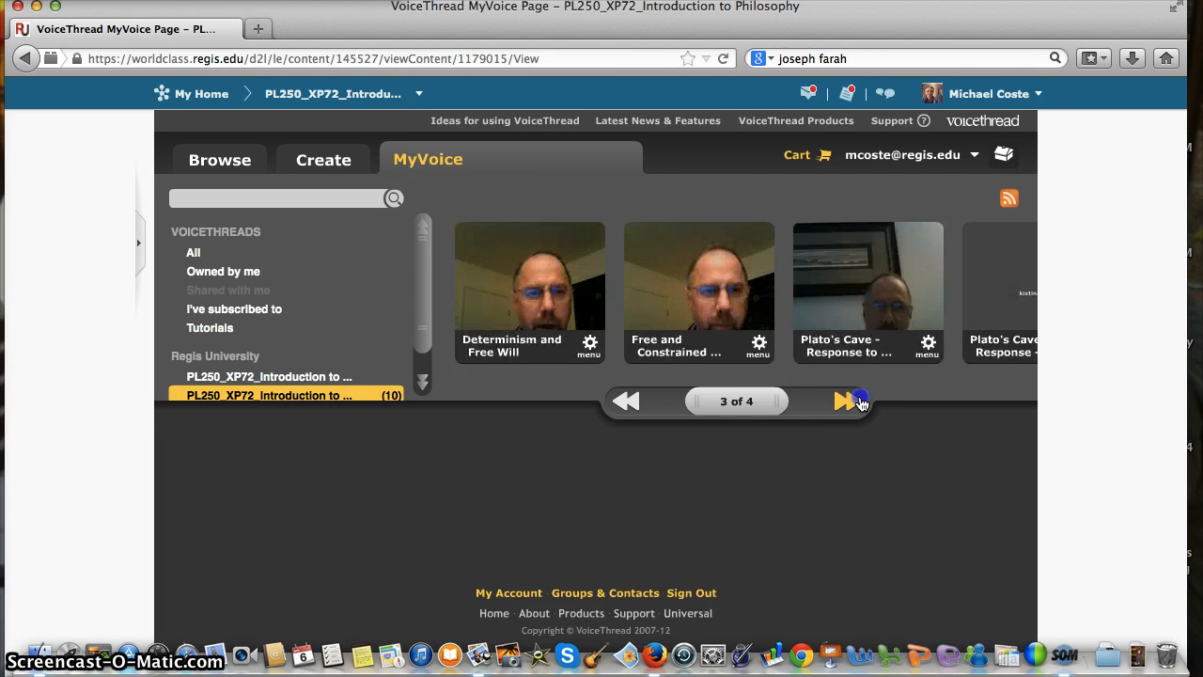
left_click(846, 401)
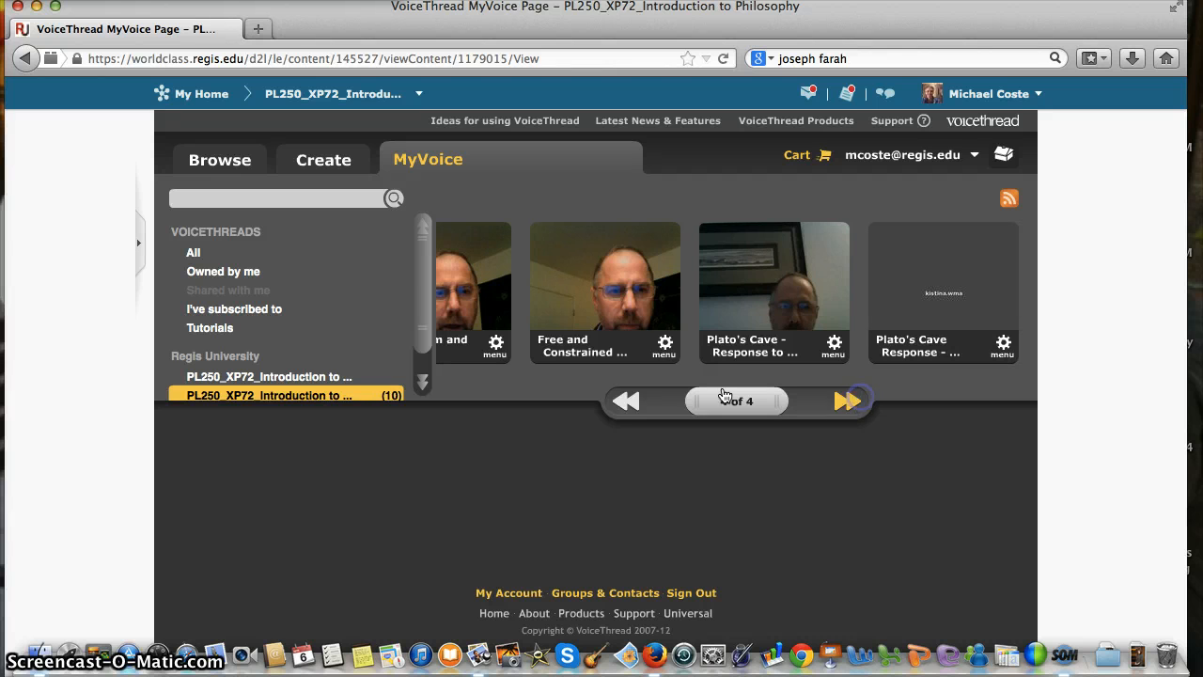
- Page back to page 1 of 4 and reveal the Groups section of the sidebar
left_click(626, 402)
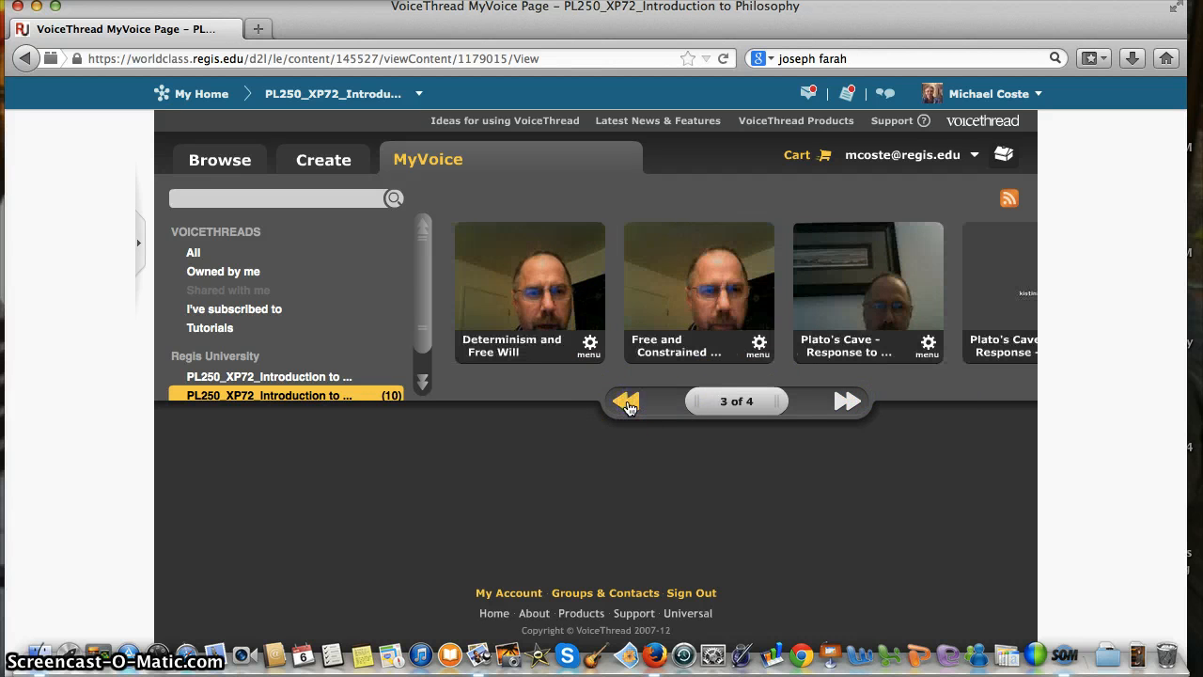
left_click(628, 403)
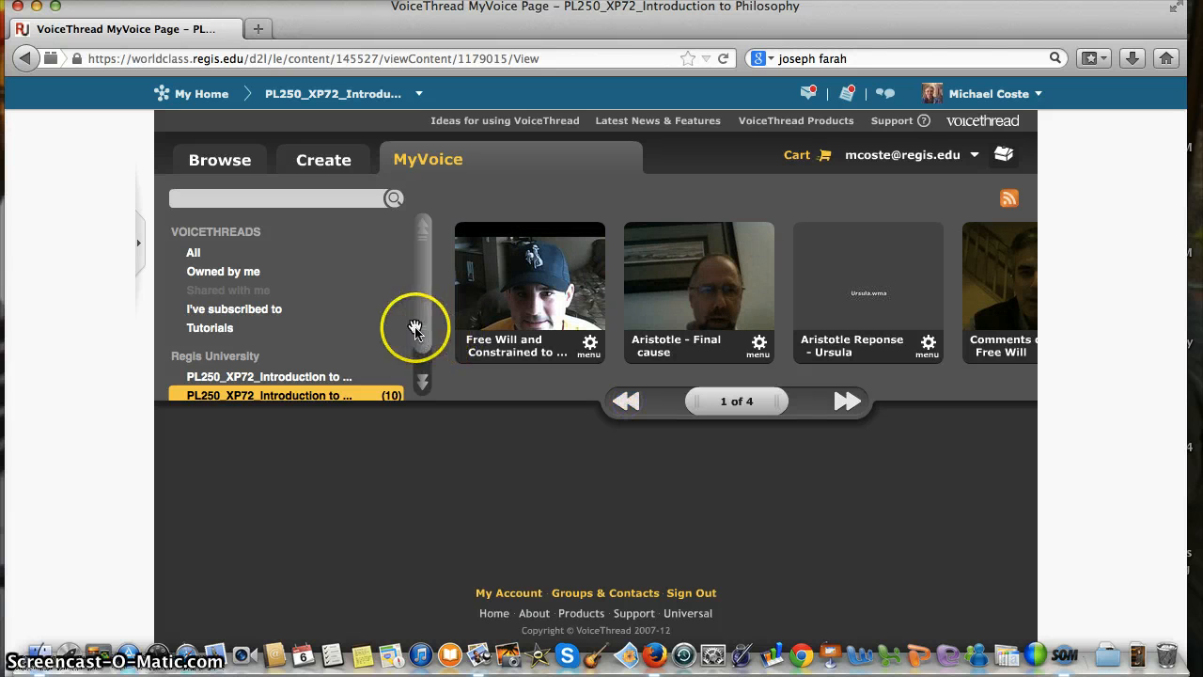
scroll("down", 3)
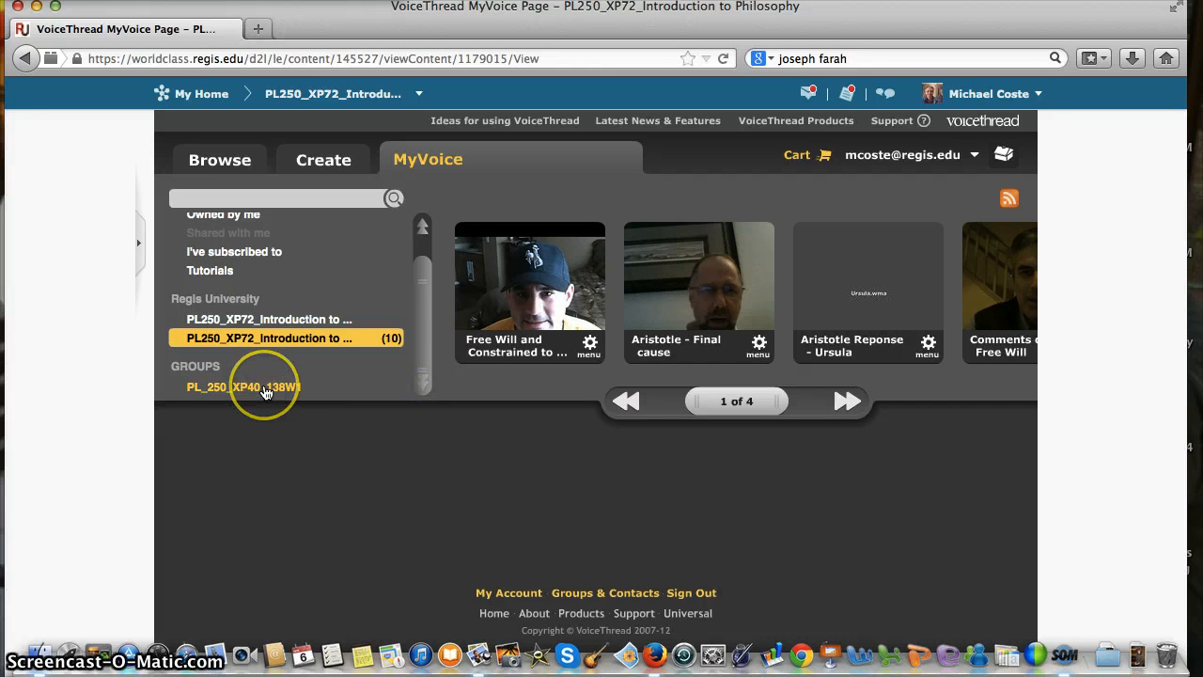
- Check the PL_250_XP40 group and both PL250_XP72 course listings for Test Video
left_click(267, 387)
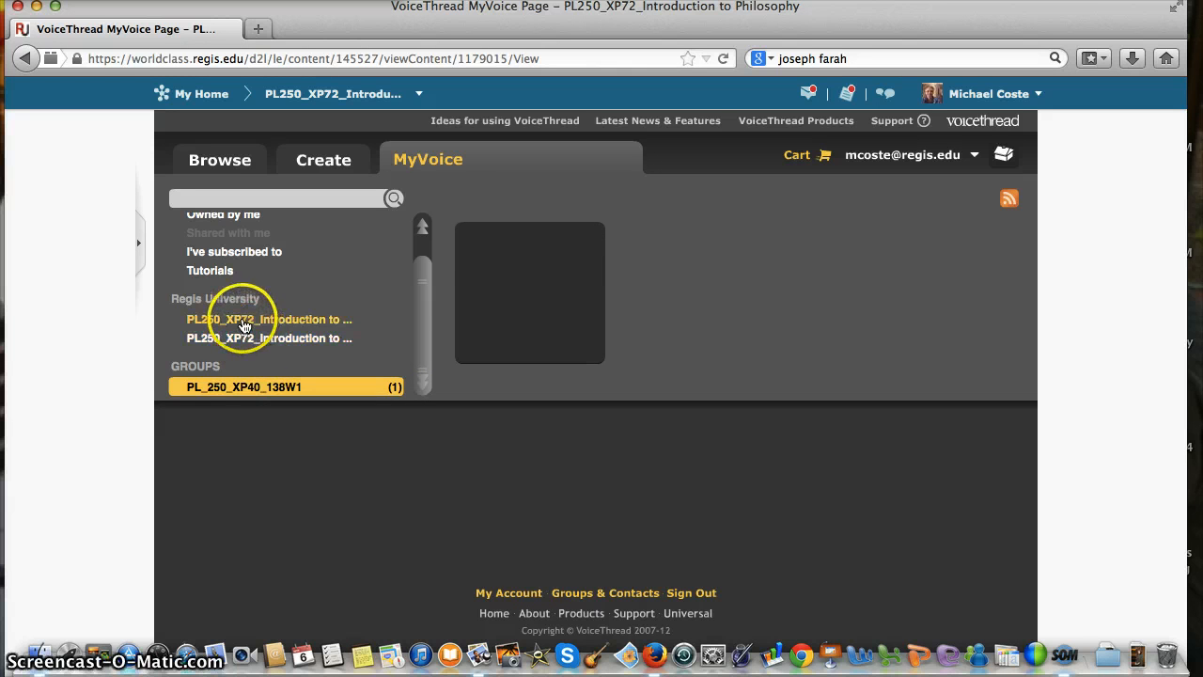
left_click(269, 319)
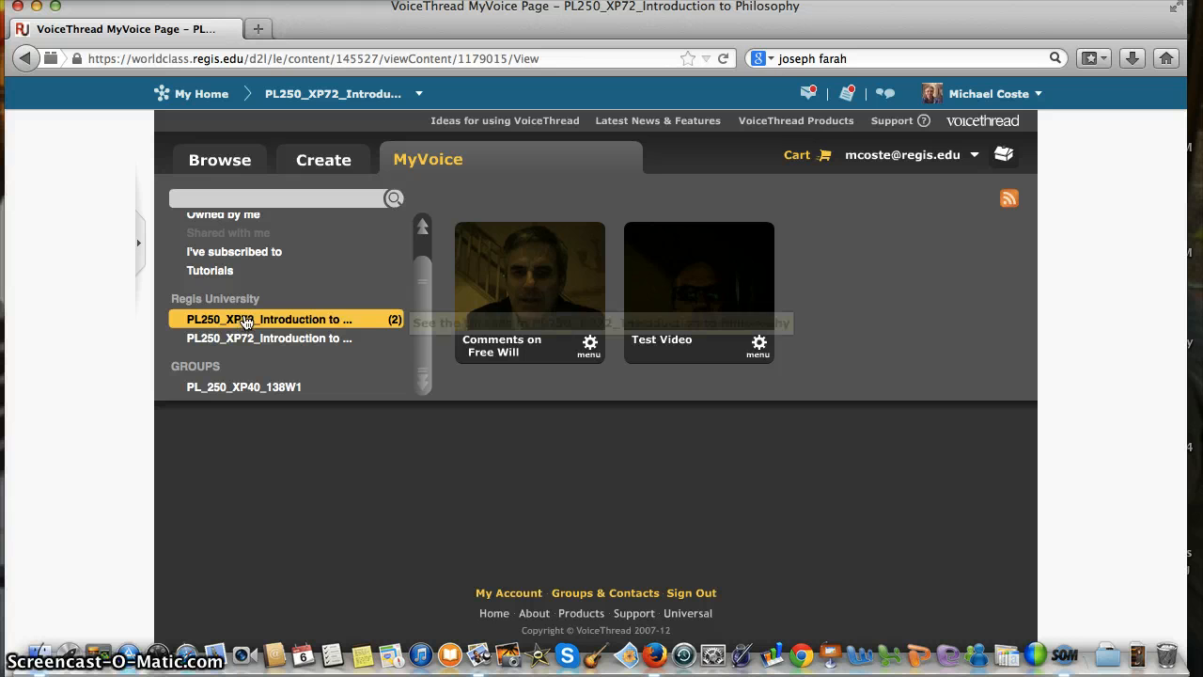
mouse_move(270, 320)
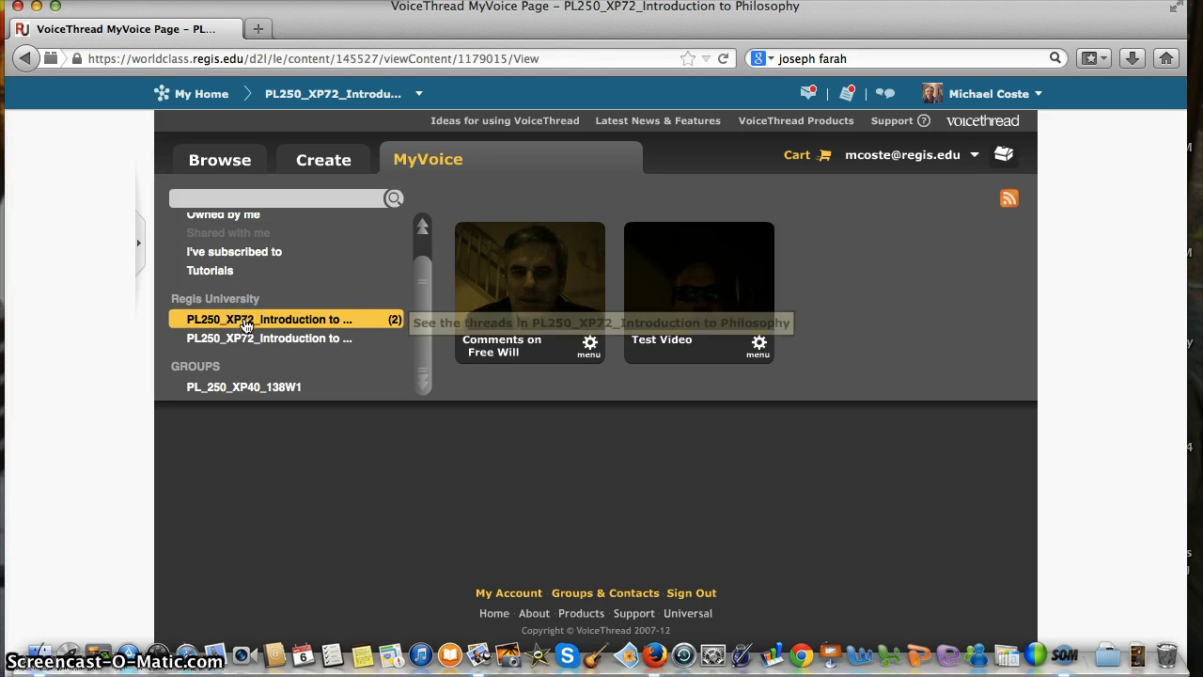
left_click(267, 339)
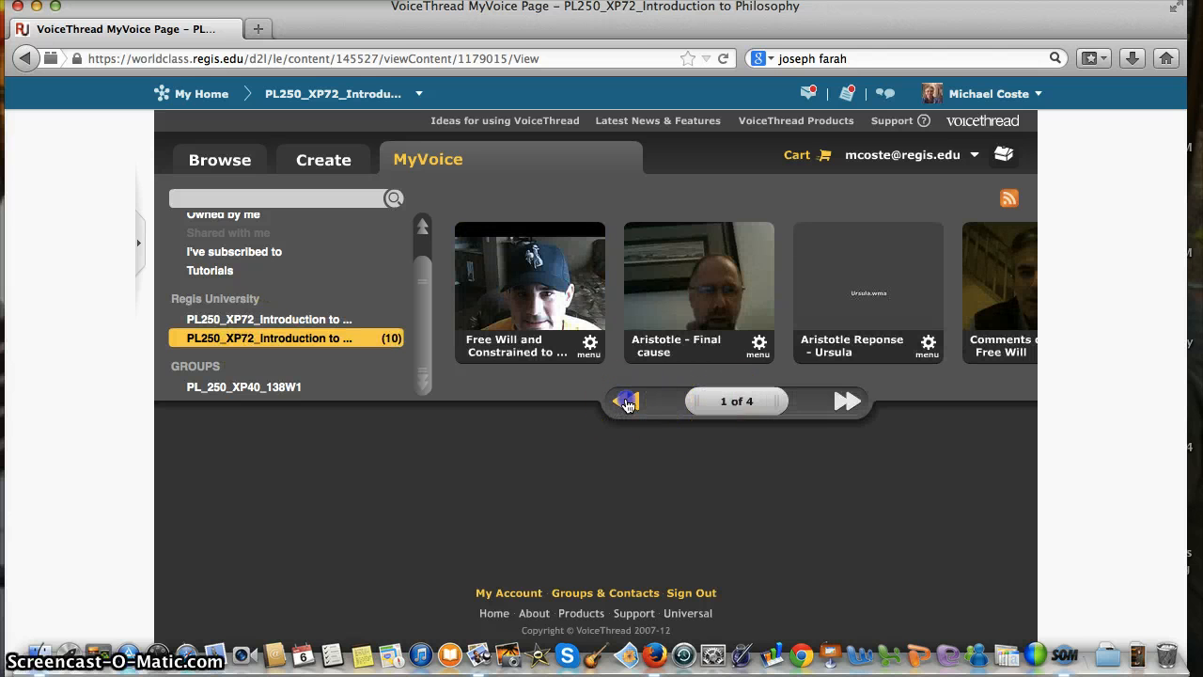
- Page forward to page 4 of 4 of the ten-thread course
left_click(844, 402)
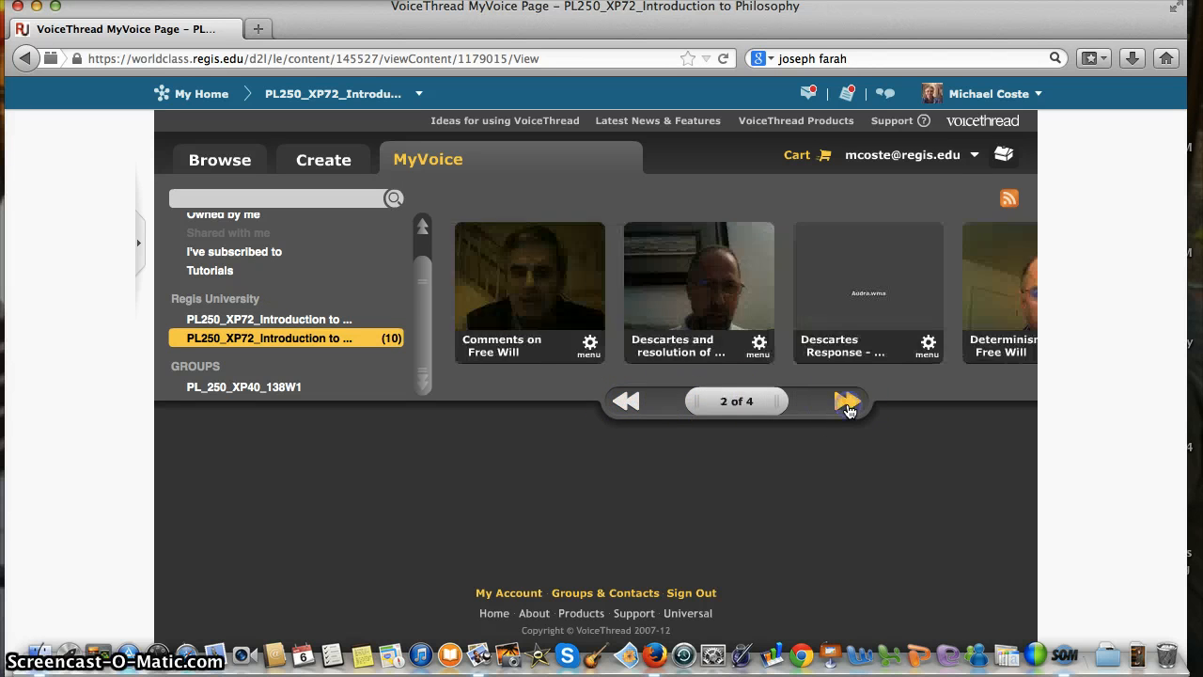
left_click(846, 402)
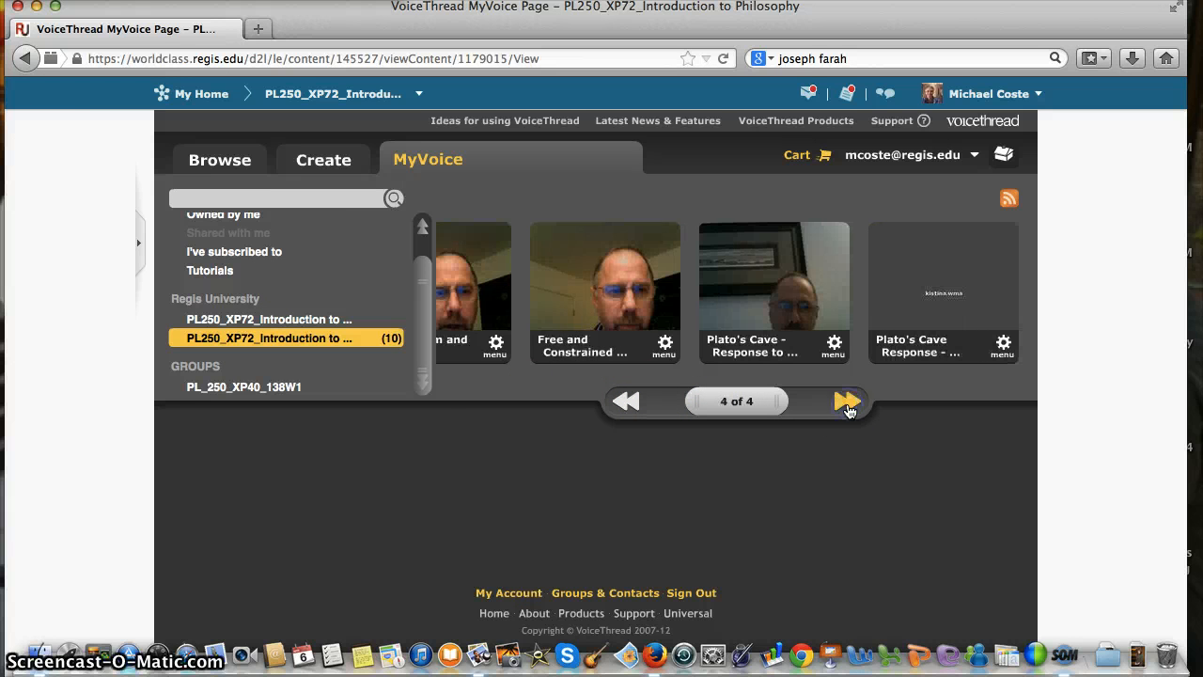
left_click(846, 402)
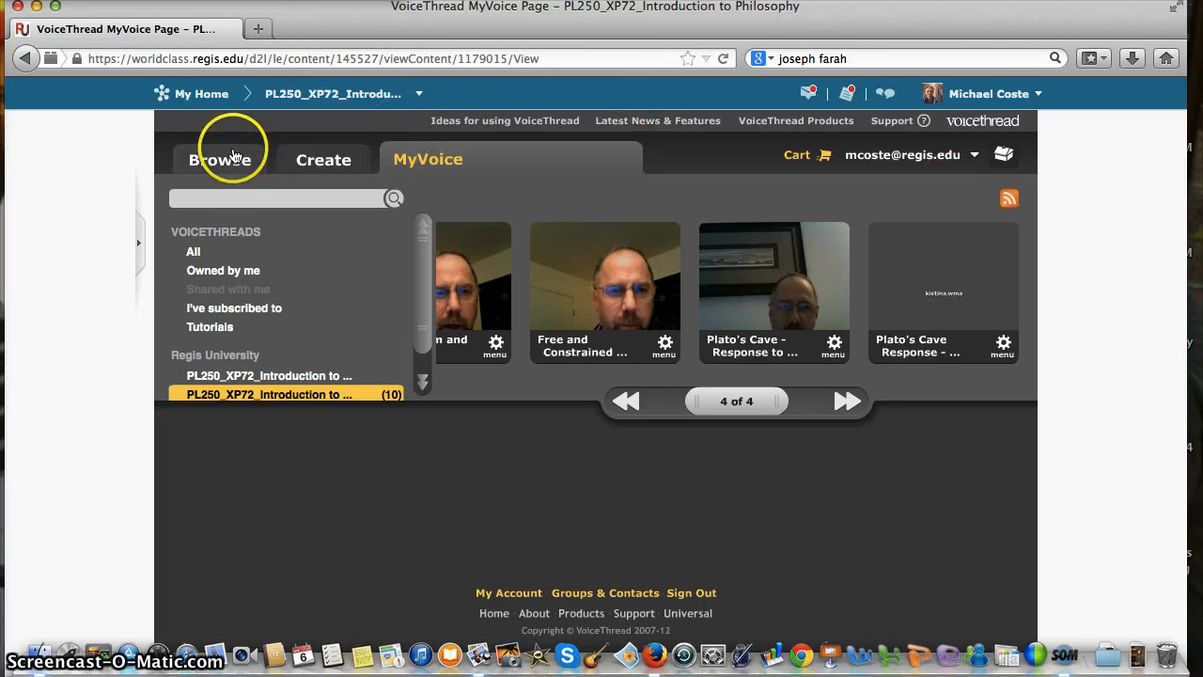
mouse_move(109, 263)
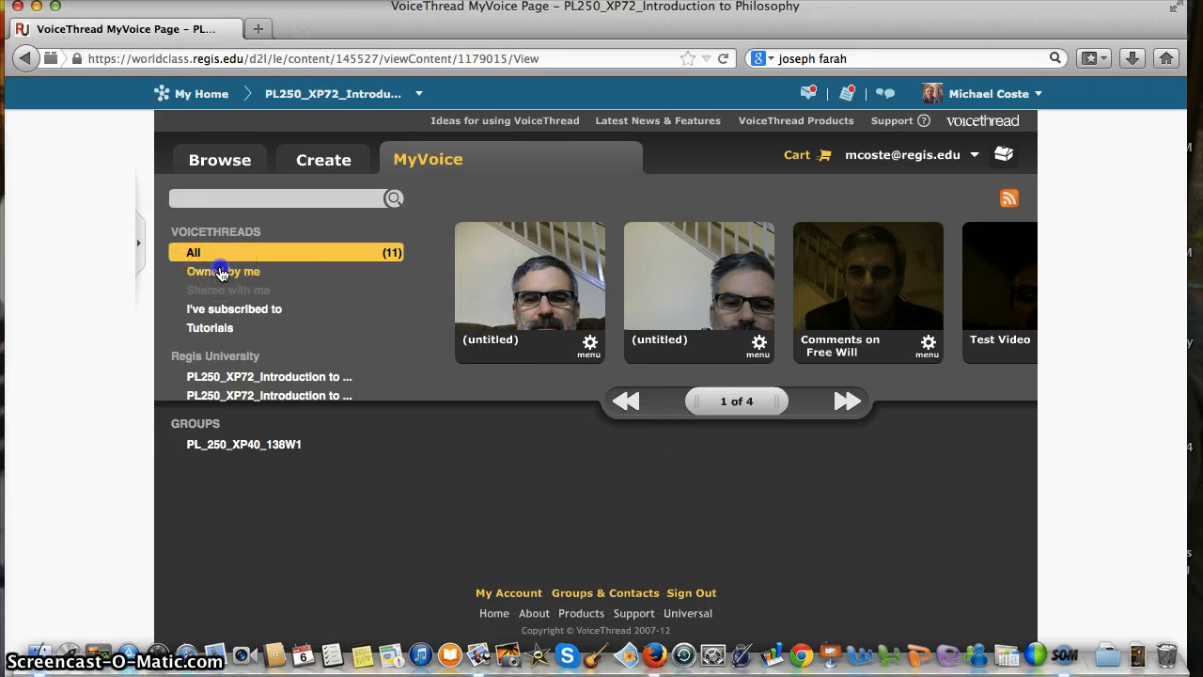
- Filter to threads owned by me and move to page 2 of 2
left_click(224, 271)
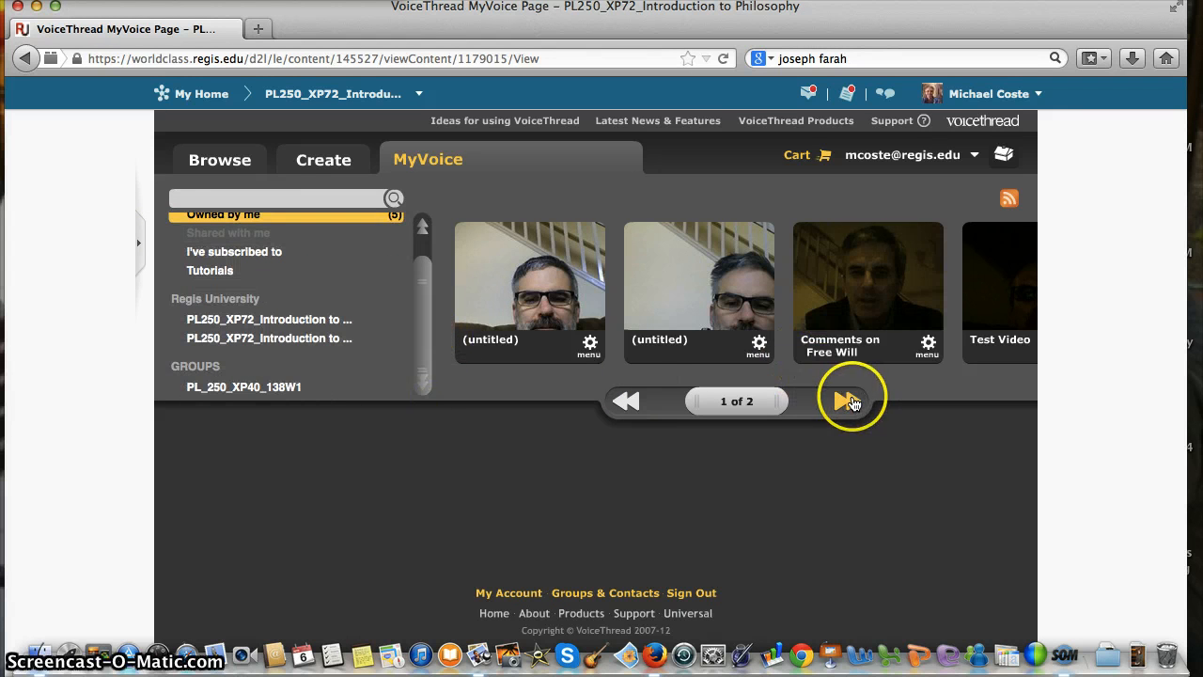
left_click(844, 403)
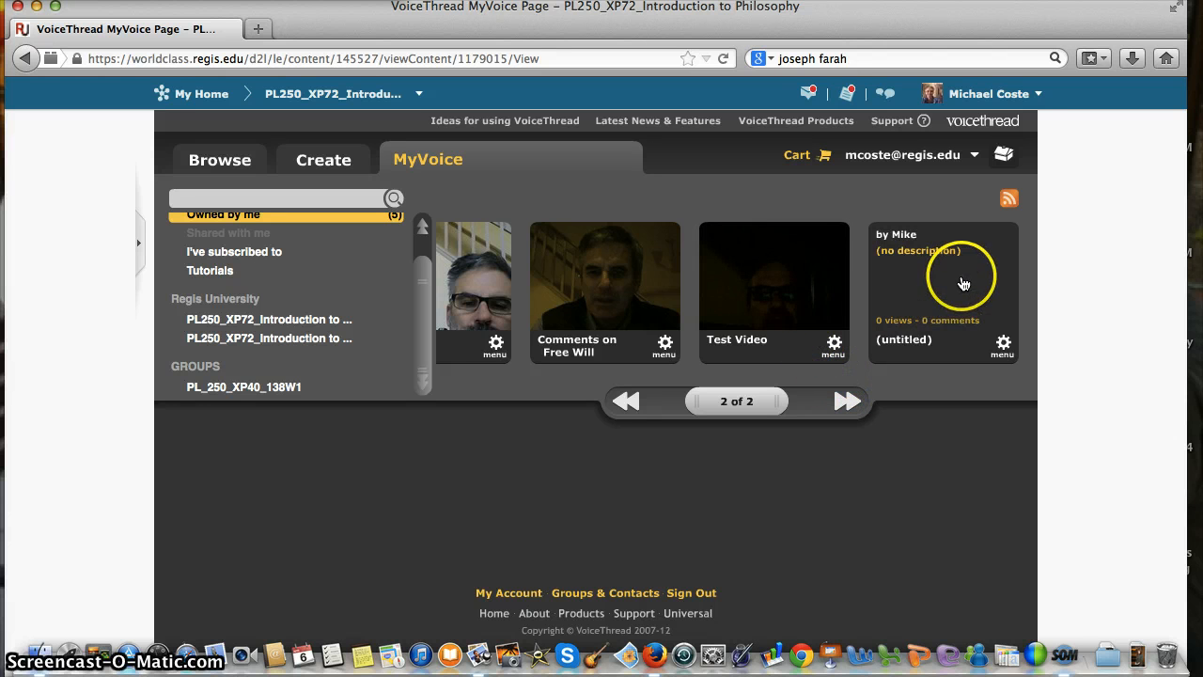
- Open the untitled private thread's details, dismiss the picture prompt, and close it
left_click(944, 273)
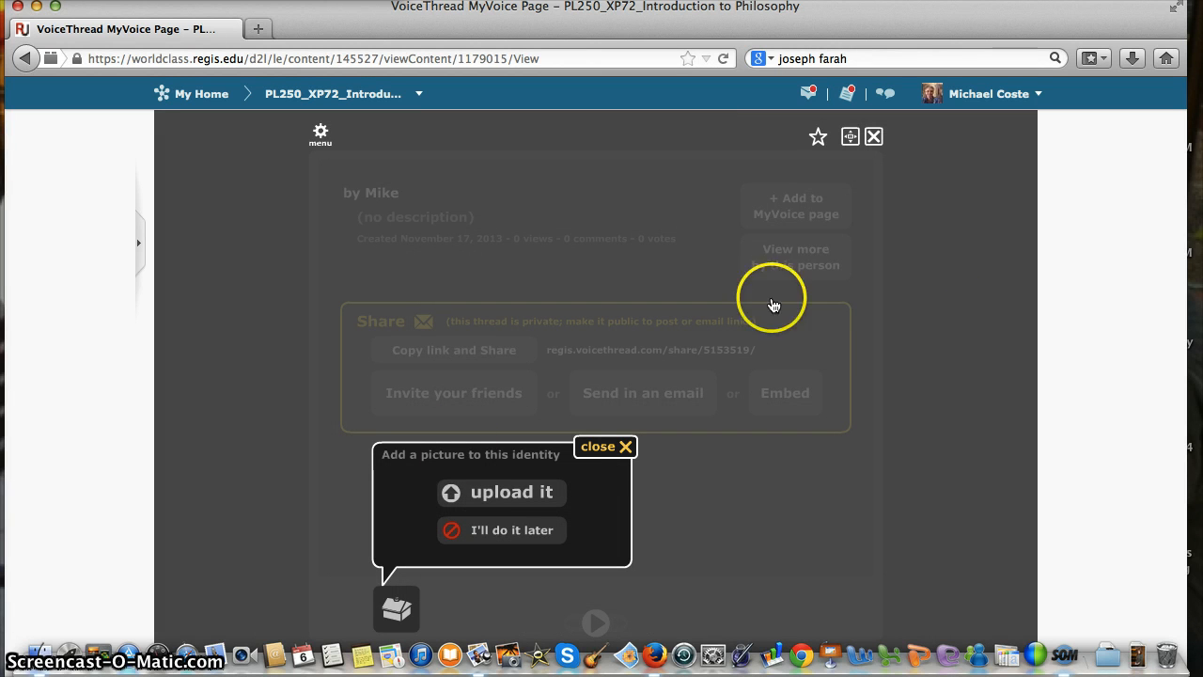
left_click(605, 446)
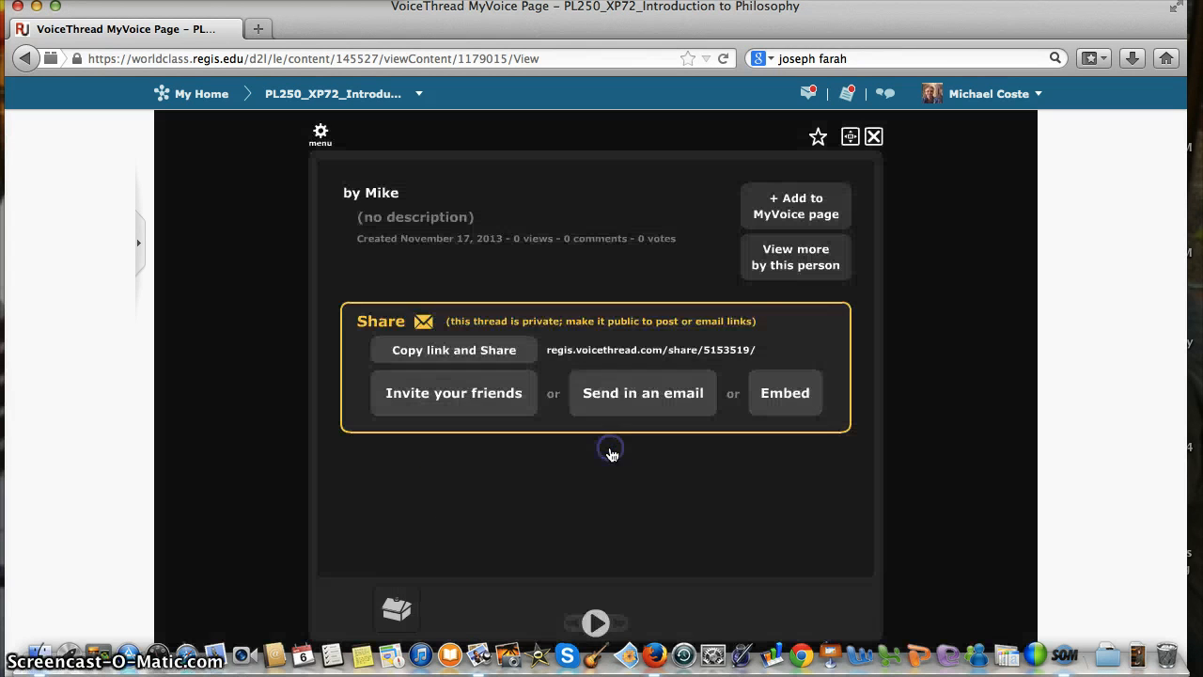
mouse_move(468, 560)
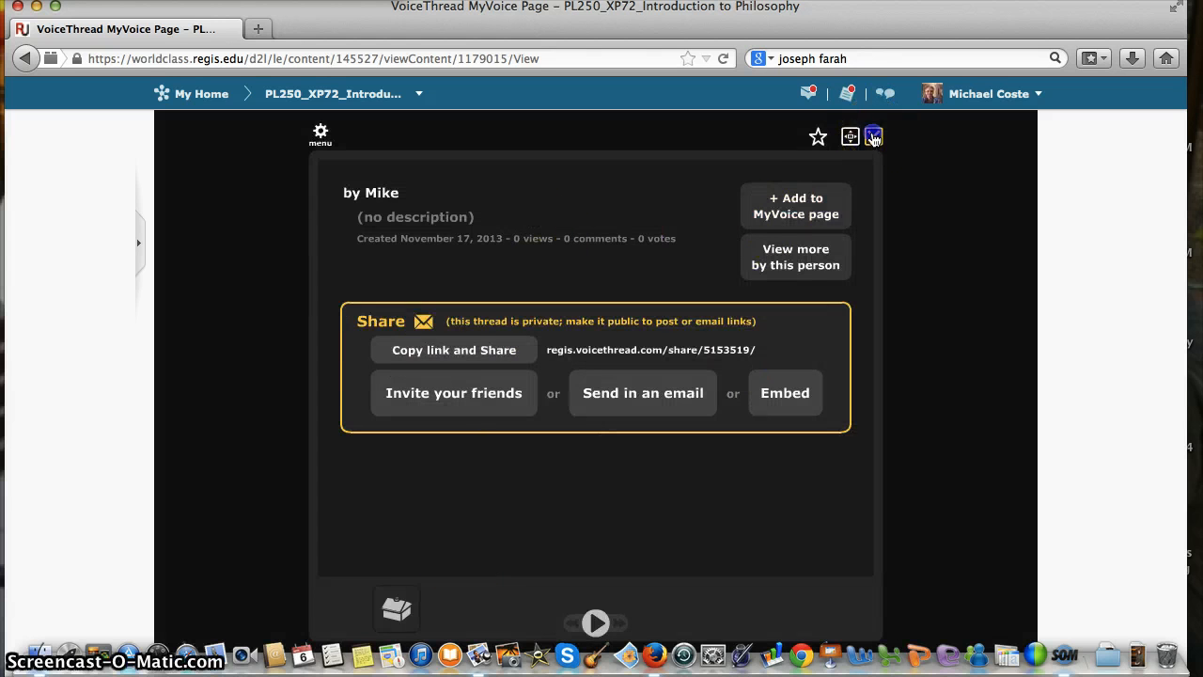
left_click(873, 136)
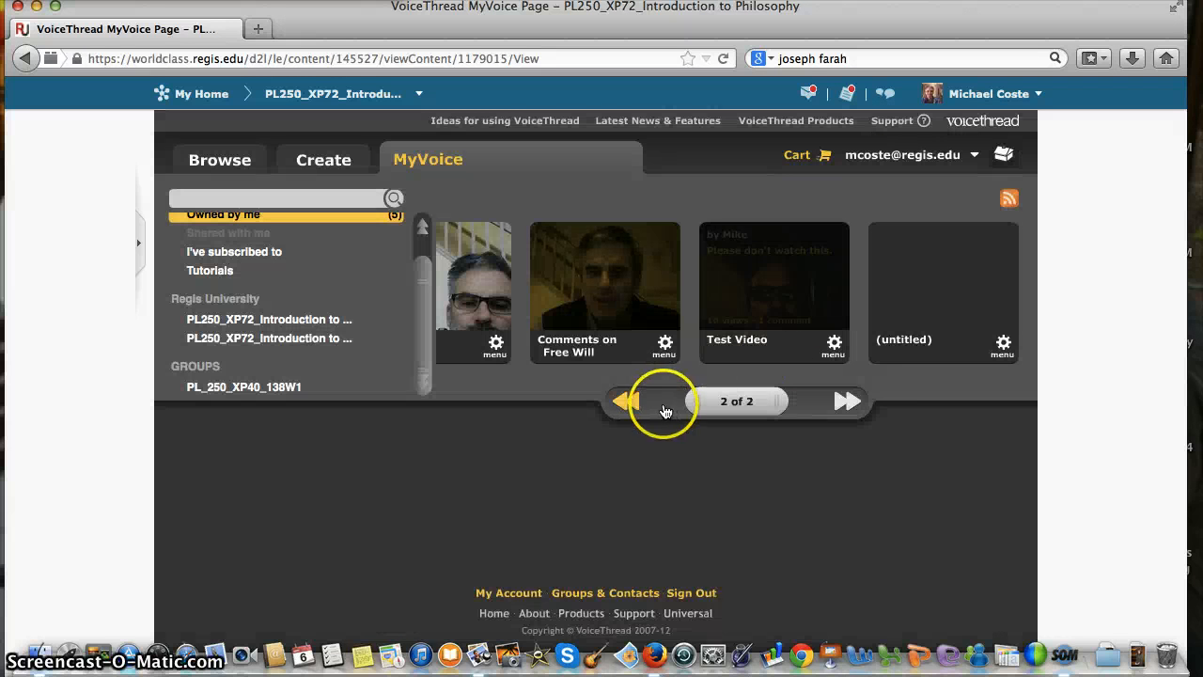
- Return to page 1, play an untitled webcam thread, and close it again
left_click(625, 402)
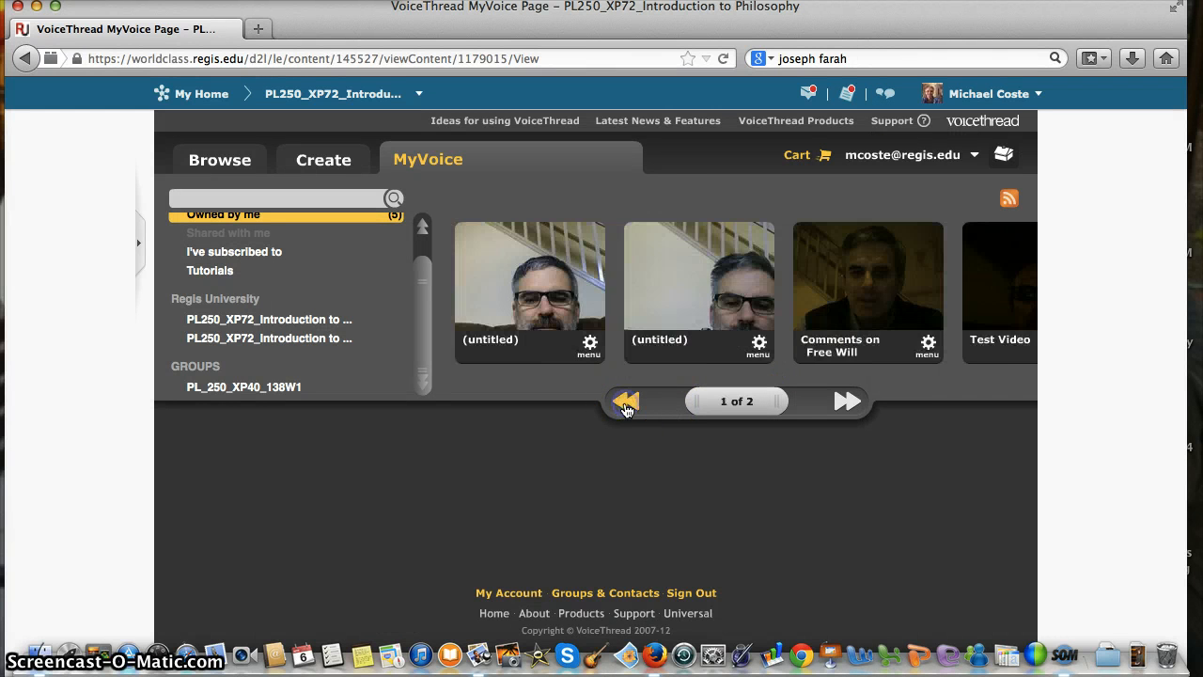
mouse_move(868, 436)
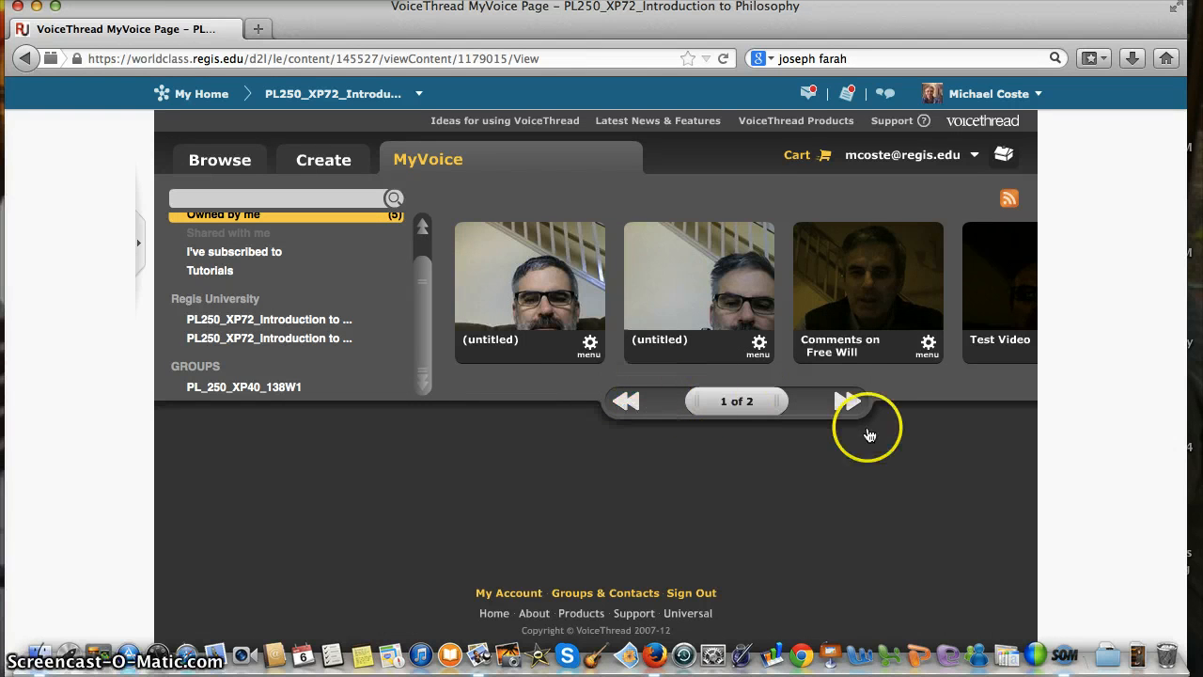
mouse_move(846, 402)
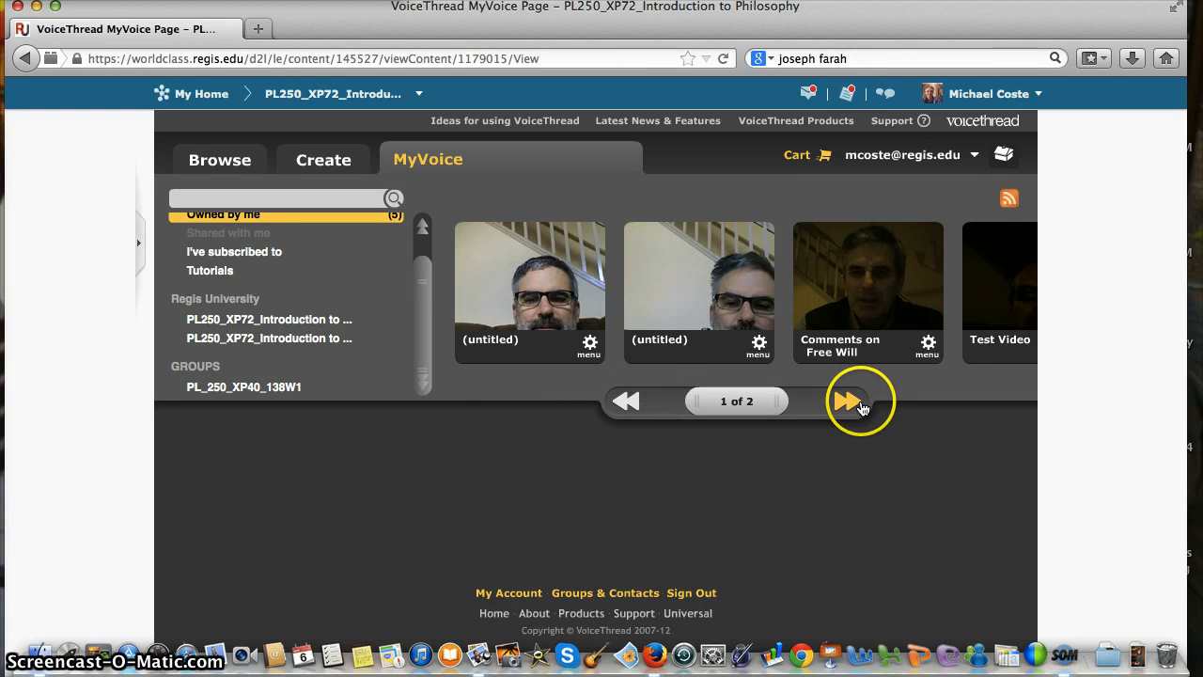
mouse_move(653, 338)
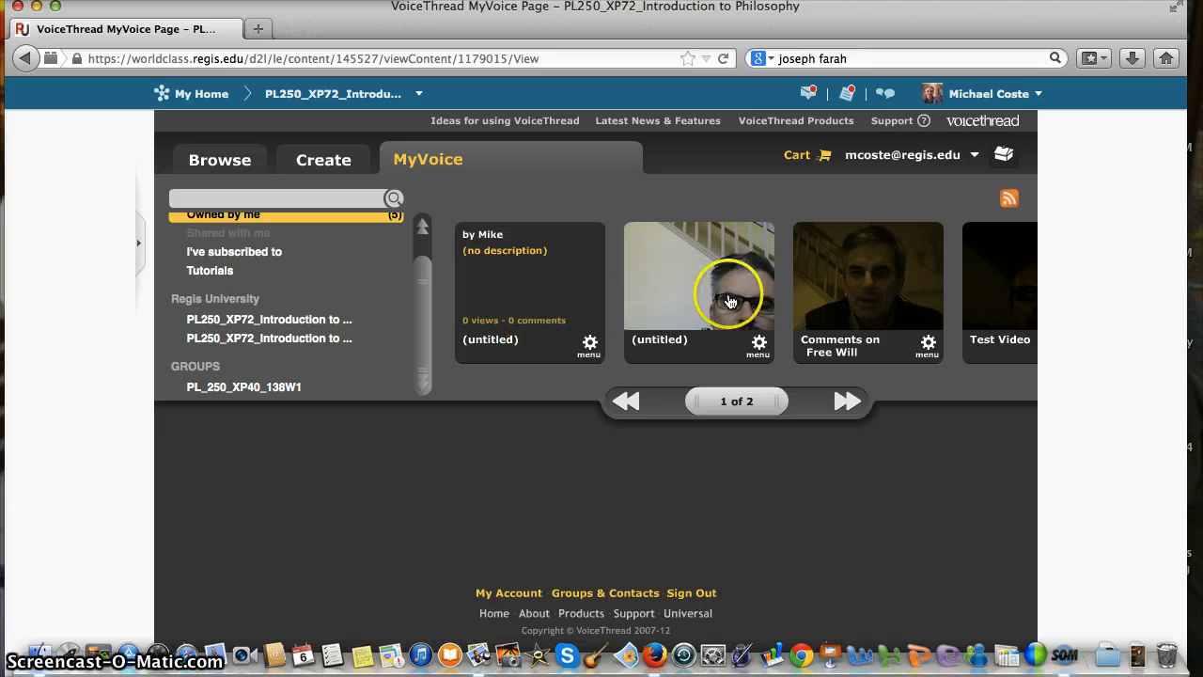
mouse_move(504, 259)
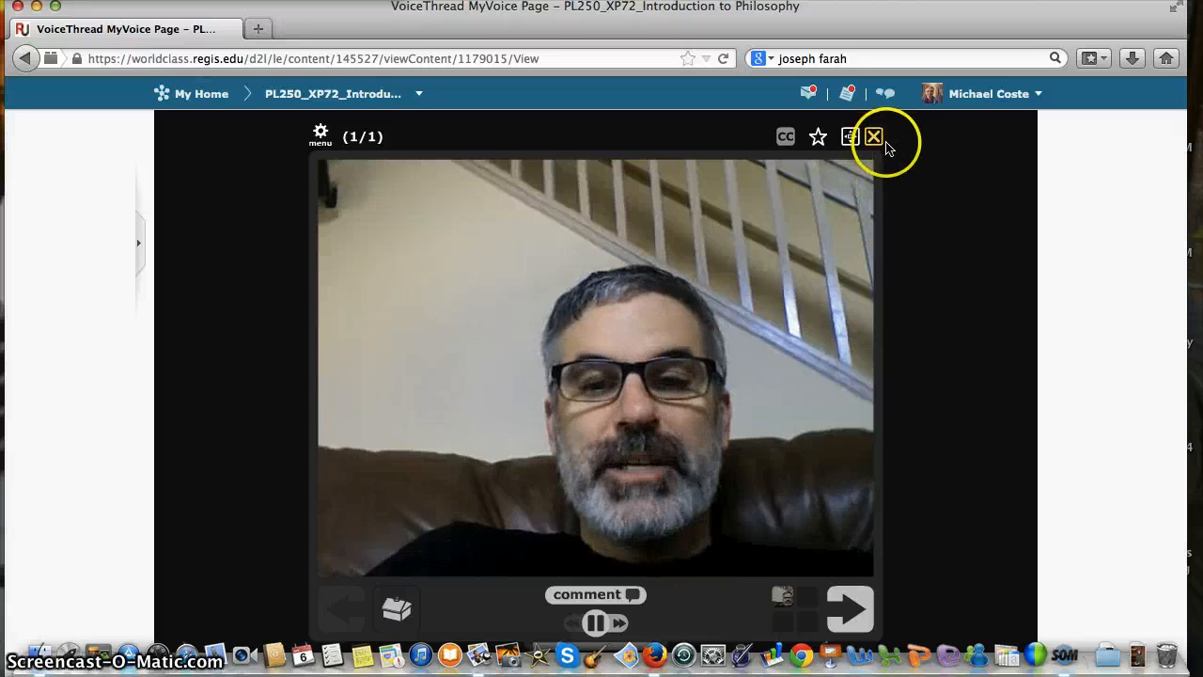
mouse_move(873, 135)
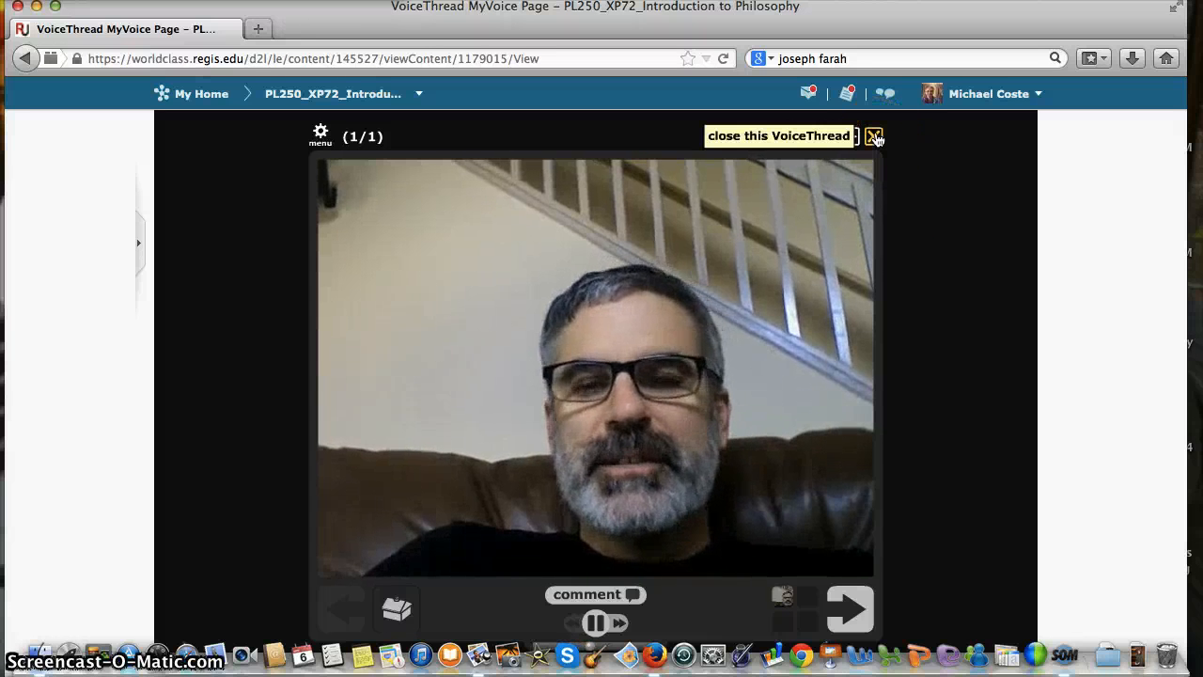
left_click(873, 135)
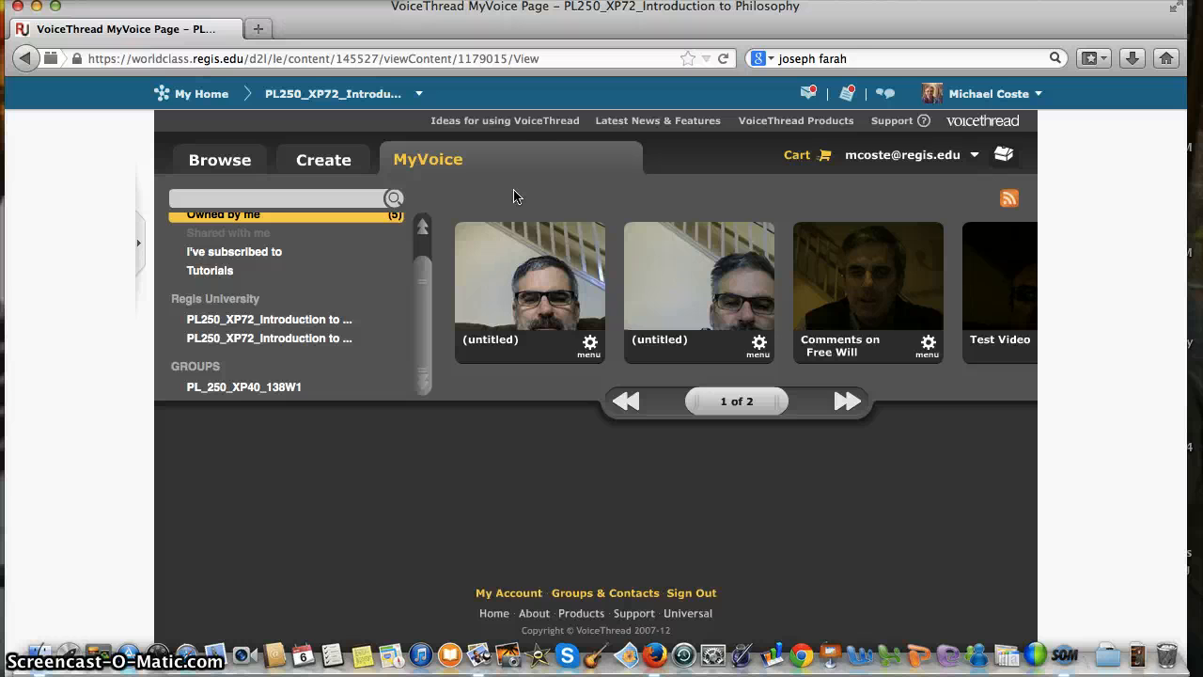
left_click(513, 184)
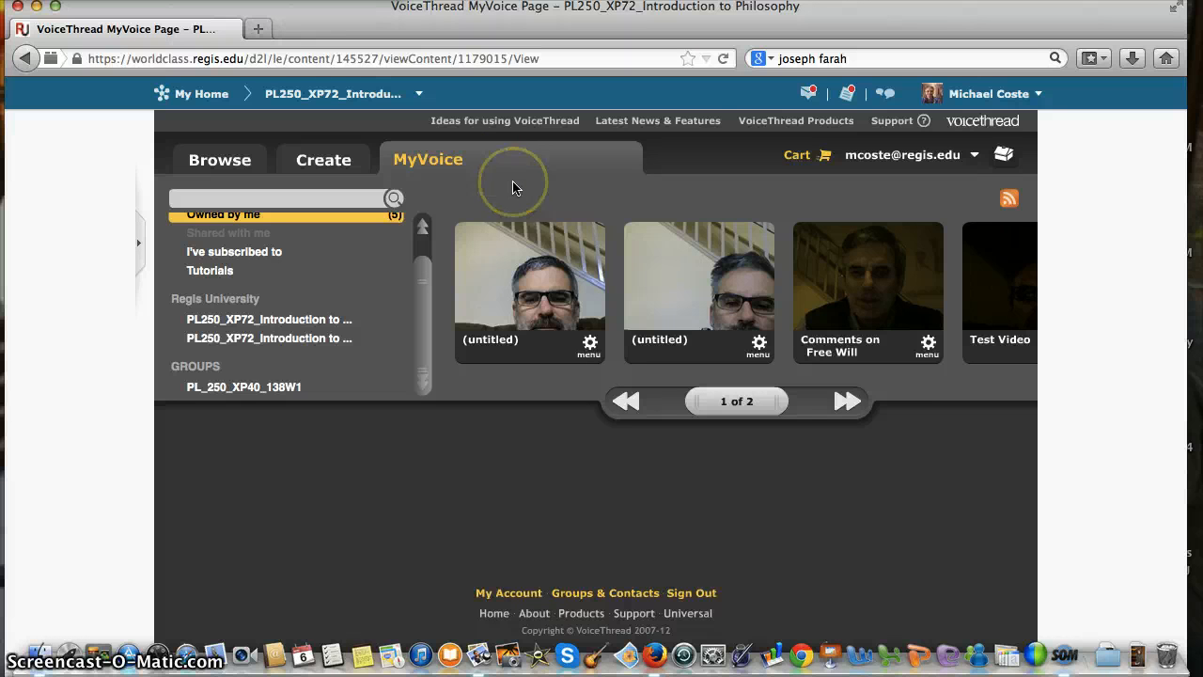